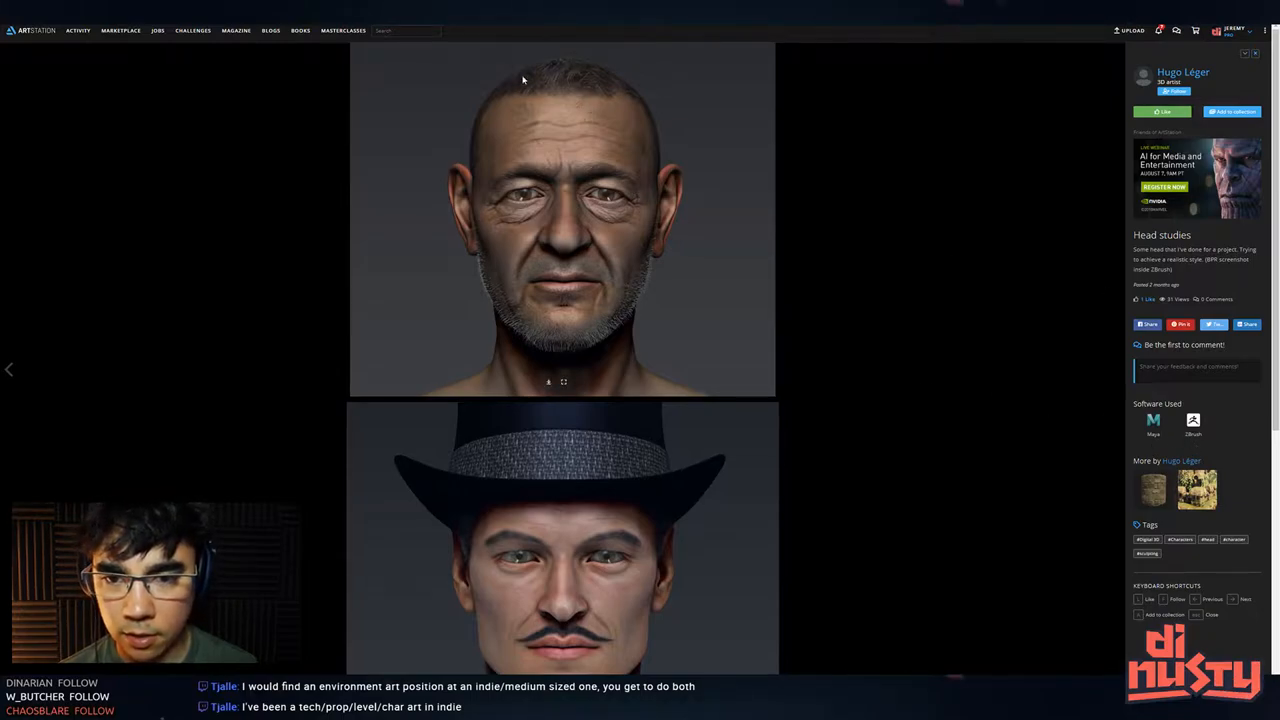
{"action": "mouse_move", "coordinate": [516, 99]}
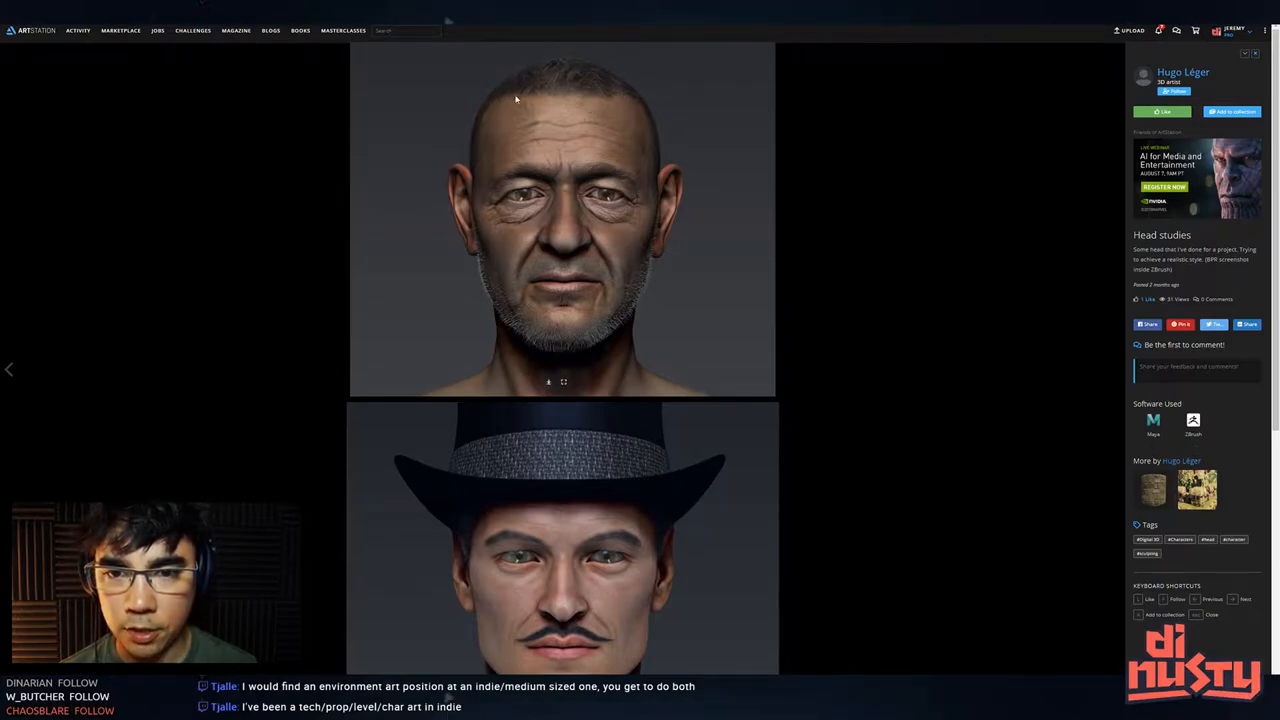
Scroll down through the Head studies head renders toward the Textures & Materials - Shrine project
{"action": "scroll", "scroll_direction": "down", "scroll_amount": 3}
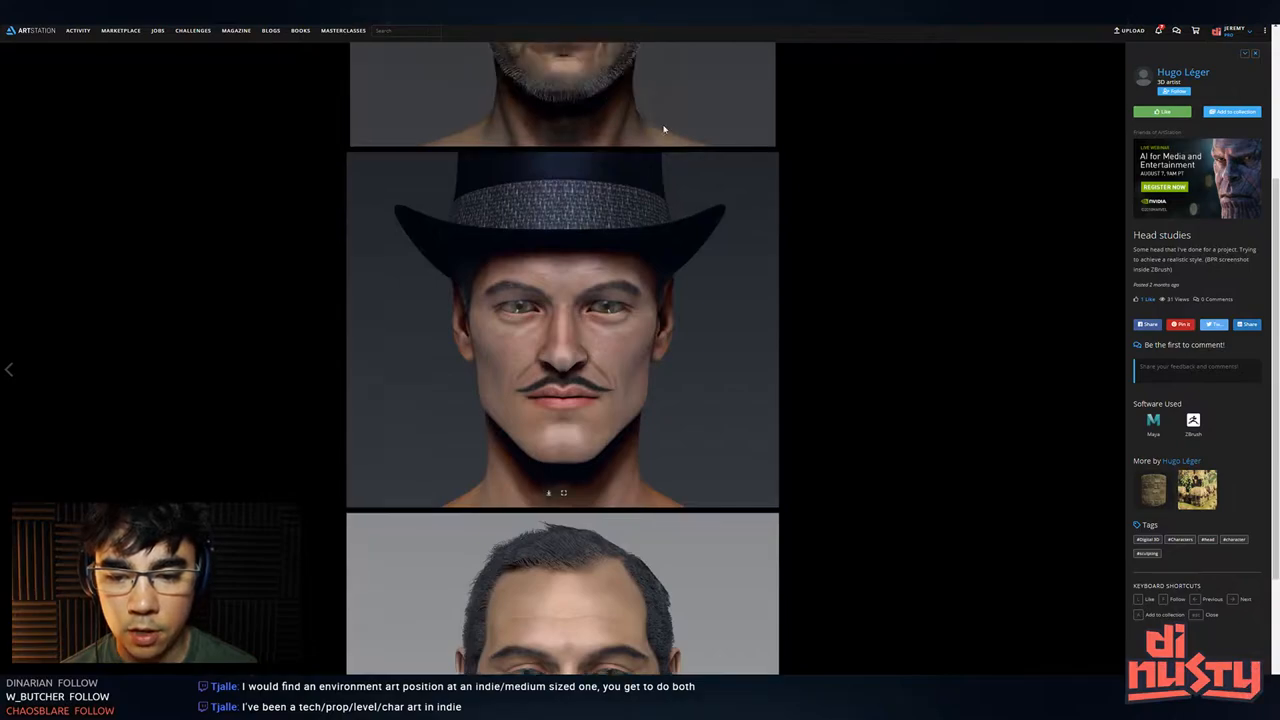
{"action": "scroll", "scroll_direction": "down", "scroll_amount": 3}
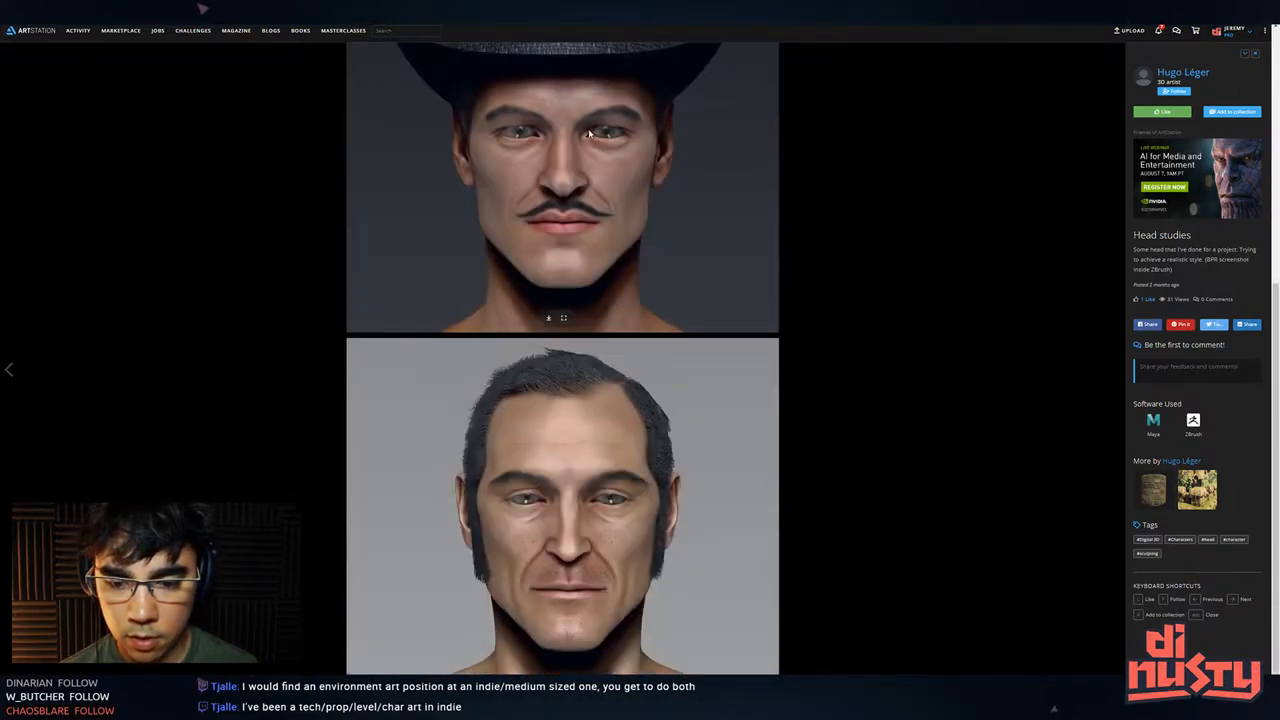
{"action": "scroll", "scroll_direction": "down", "scroll_amount": 3}
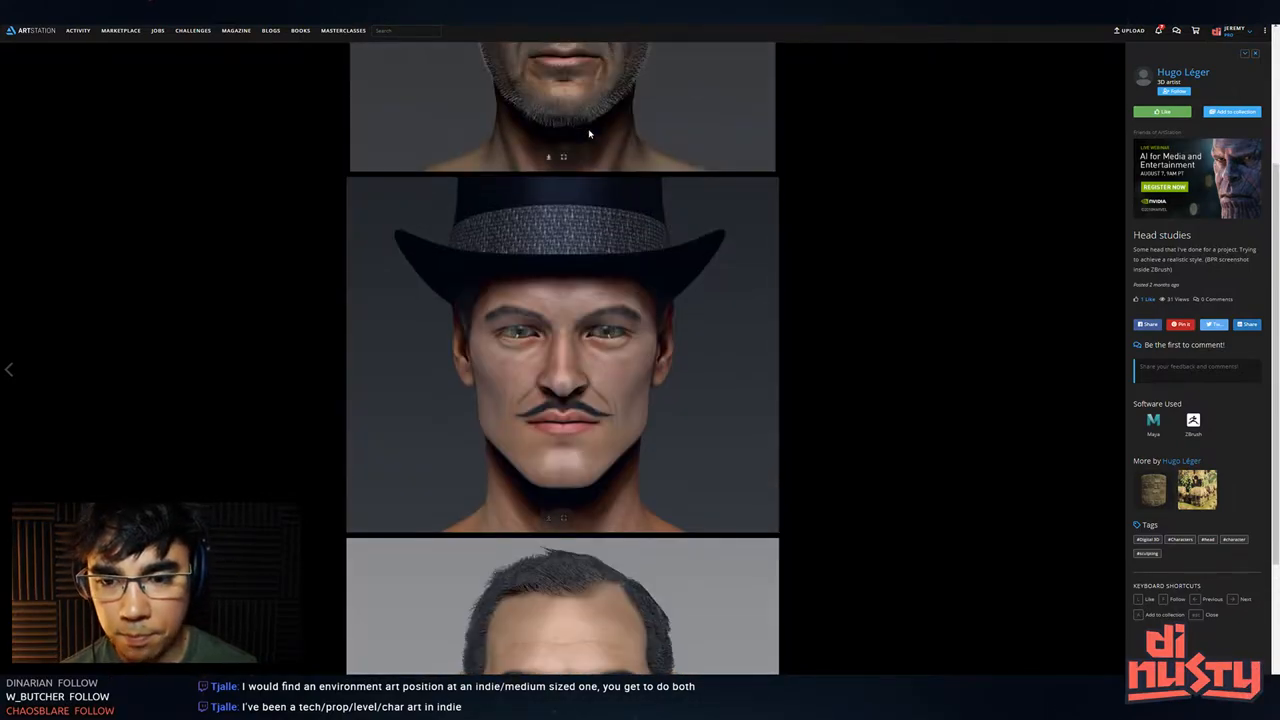
{"action": "scroll", "scroll_direction": "down", "scroll_amount": 3}
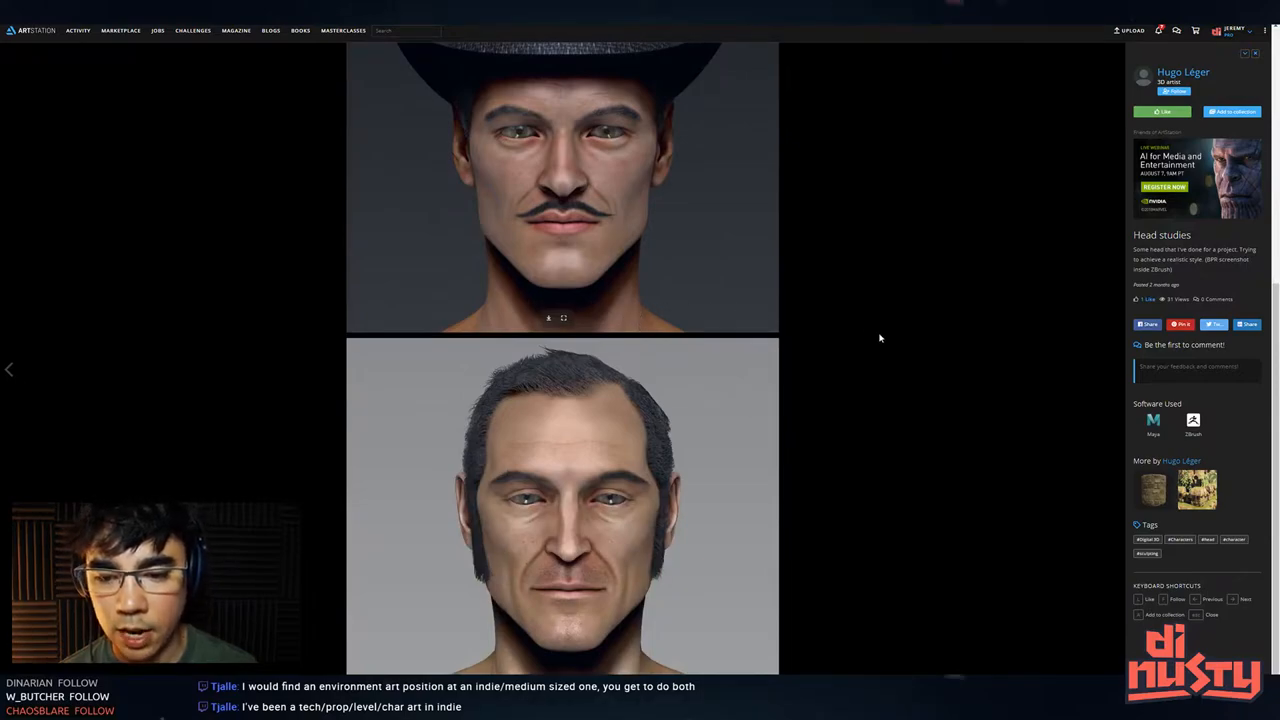
{"action": "scroll", "scroll_direction": "down", "scroll_amount": 3}
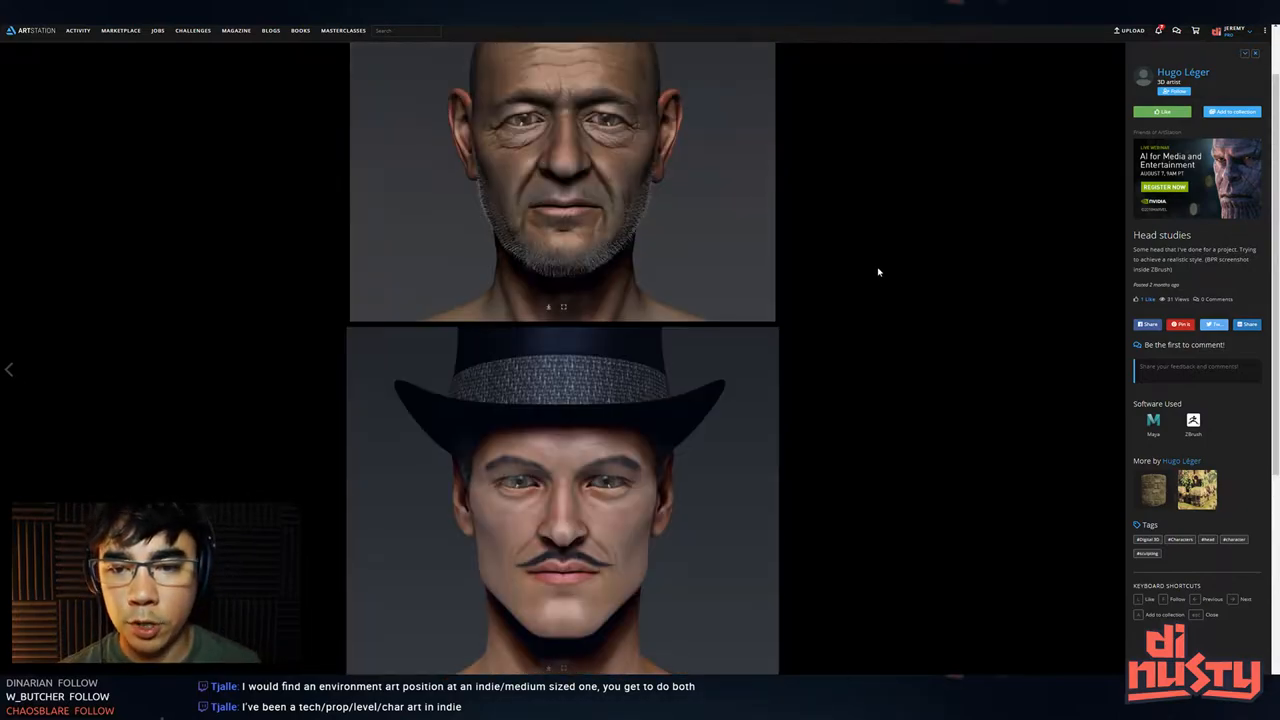
{"action": "scroll", "scroll_direction": "down", "scroll_amount": 3}
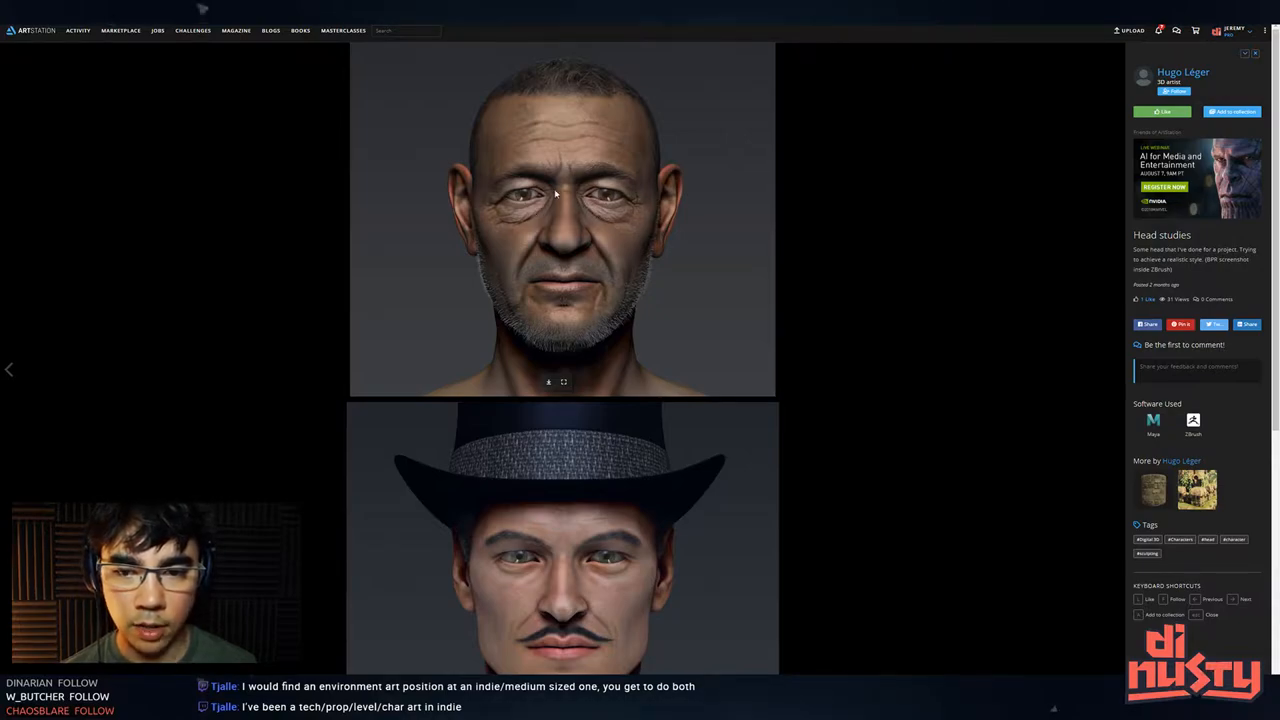
{"action": "mouse_move", "coordinate": [505, 216]}
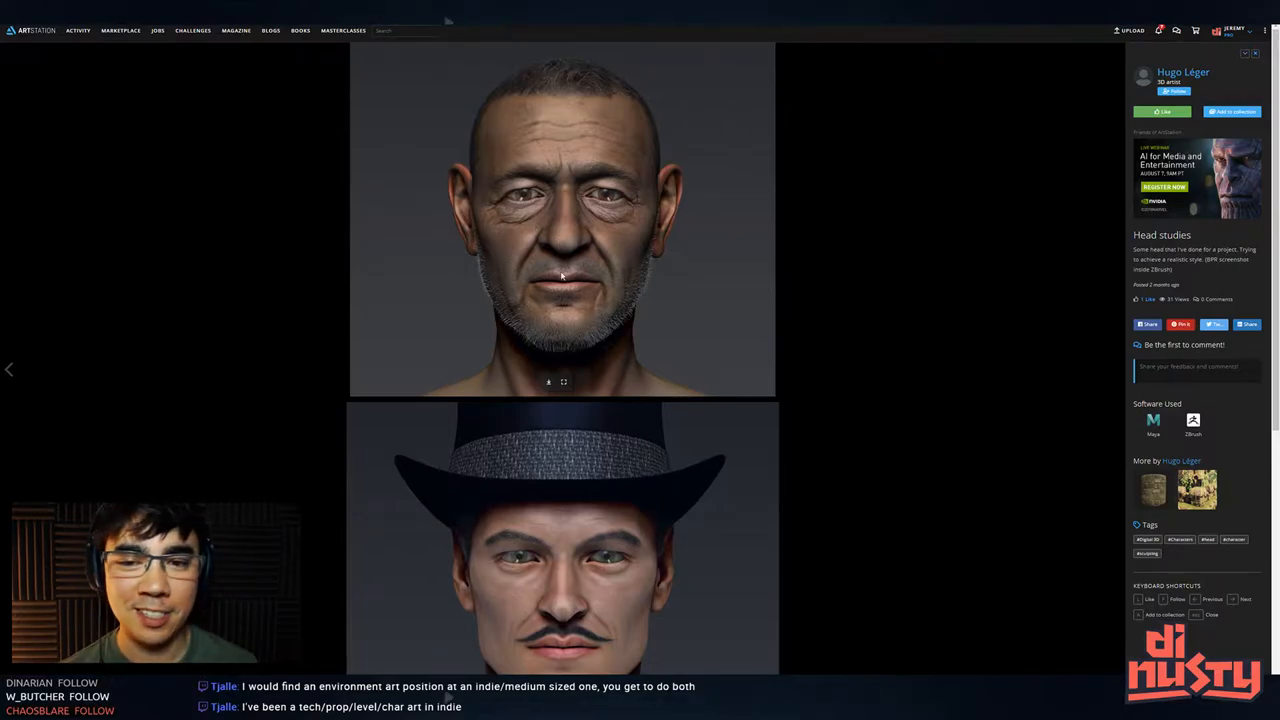
{"action": "mouse_move", "coordinate": [573, 246]}
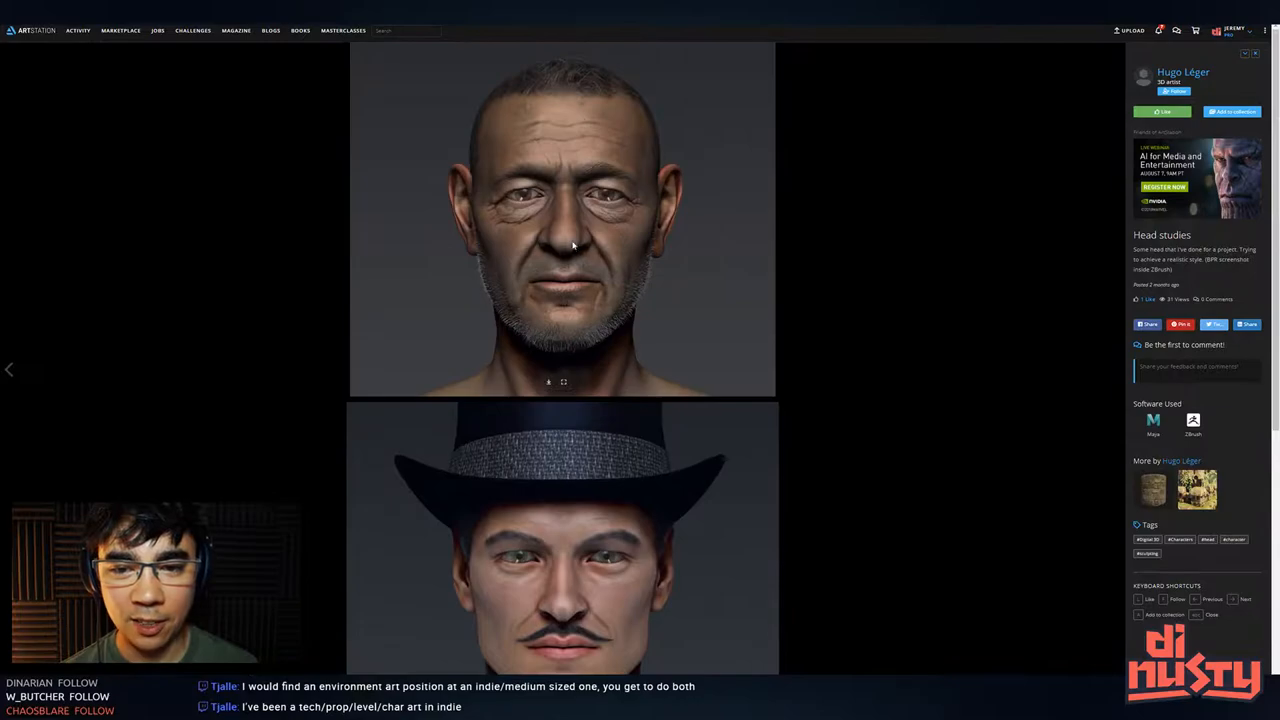
{"action": "scroll", "scroll_direction": "down", "scroll_amount": 3}
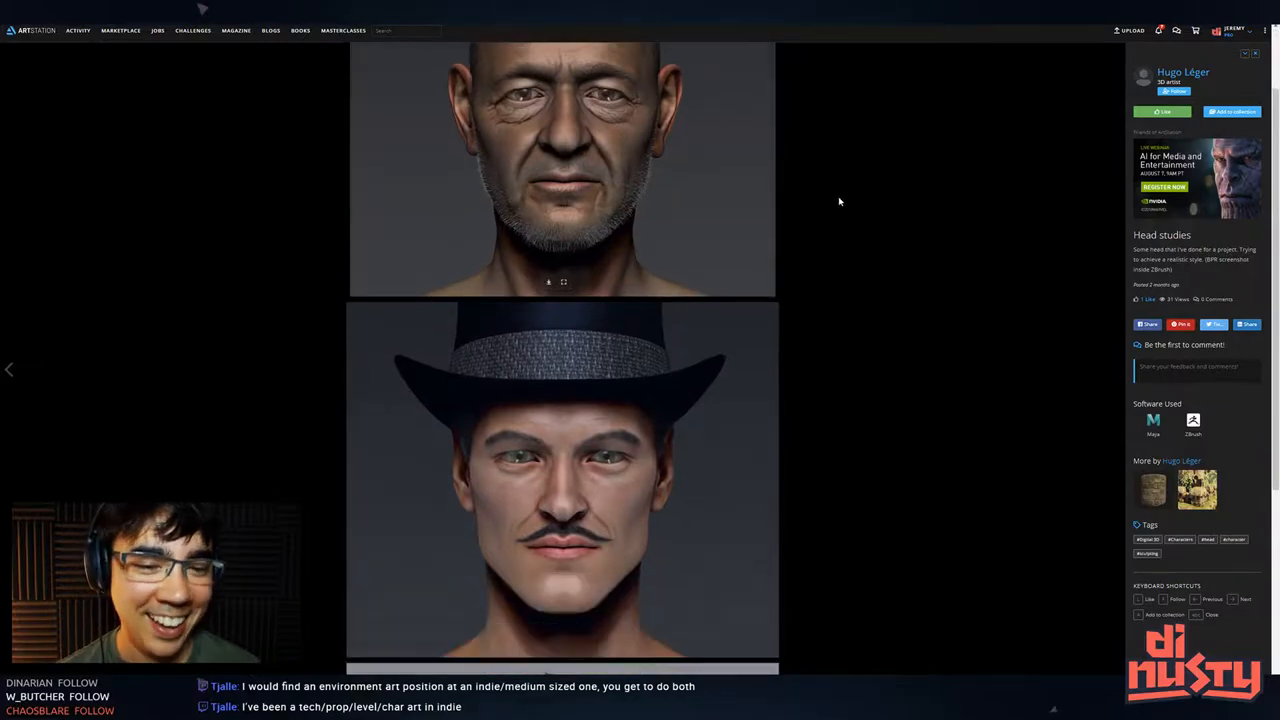
{"action": "scroll", "scroll_direction": "down", "scroll_amount": 3}
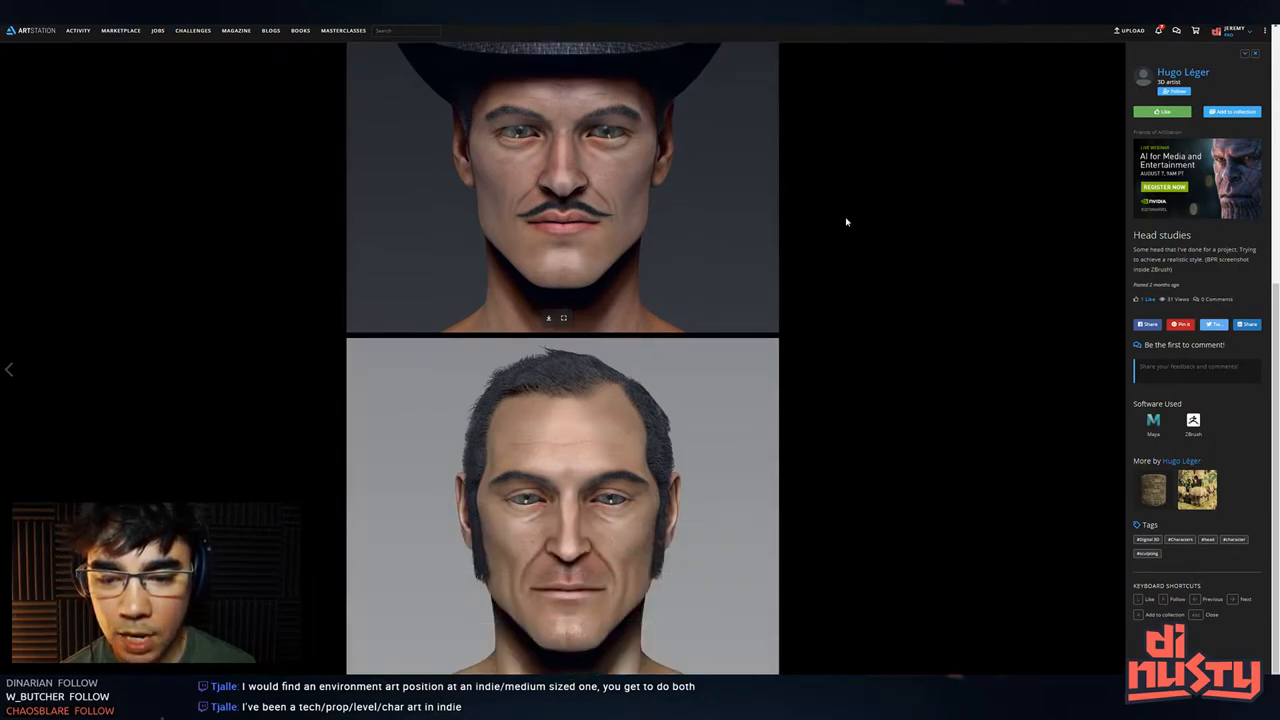
{"action": "mouse_move", "coordinate": [840, 205]}
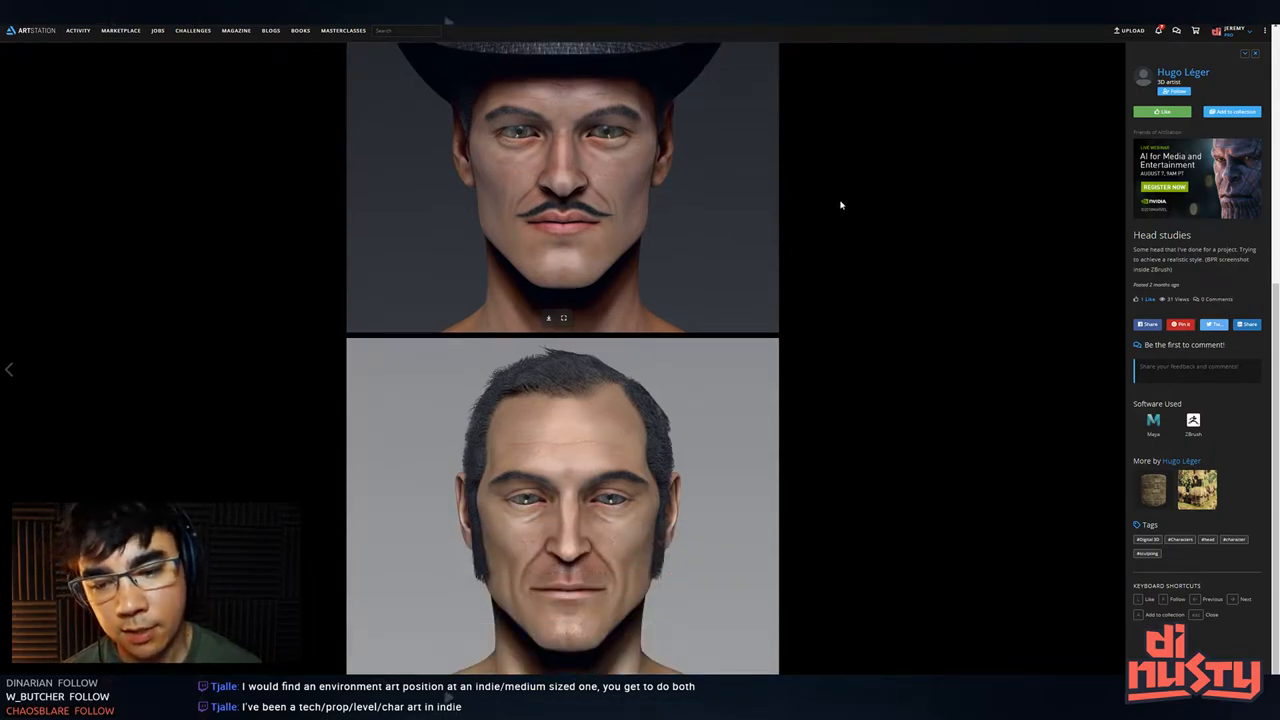
{"action": "scroll", "scroll_direction": "down", "scroll_amount": 3}
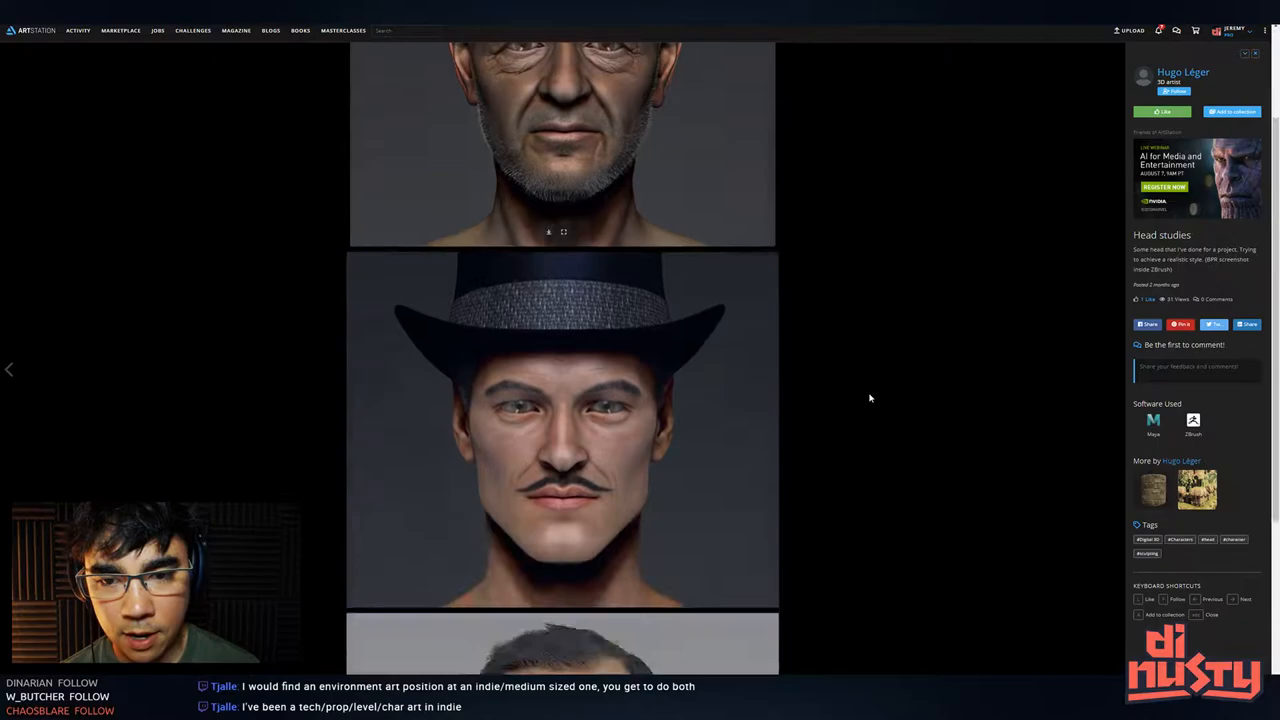
{"action": "scroll", "scroll_direction": "down", "scroll_amount": 3}
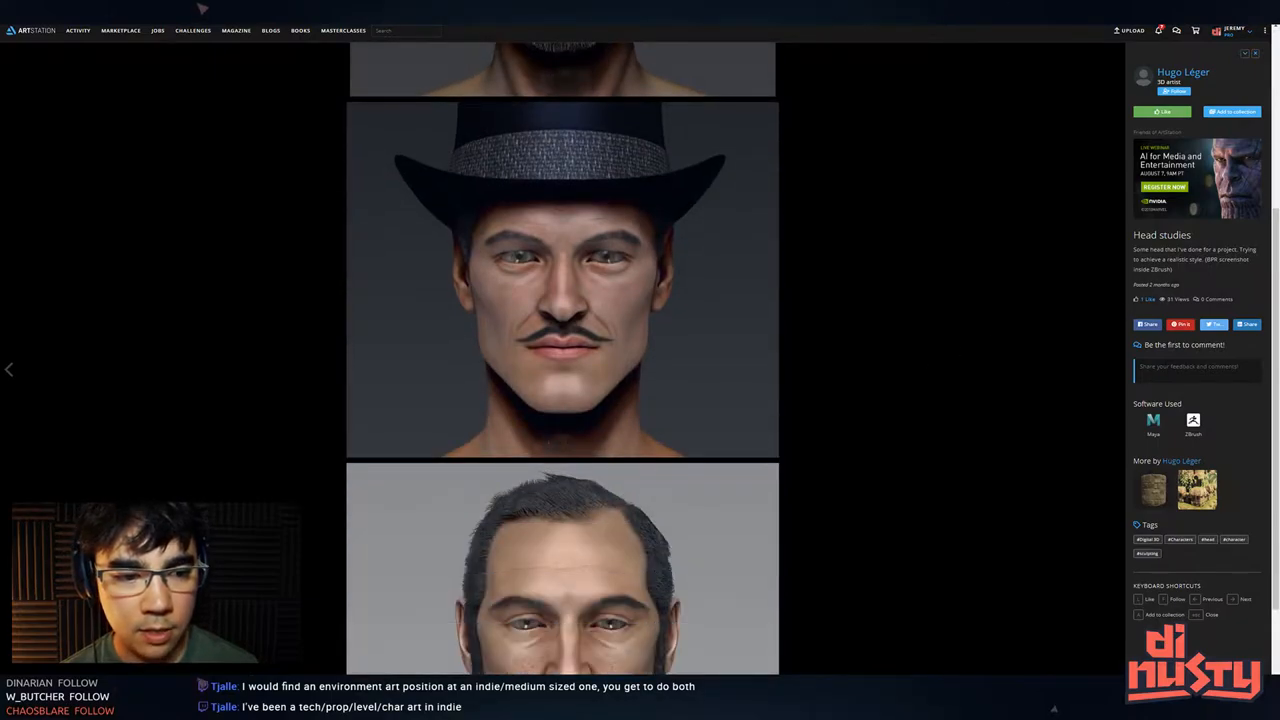
{"action": "scroll", "scroll_direction": "down", "scroll_amount": 3}
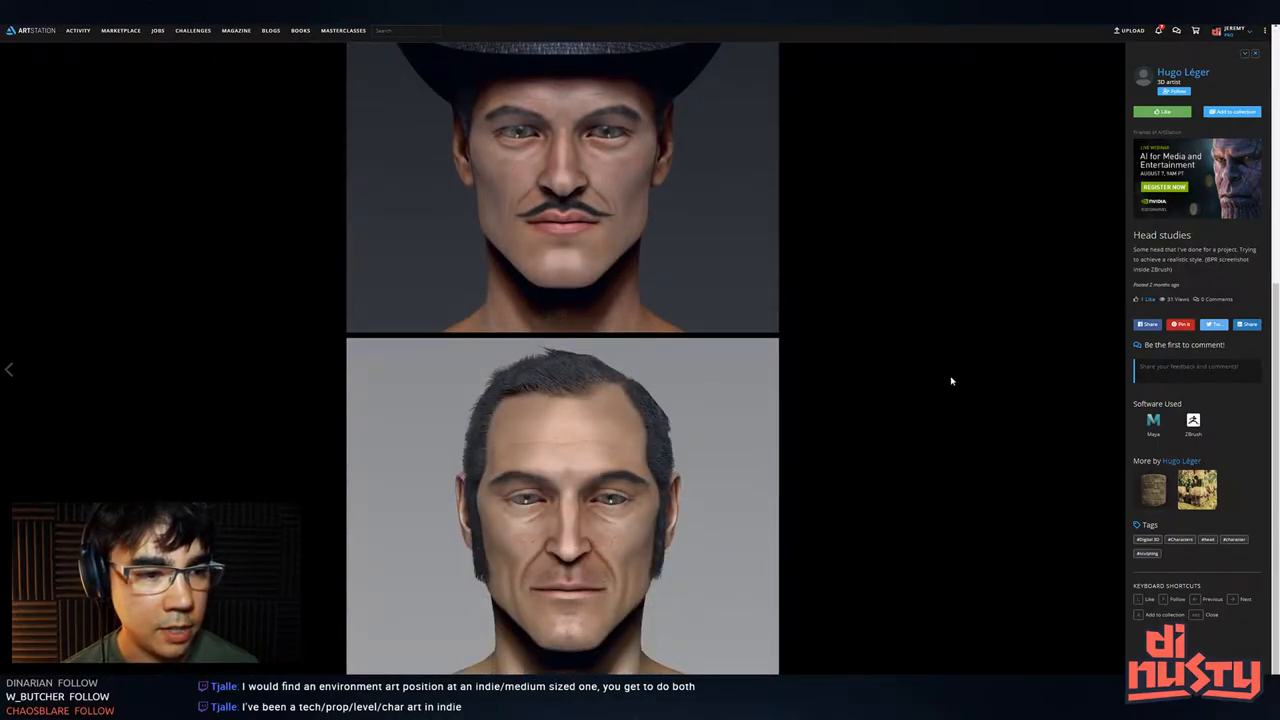
{"action": "mouse_move", "coordinate": [945, 367]}
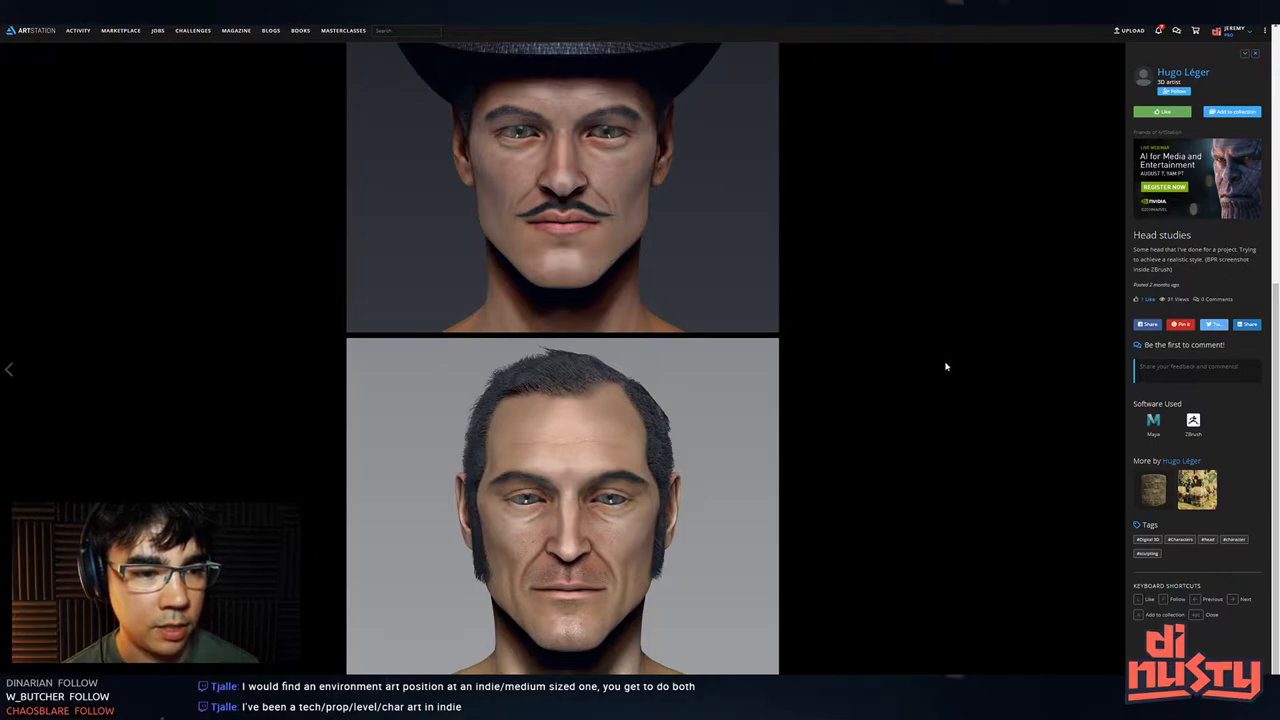
{"action": "mouse_move", "coordinate": [940, 351]}
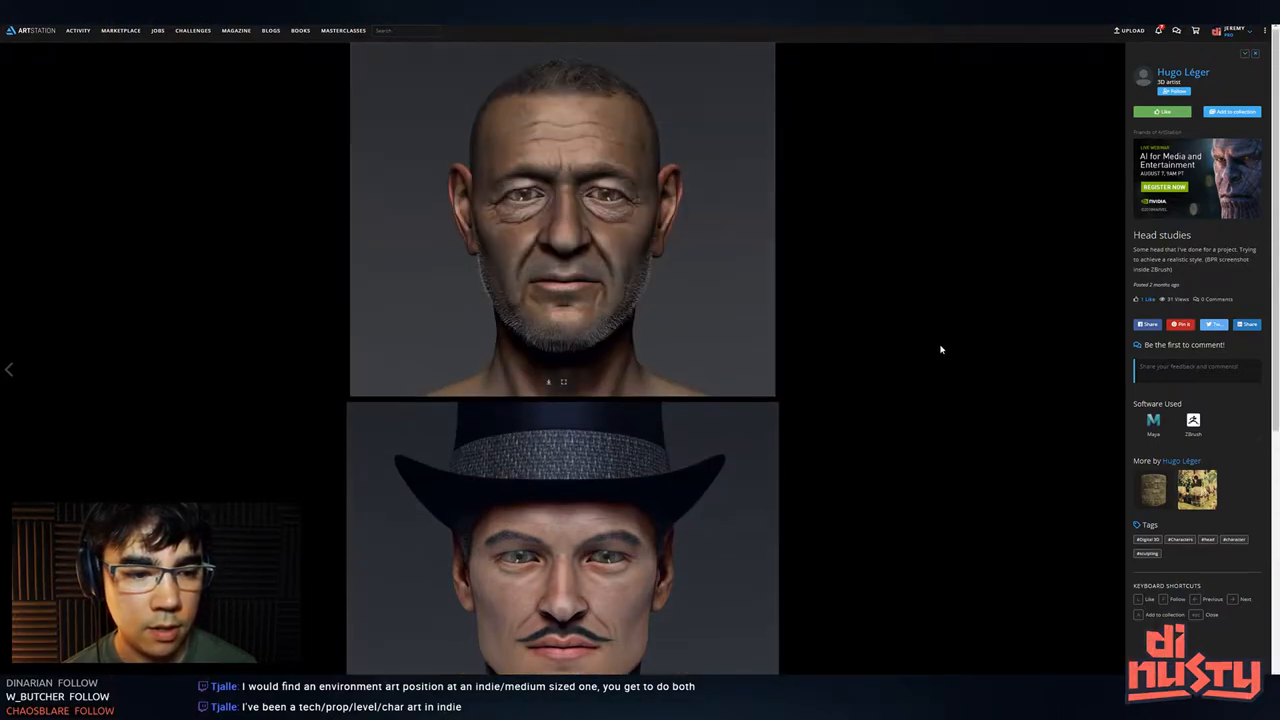
{"action": "mouse_move", "coordinate": [793, 187]}
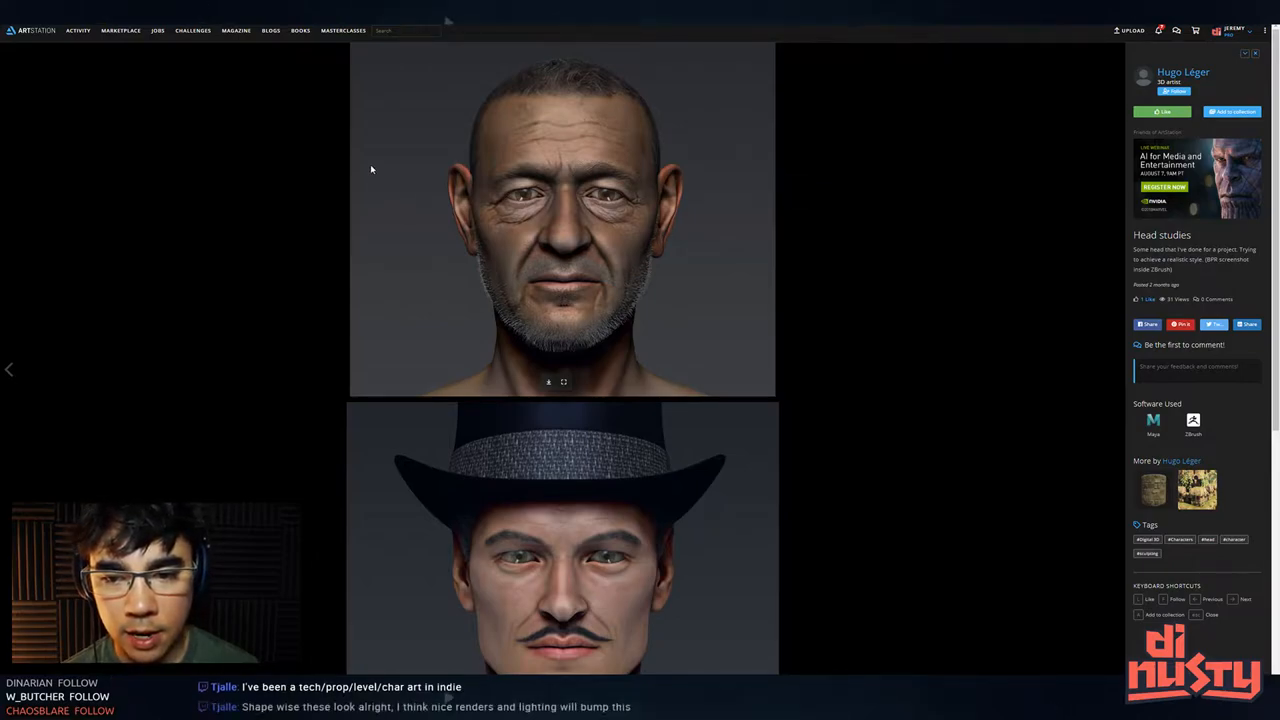
{"action": "mouse_move", "coordinate": [366, 164]}
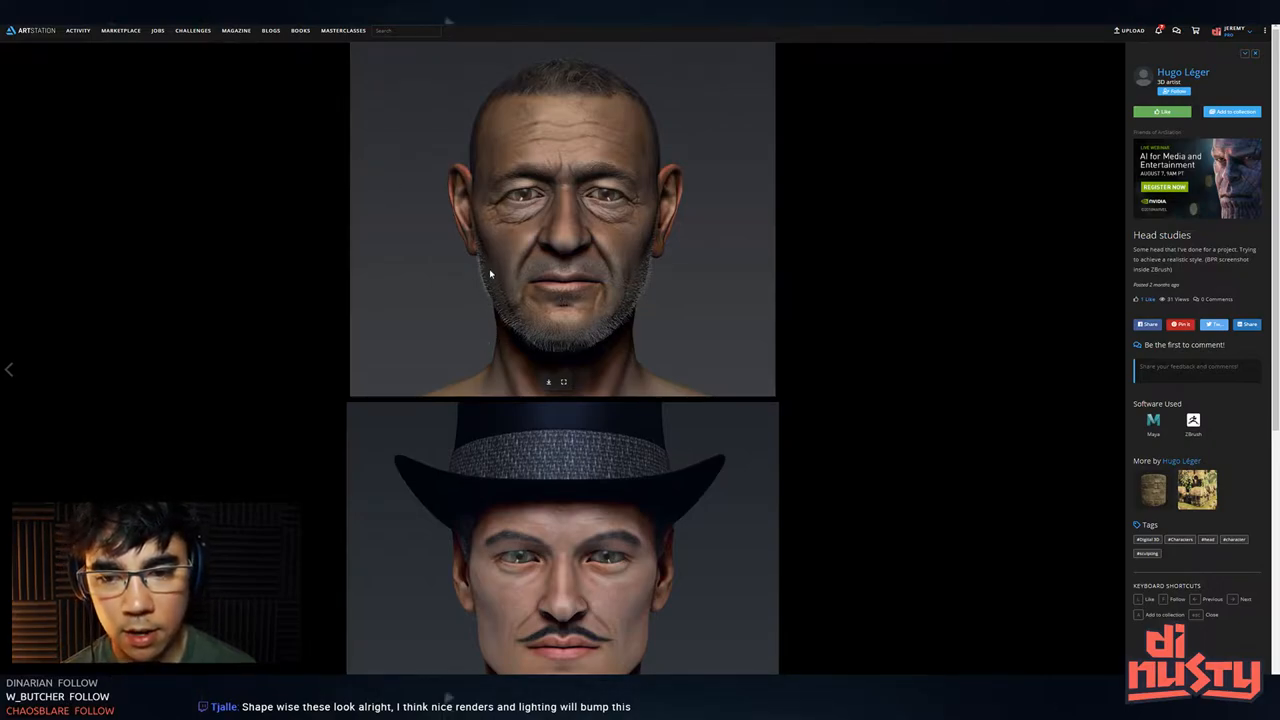
{"action": "mouse_move", "coordinate": [555, 130]}
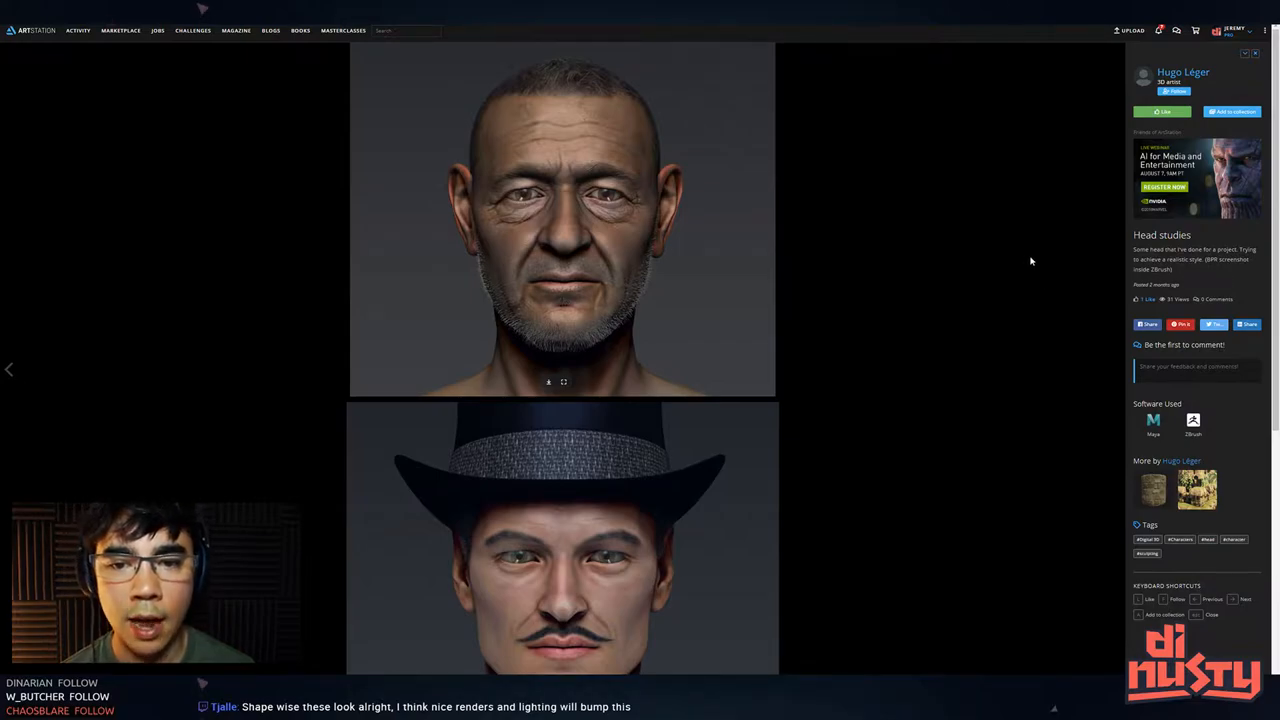
{"action": "mouse_move", "coordinate": [1060, 184]}
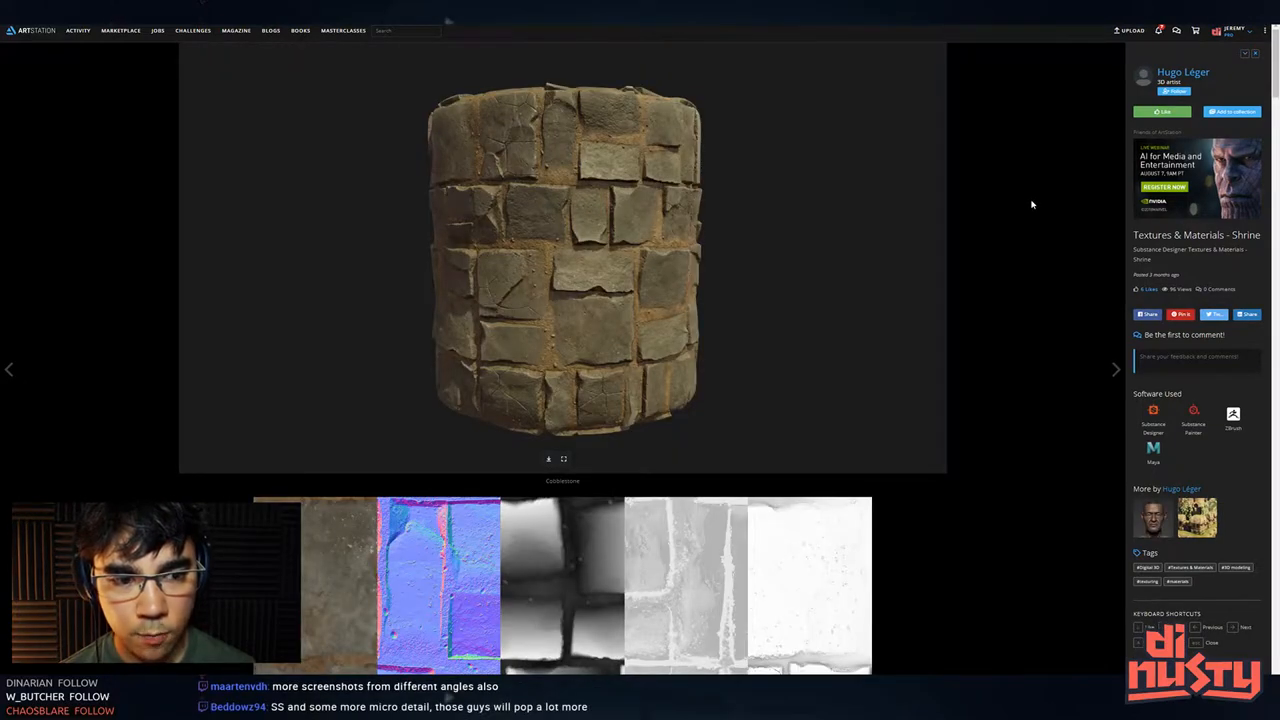
{"action": "scroll", "scroll_direction": "down", "scroll_amount": 3}
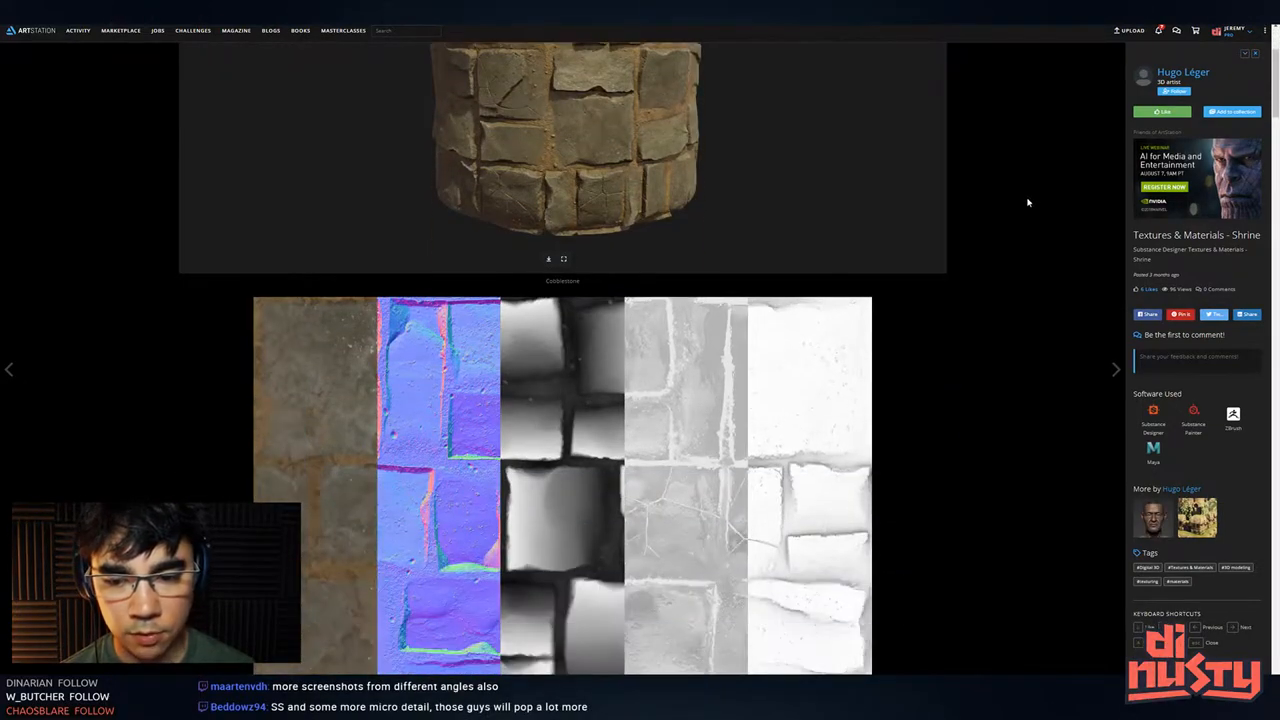
{"action": "scroll", "scroll_direction": "down", "scroll_amount": 3}
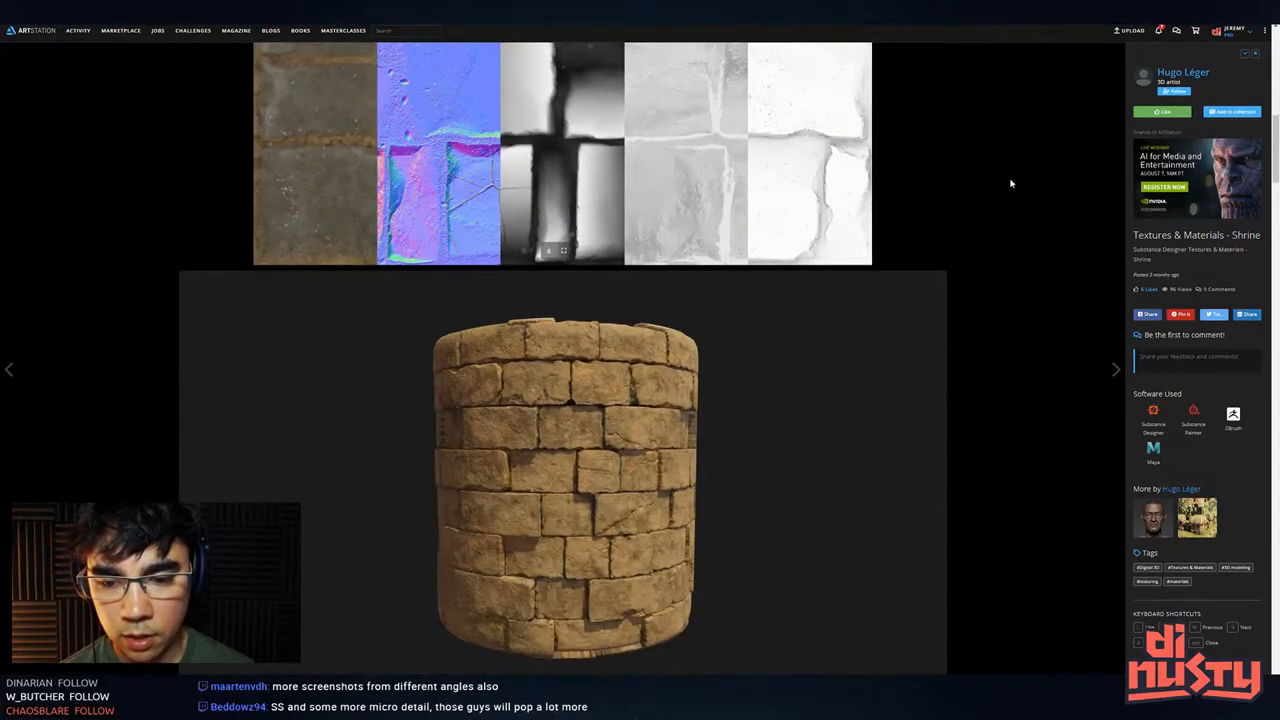
{"action": "scroll", "scroll_direction": "down", "scroll_amount": 3}
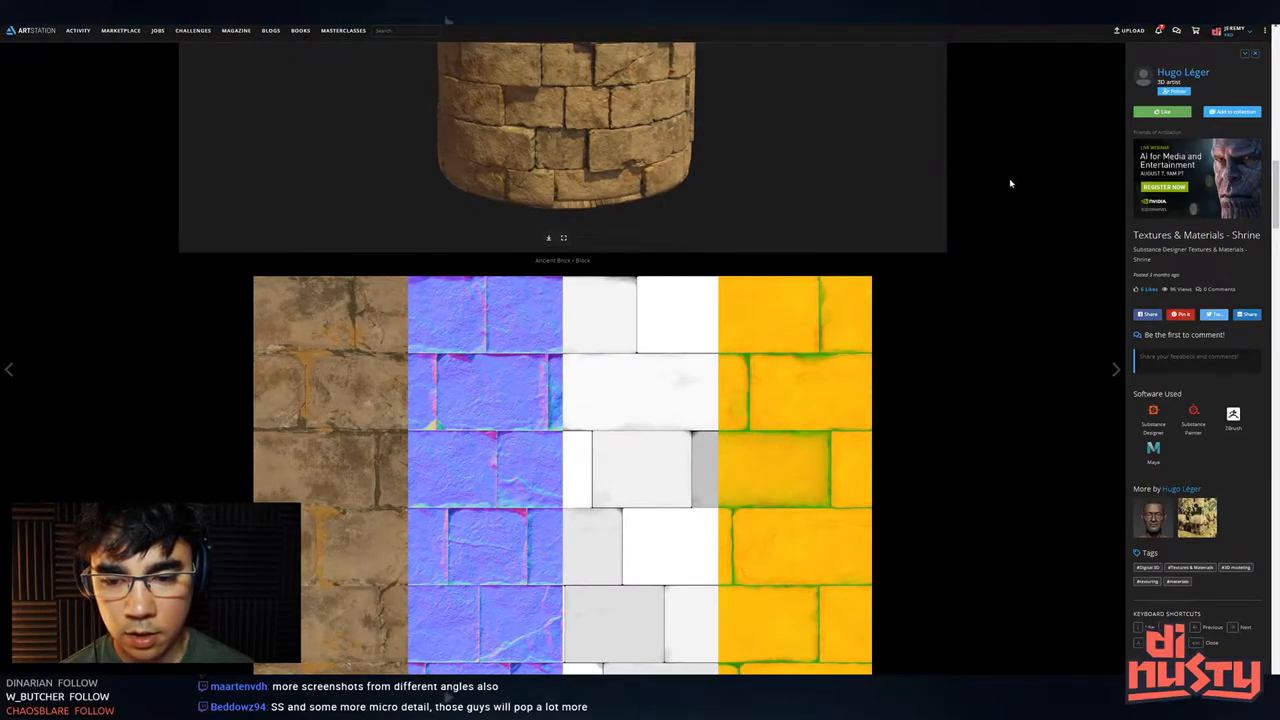
{"action": "scroll", "scroll_direction": "down", "scroll_amount": 3}
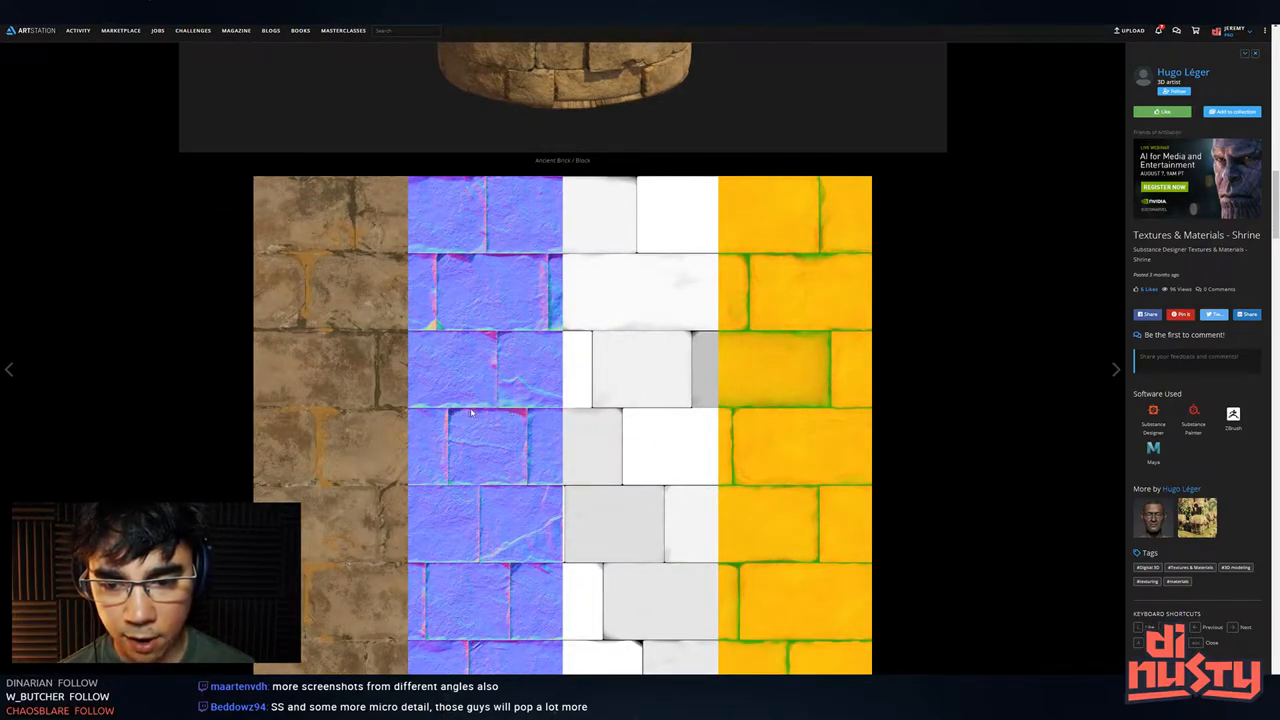
{"action": "scroll", "scroll_direction": "down", "scroll_amount": 3}
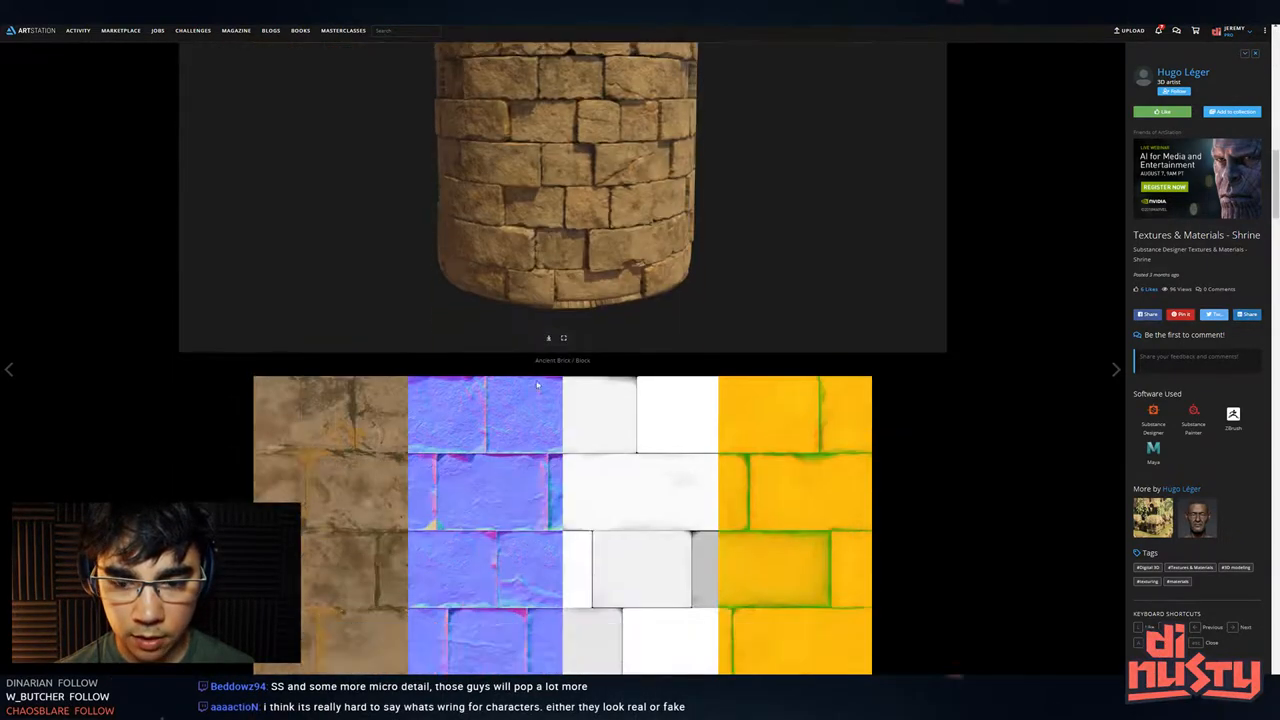
{"action": "scroll", "scroll_direction": "down", "scroll_amount": 3}
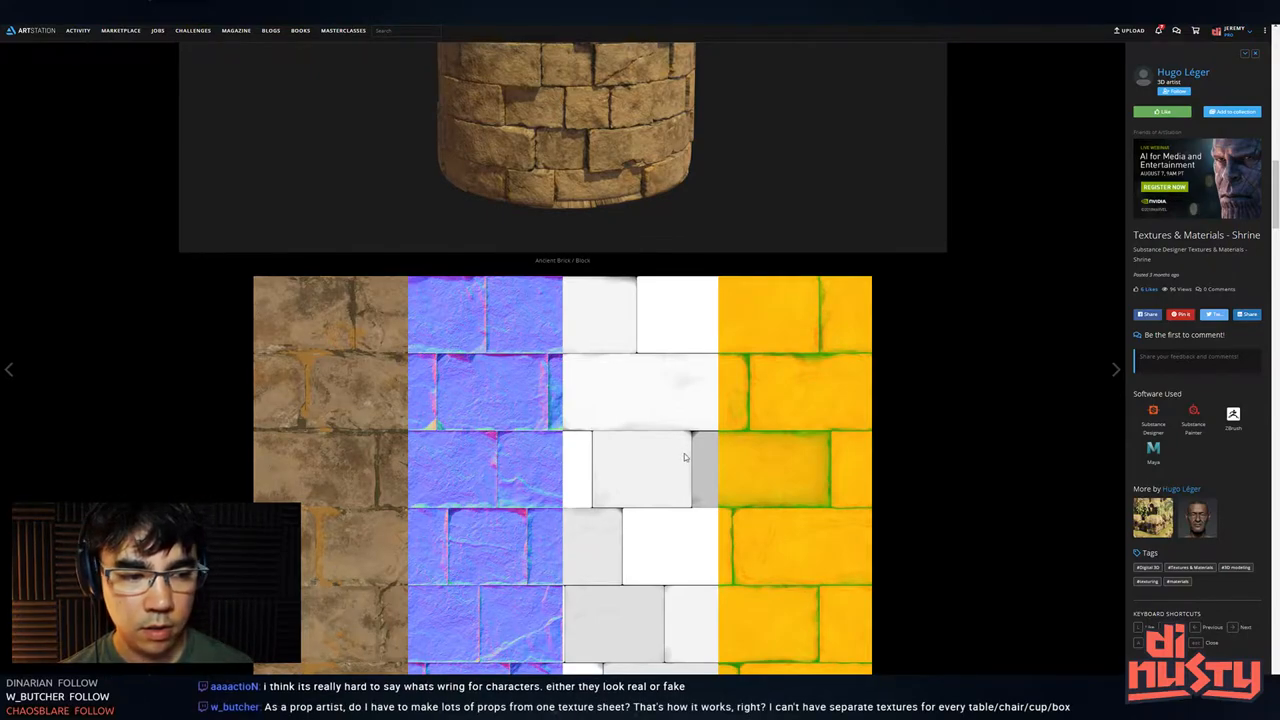
{"action": "right_click", "coordinate": [685, 457]}
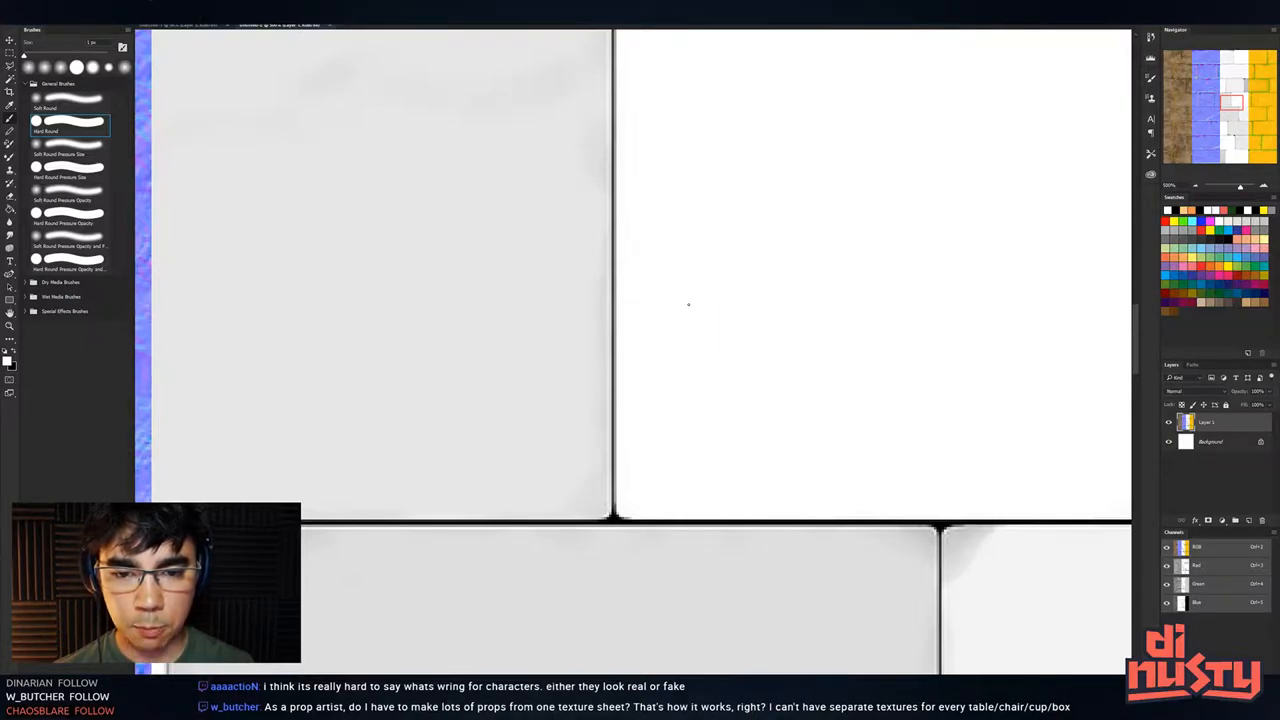
Sketch an L-shaped edge profile on the height map and an arrow pointing at it
{"action": "left_click_drag", "start_coordinate": [708, 294], "coordinate": [824, 294]}
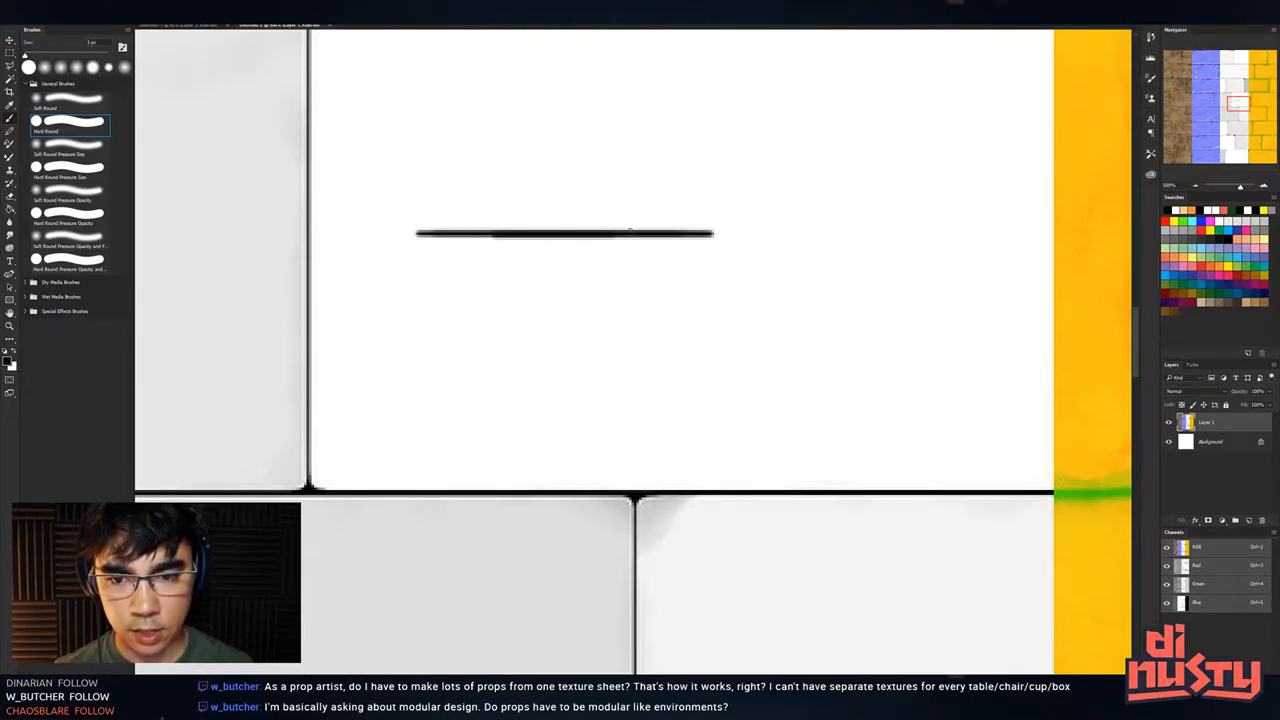
{"action": "left_click_drag", "start_coordinate": [715, 235], "coordinate": [715, 365]}
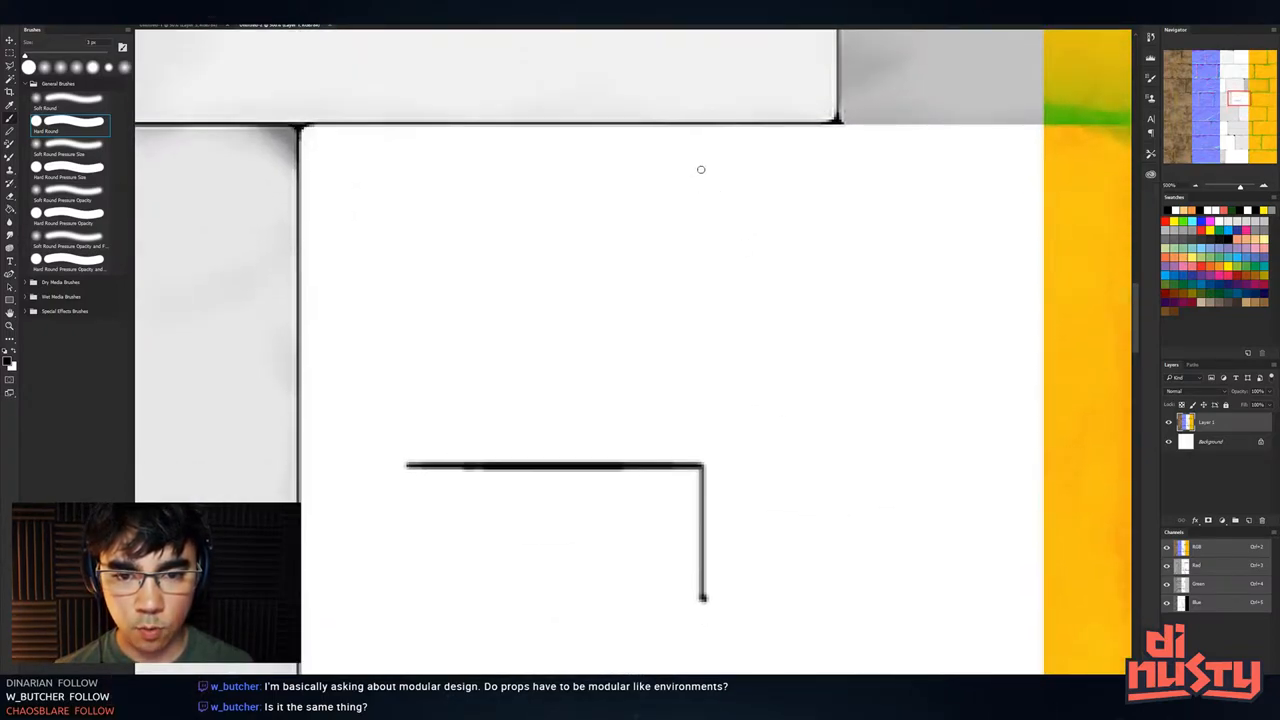
{"action": "left_click_drag", "start_coordinate": [940, 155], "coordinate": [815, 293]}
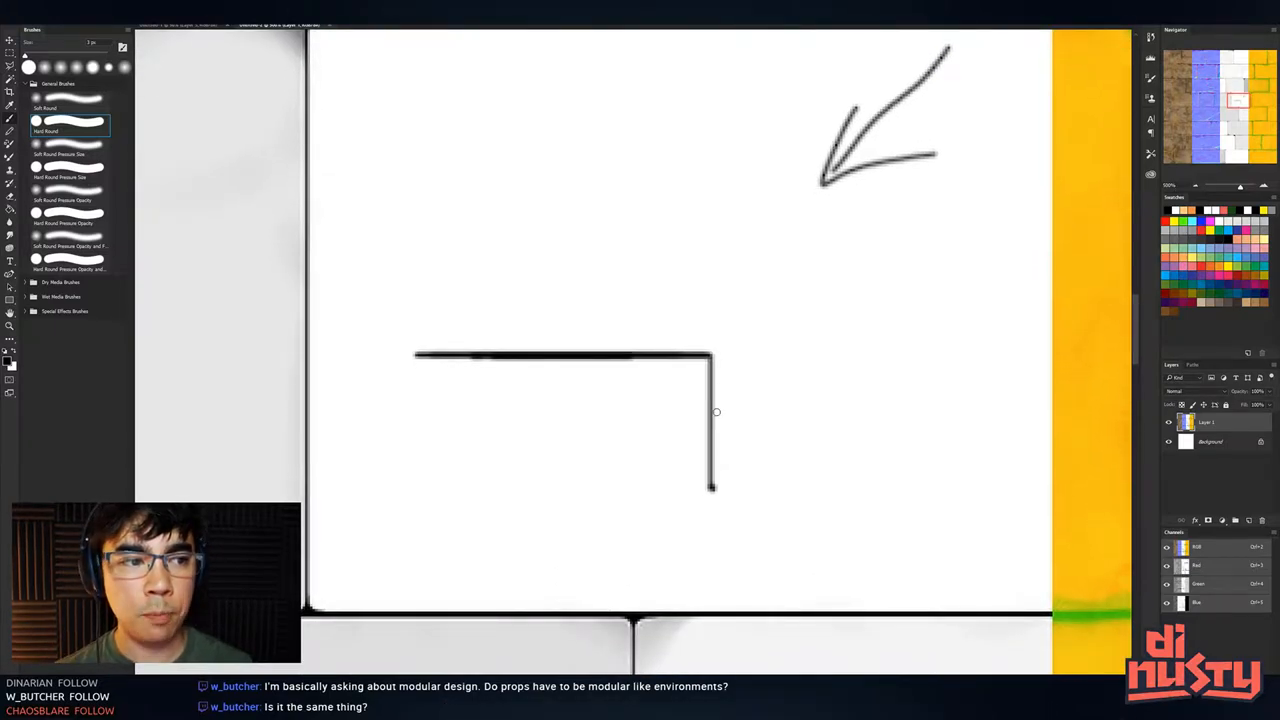
{"action": "mouse_move", "coordinate": [693, 309]}
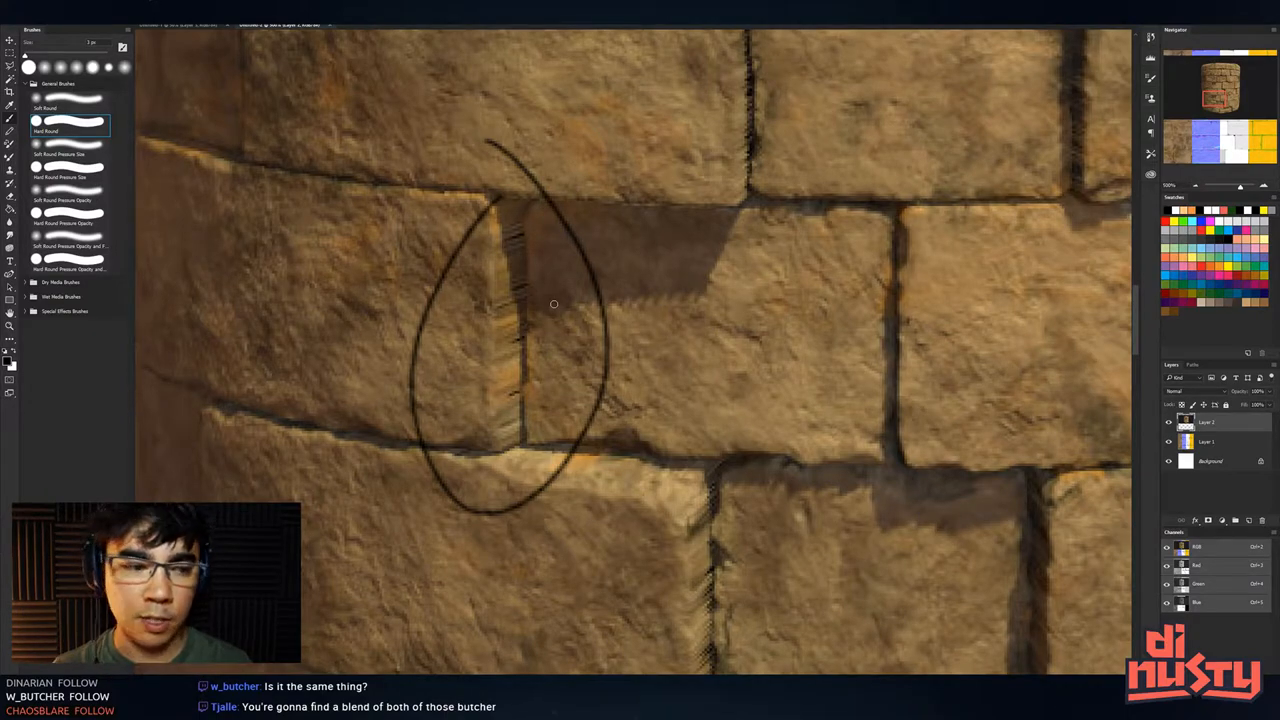
{"action": "mouse_move", "coordinate": [596, 306]}
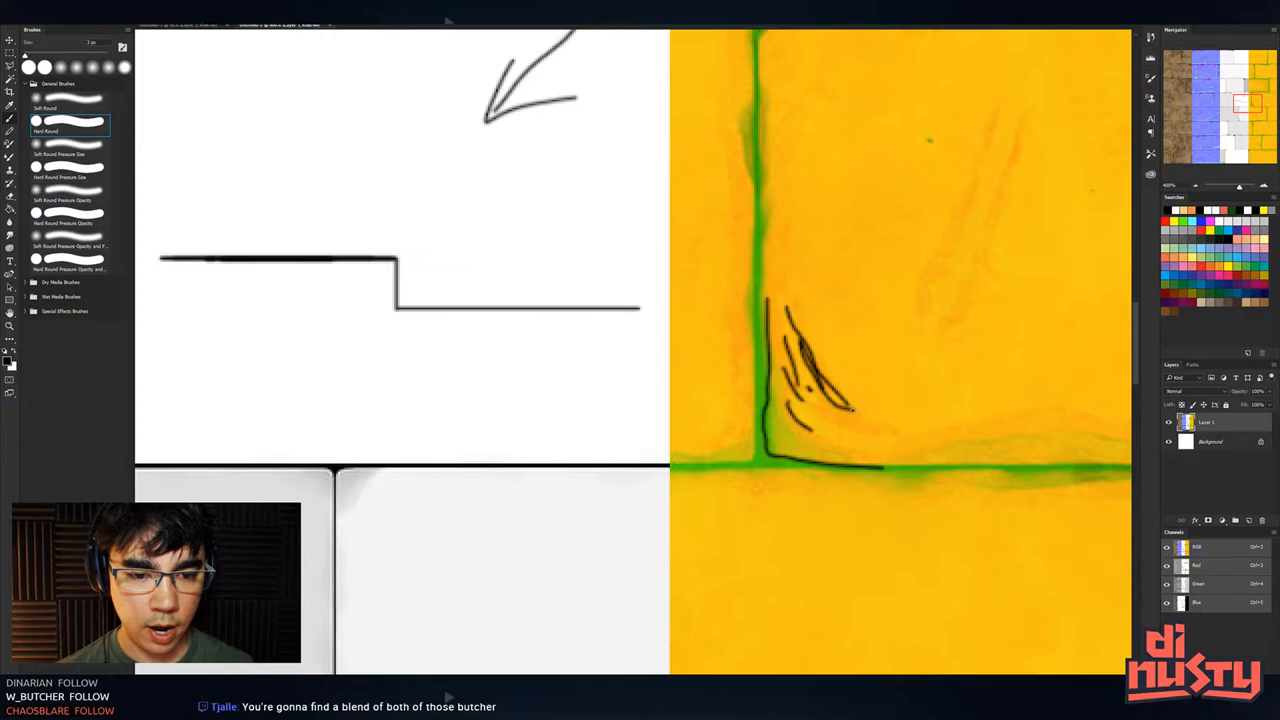
Extend the stepped profile with a bevel stroke into a lower ledge
{"action": "left_click_drag", "start_coordinate": [850, 415], "coordinate": [1025, 420]}
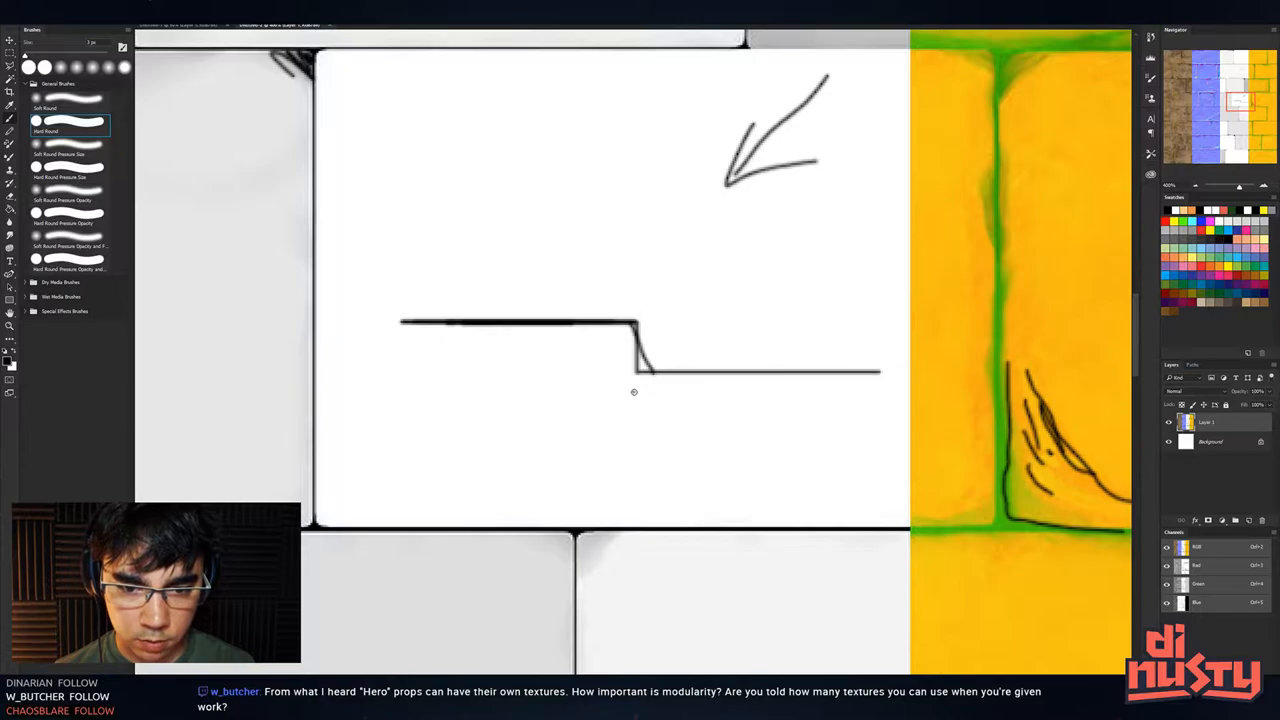
{"action": "mouse_move", "coordinate": [635, 408]}
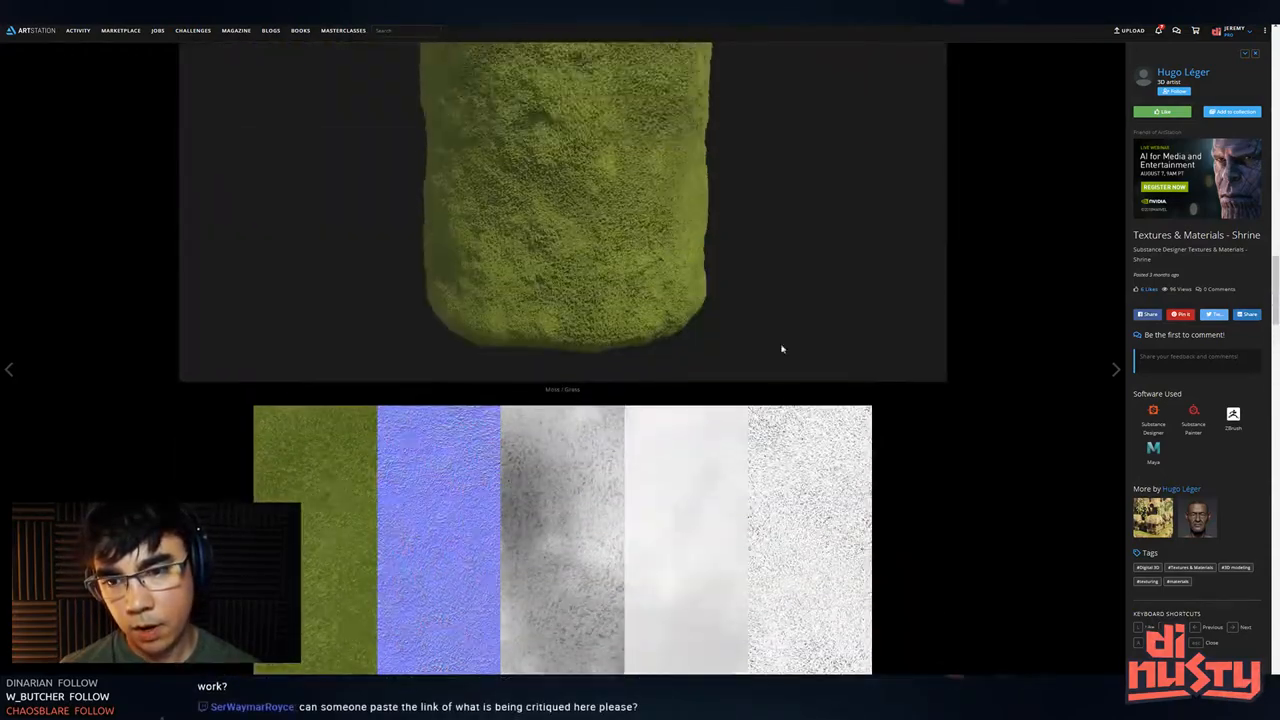
Scroll down past the Moss / Grass and Dry ground renders to the Mud material
{"action": "scroll", "scroll_direction": "down", "scroll_amount": 3}
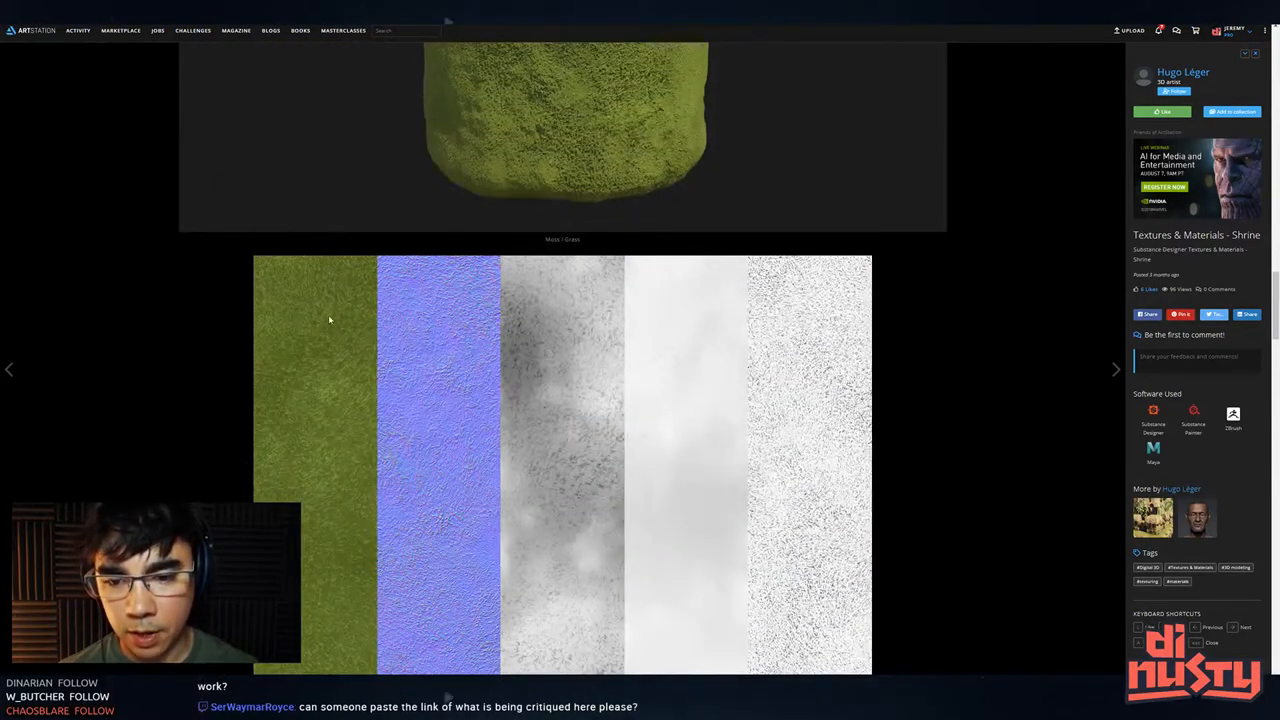
{"action": "scroll", "scroll_direction": "down", "scroll_amount": 3}
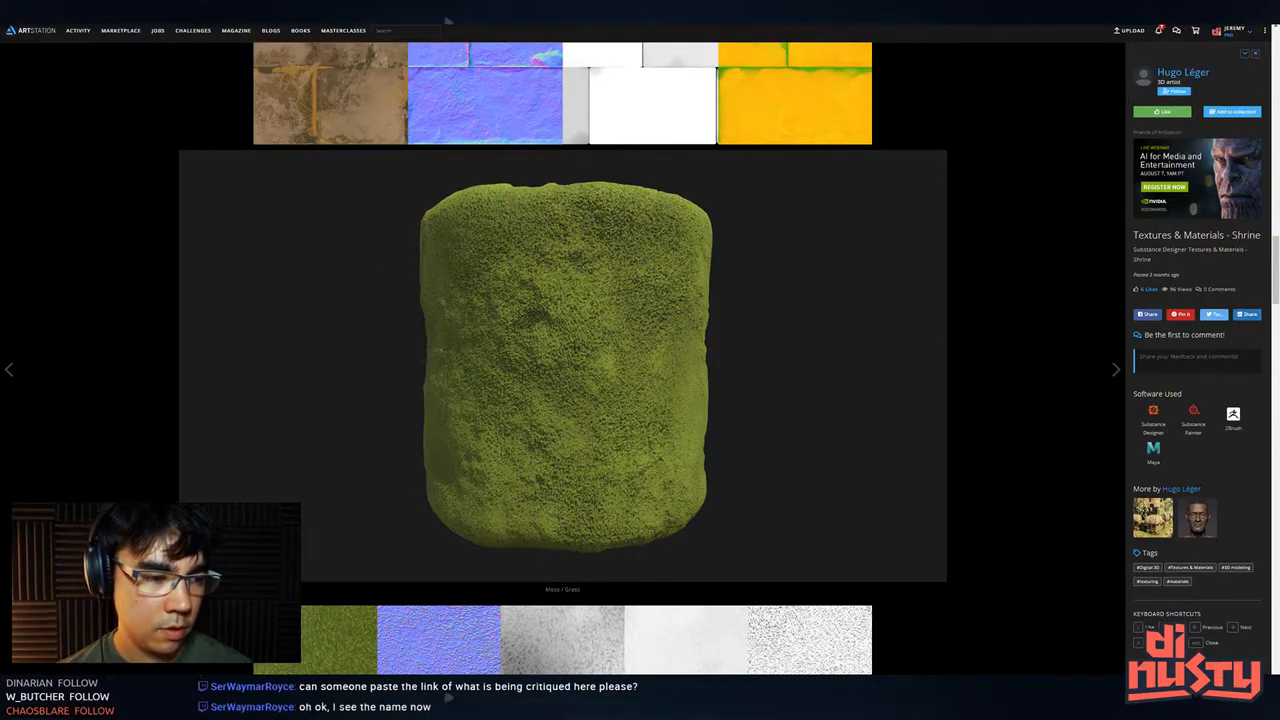
{"action": "scroll", "scroll_direction": "down", "scroll_amount": 3}
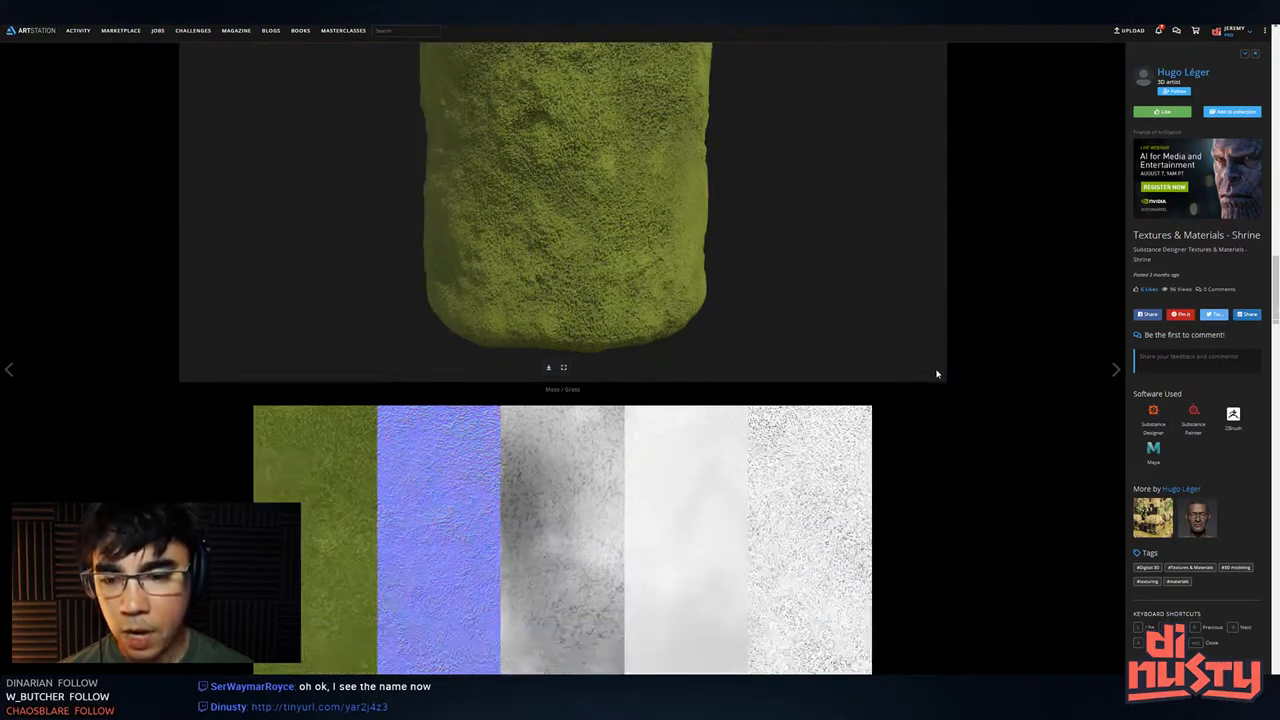
{"action": "scroll", "scroll_direction": "down", "scroll_amount": 3}
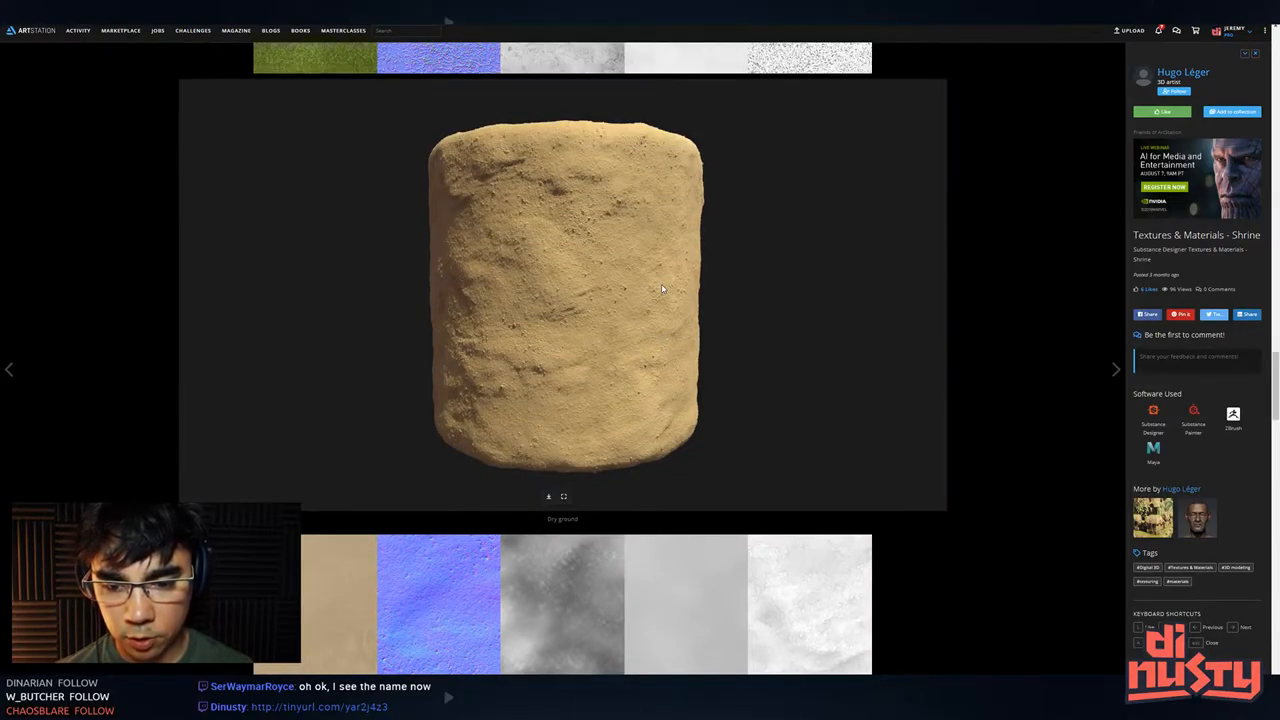
{"action": "scroll", "scroll_direction": "down", "scroll_amount": 3}
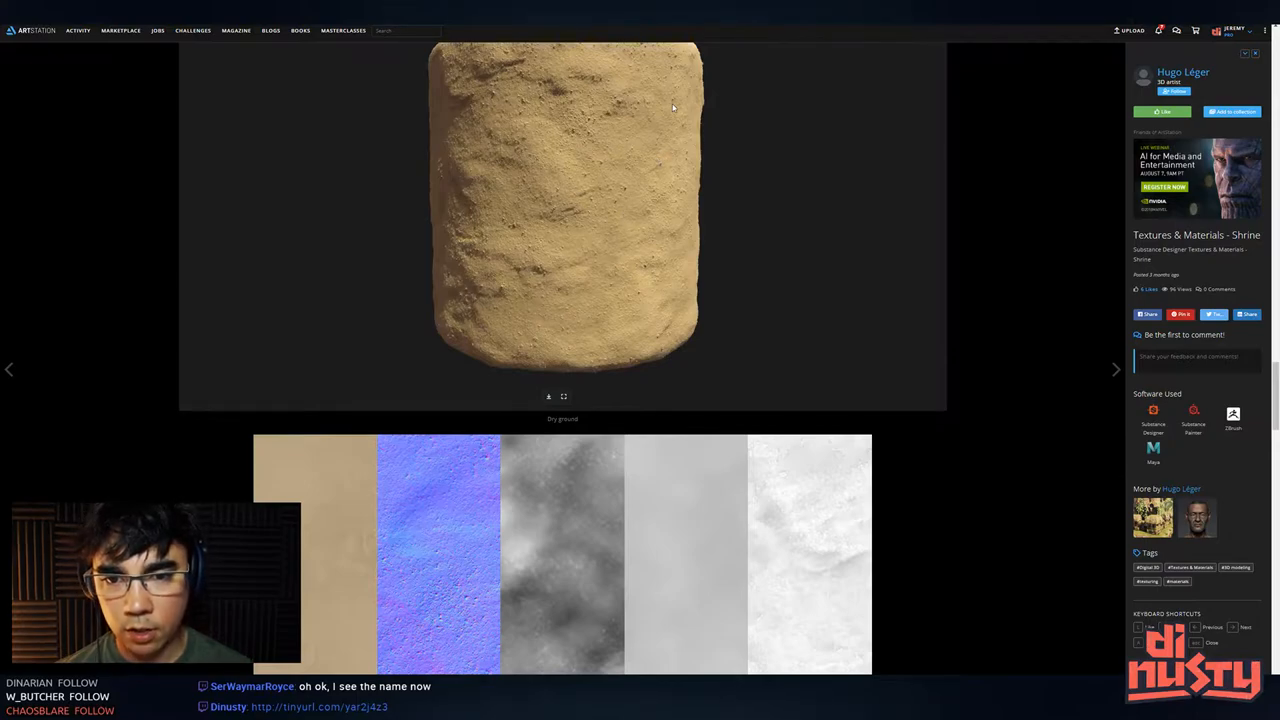
{"action": "mouse_move", "coordinate": [645, 201]}
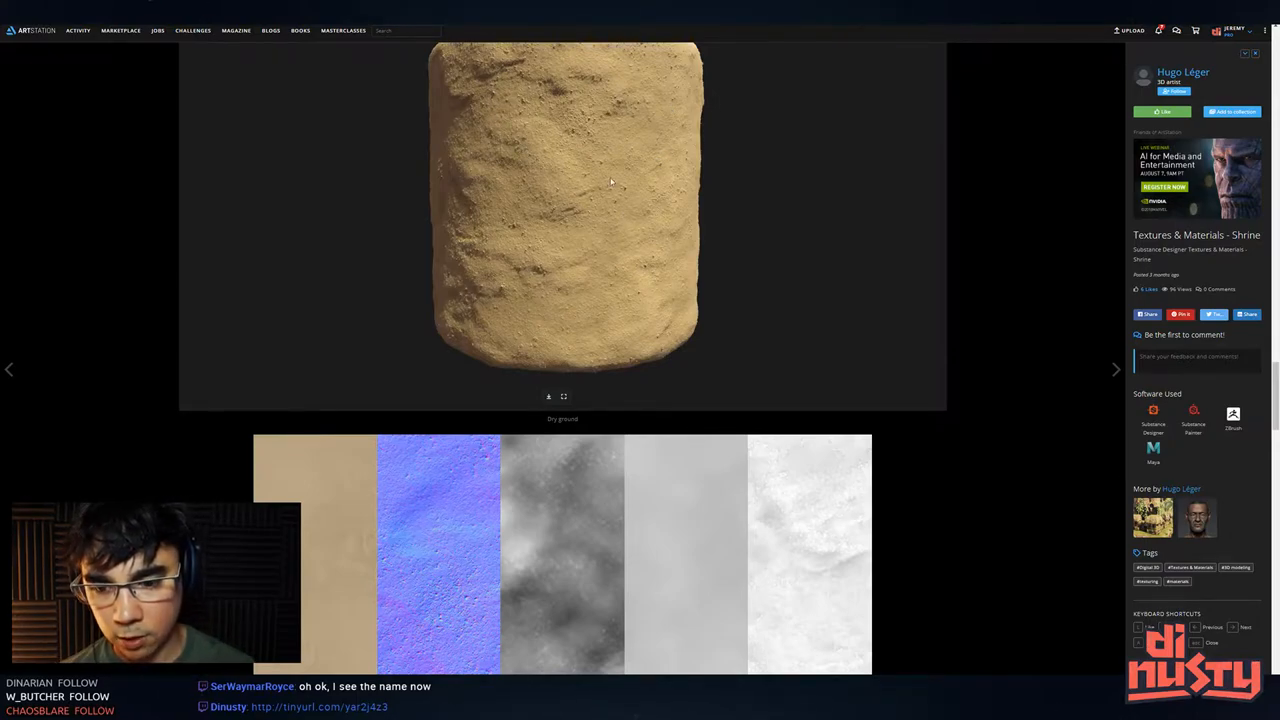
{"action": "scroll", "scroll_direction": "down", "scroll_amount": 3}
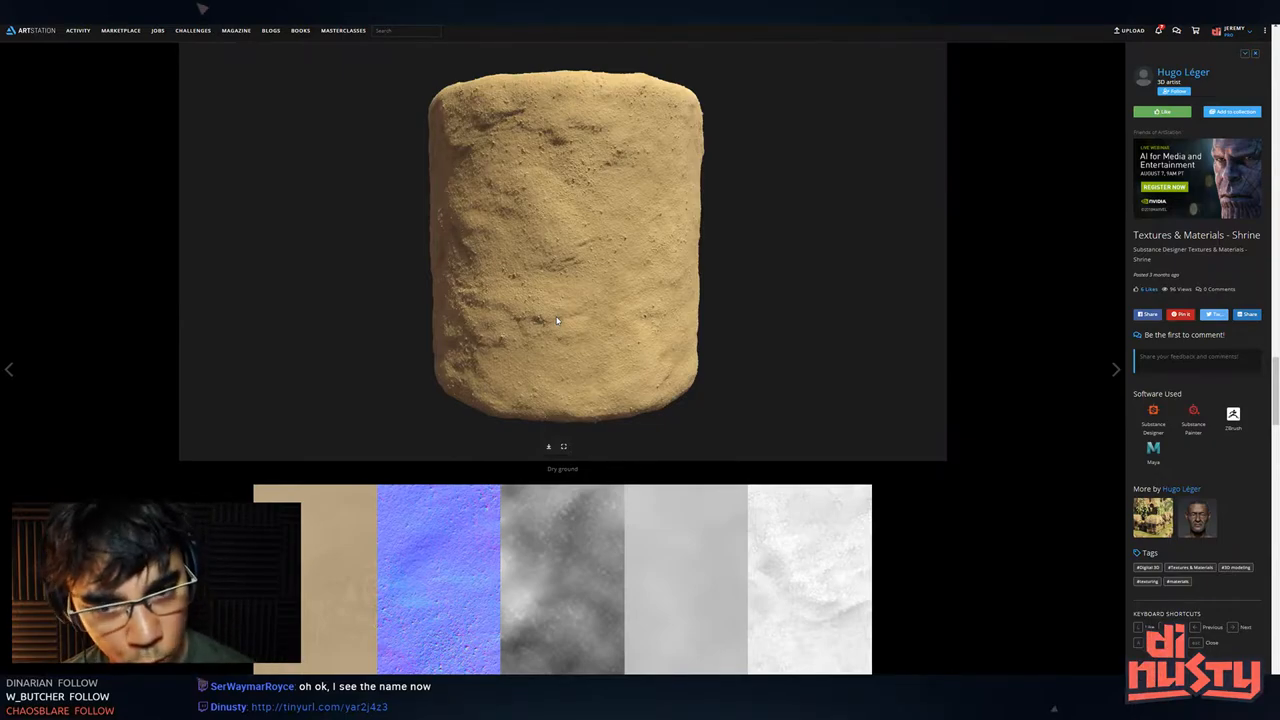
{"action": "scroll", "scroll_direction": "down", "scroll_amount": 3}
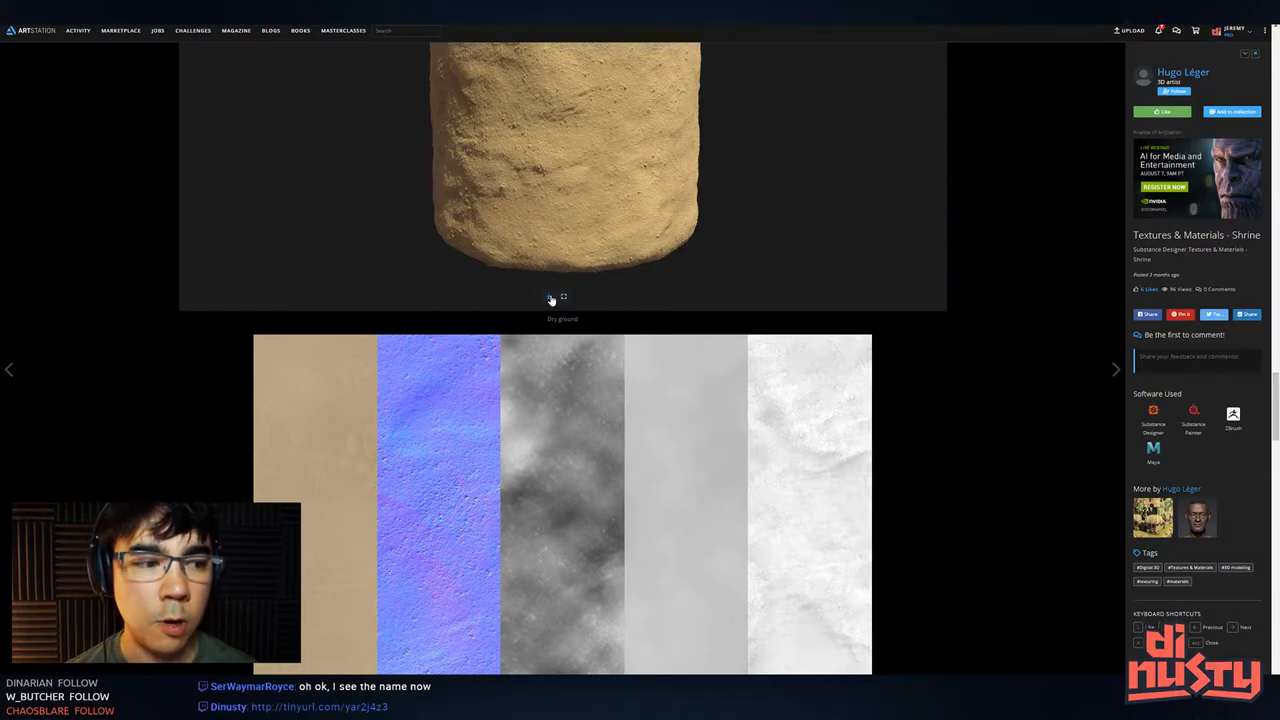
{"action": "scroll", "scroll_direction": "down", "scroll_amount": 3}
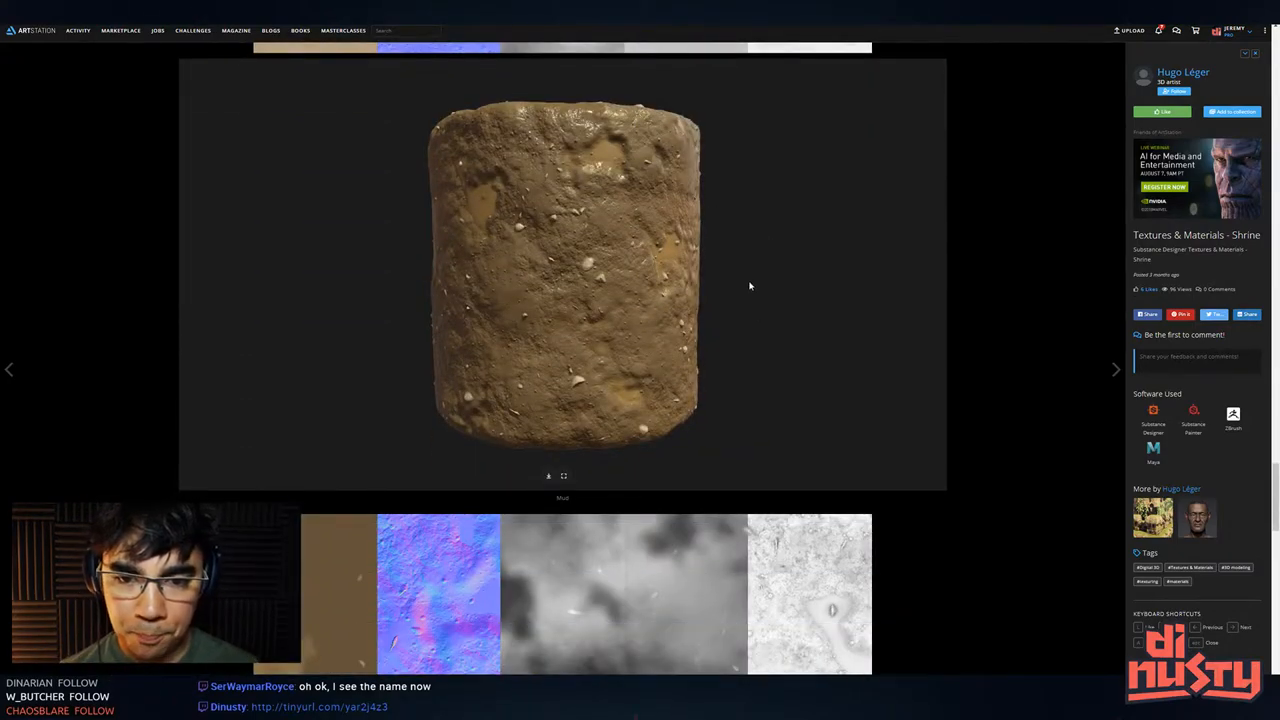
Scroll past the Mud and rock texture maps down to the Ancient Brick / Block render
{"action": "scroll", "scroll_direction": "down", "scroll_amount": 3}
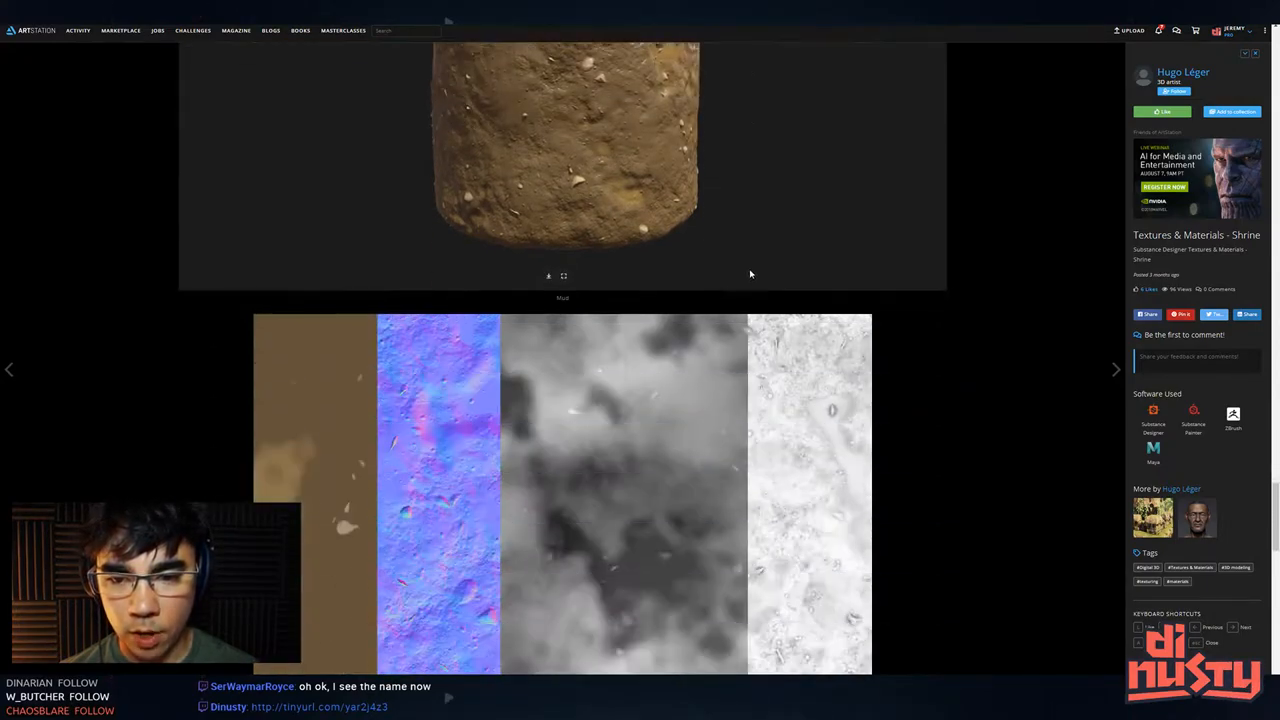
{"action": "scroll", "scroll_direction": "down", "scroll_amount": 3}
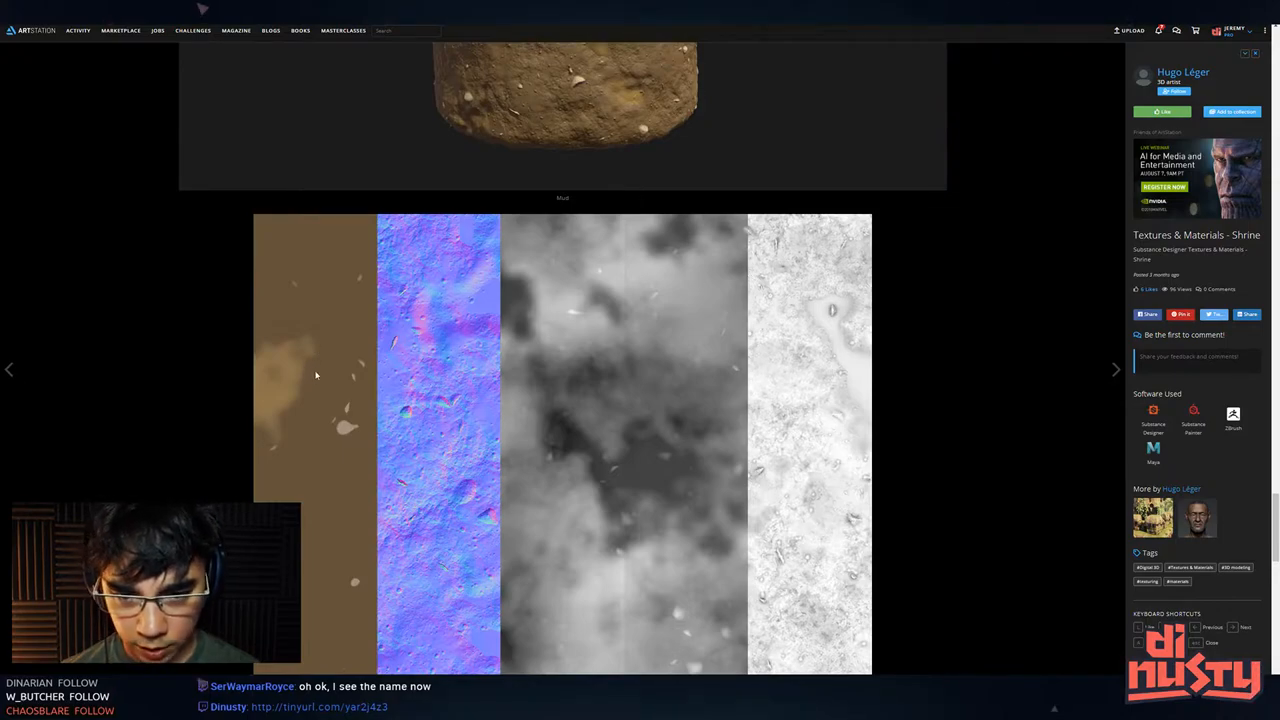
{"action": "mouse_move", "coordinate": [343, 418]}
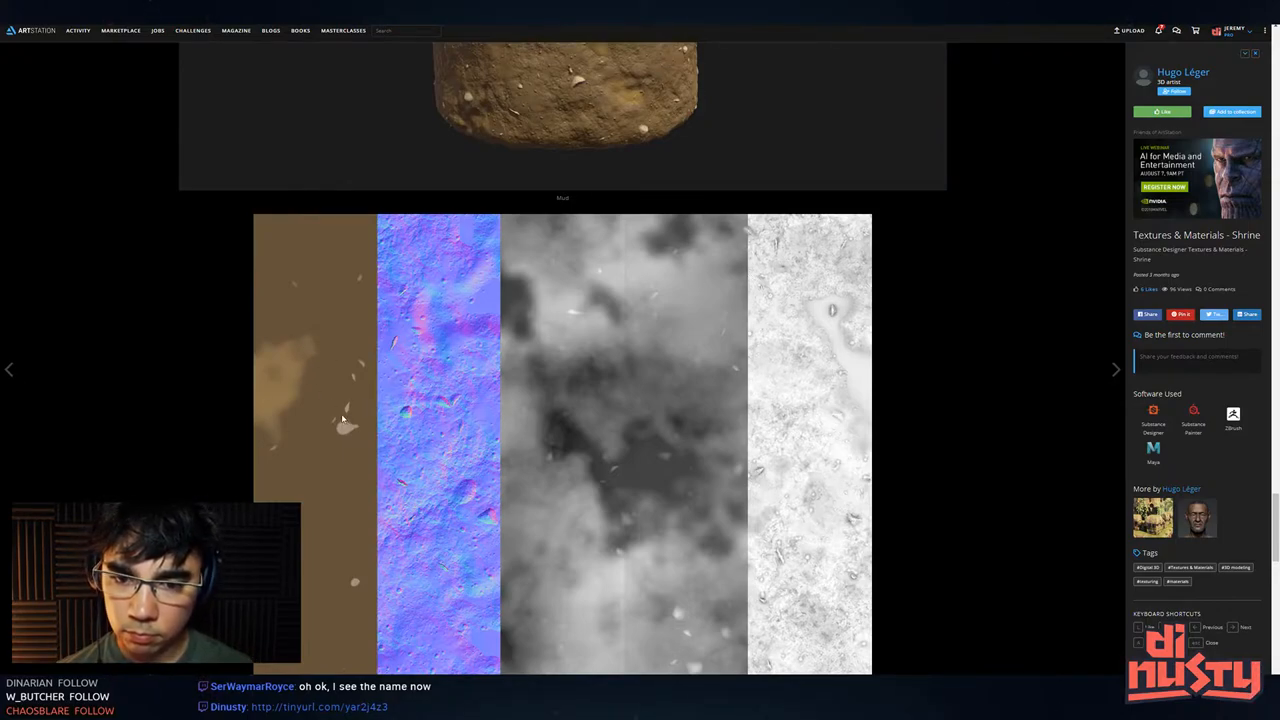
{"action": "scroll", "scroll_direction": "down", "scroll_amount": 3}
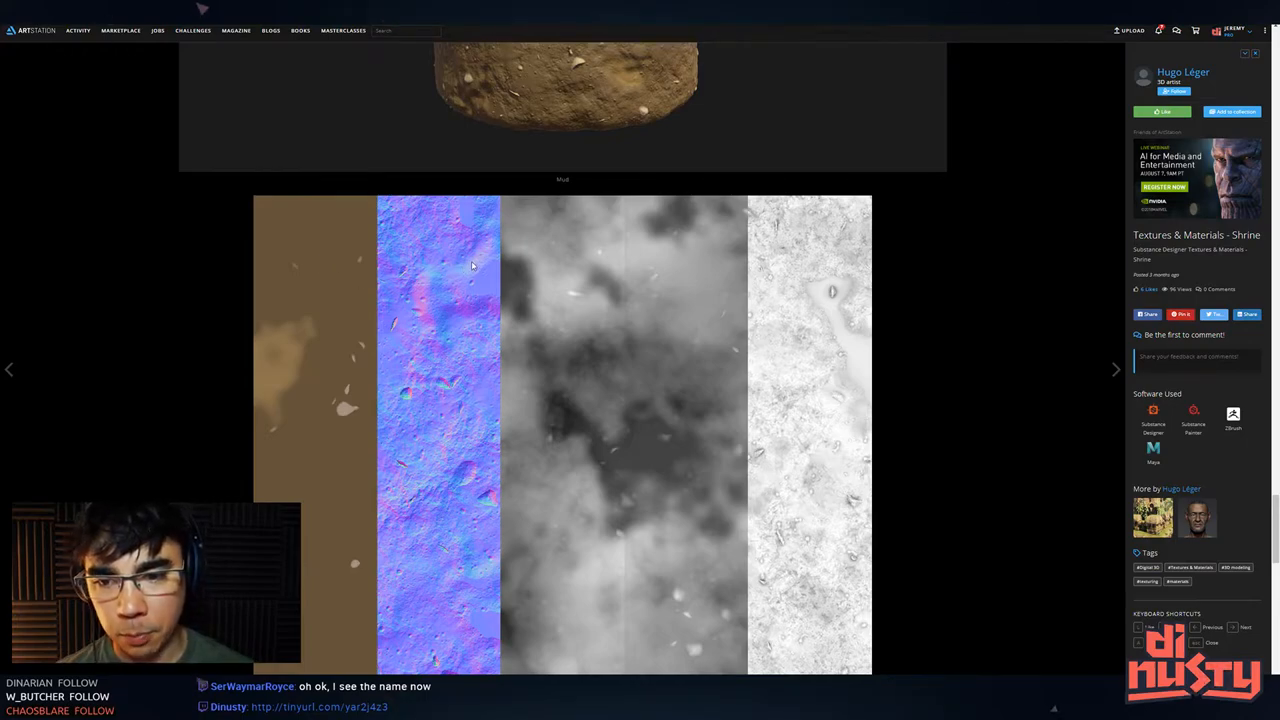
{"action": "mouse_move", "coordinate": [912, 290]}
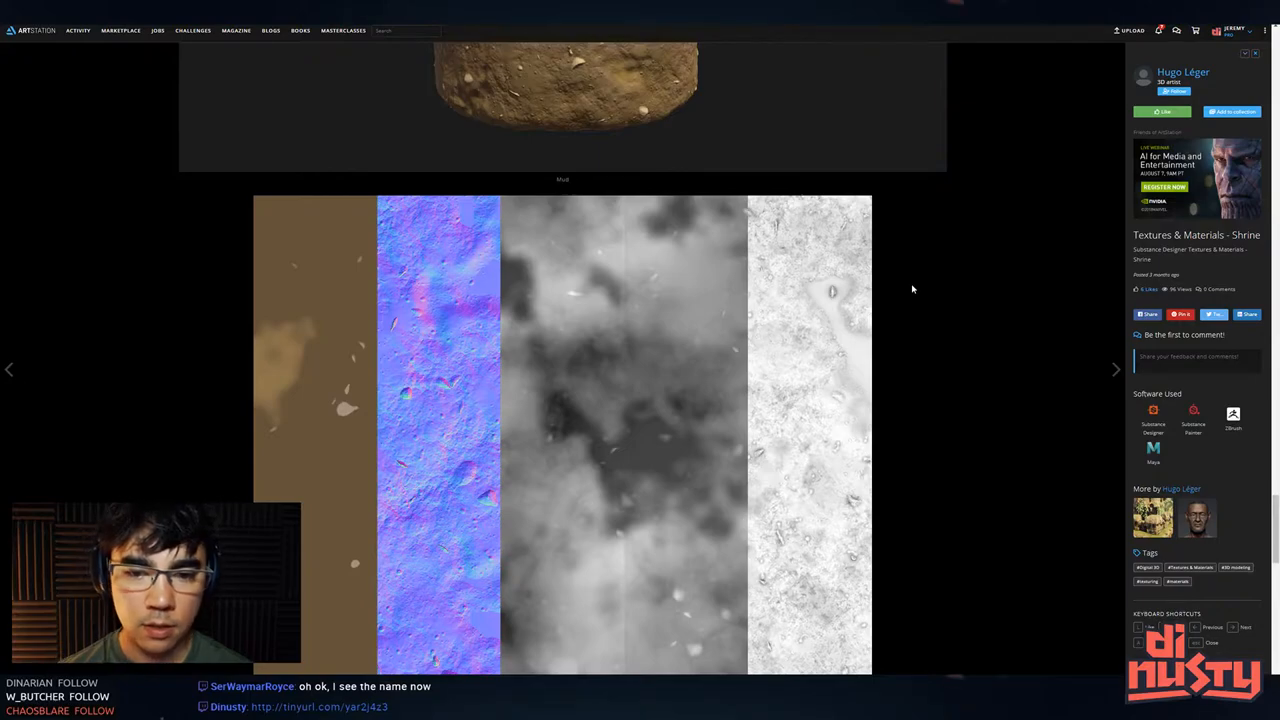
{"action": "scroll", "scroll_direction": "down", "scroll_amount": 3}
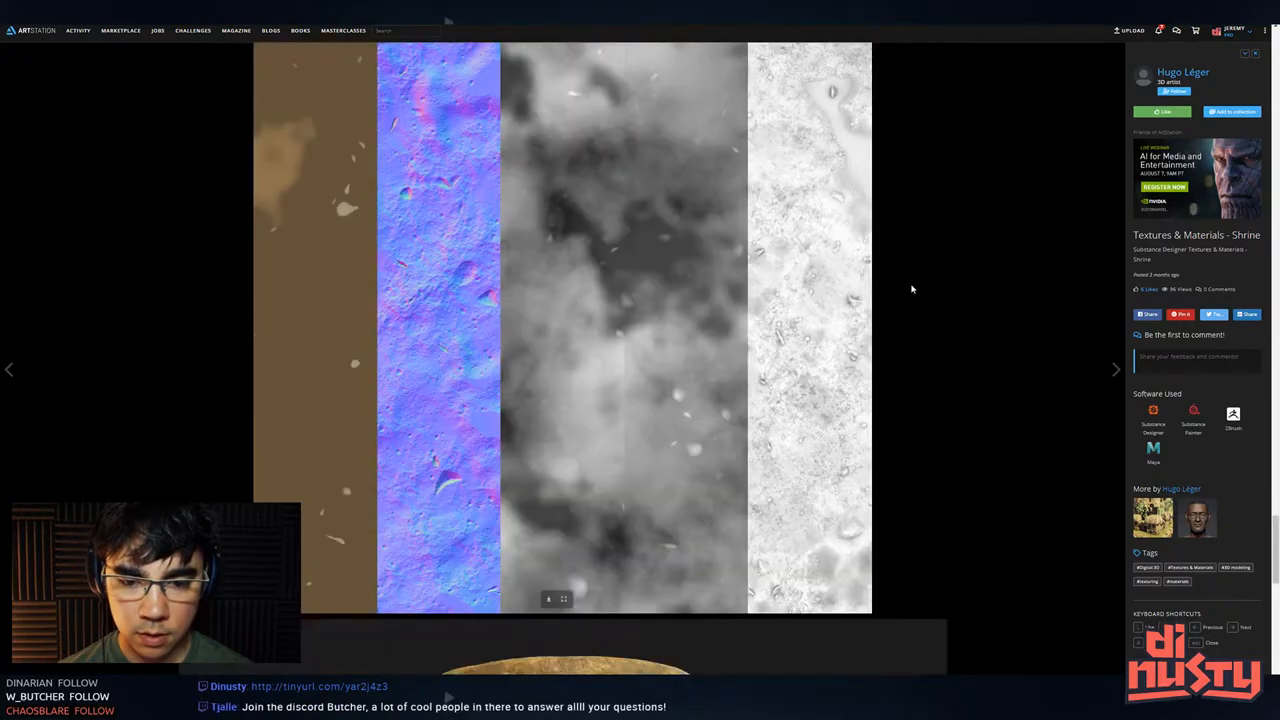
{"action": "scroll", "scroll_direction": "down", "scroll_amount": 3}
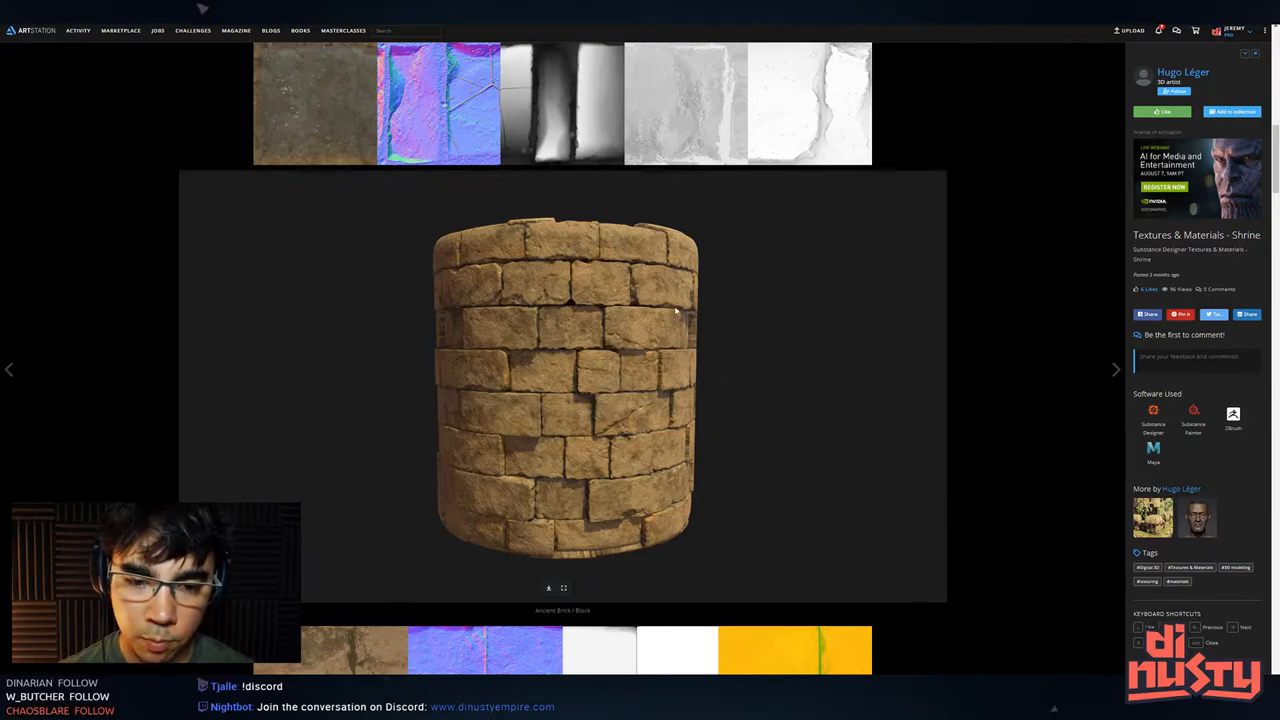
Scroll through the cobblestone texture map strip at the end of the Textures & Materials project
{"action": "scroll", "scroll_direction": "down", "scroll_amount": 3}
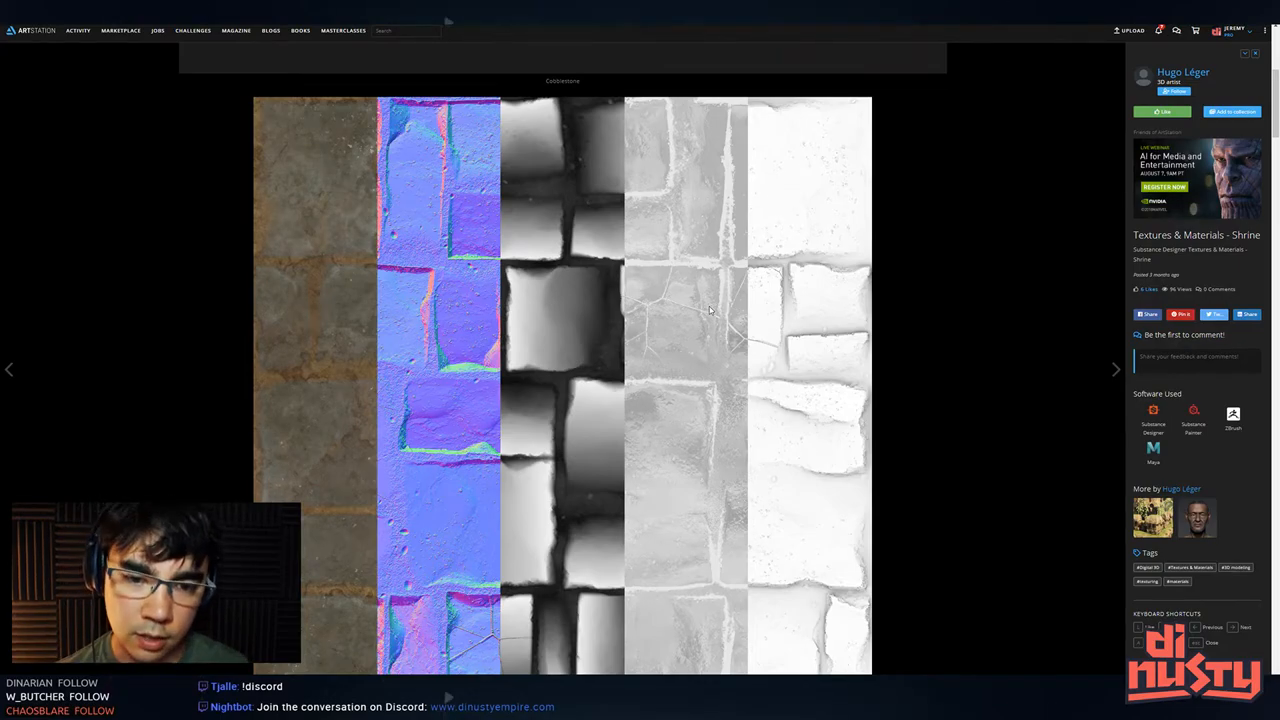
{"action": "mouse_move", "coordinate": [650, 444]}
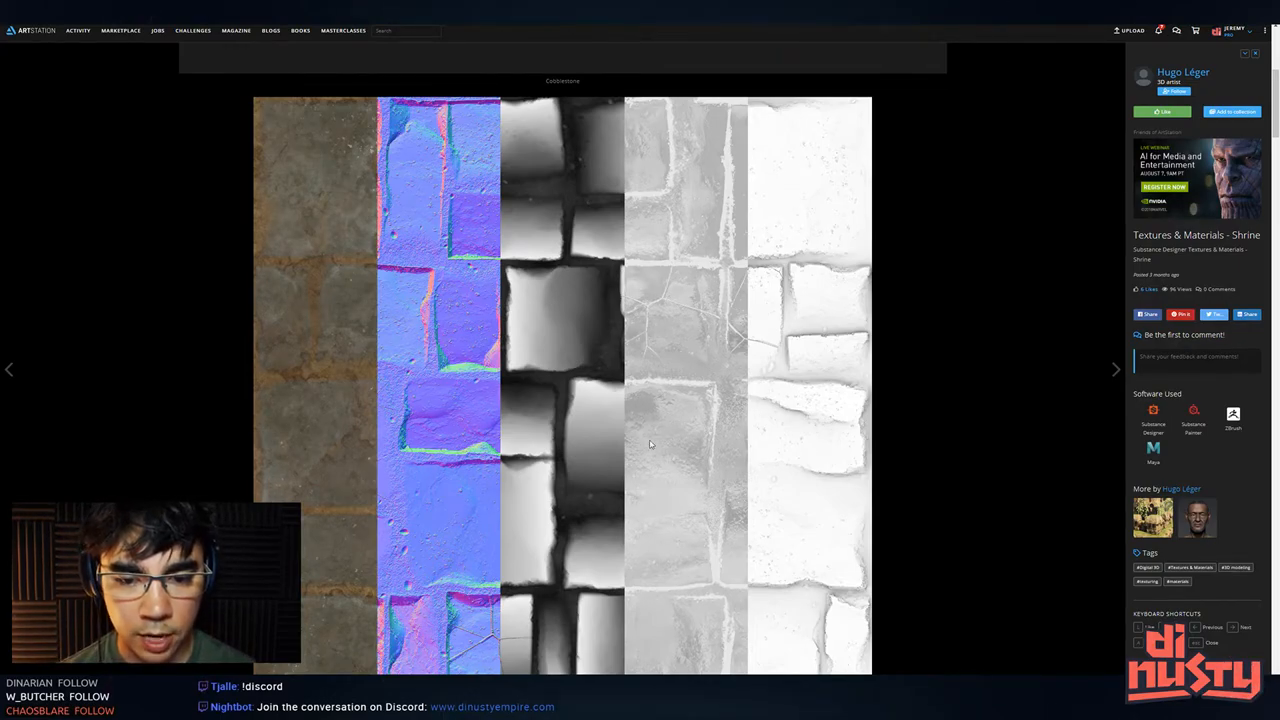
{"action": "scroll", "scroll_direction": "down", "scroll_amount": 3}
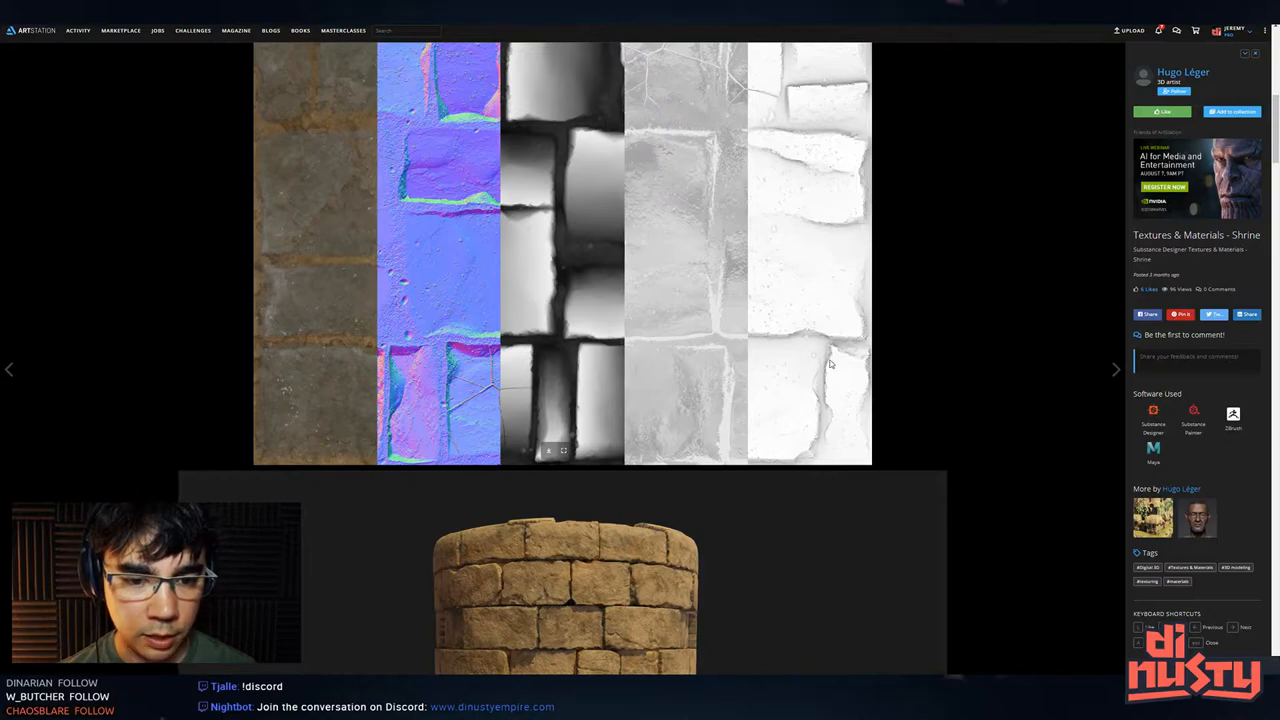
{"action": "mouse_move", "coordinate": [833, 394]}
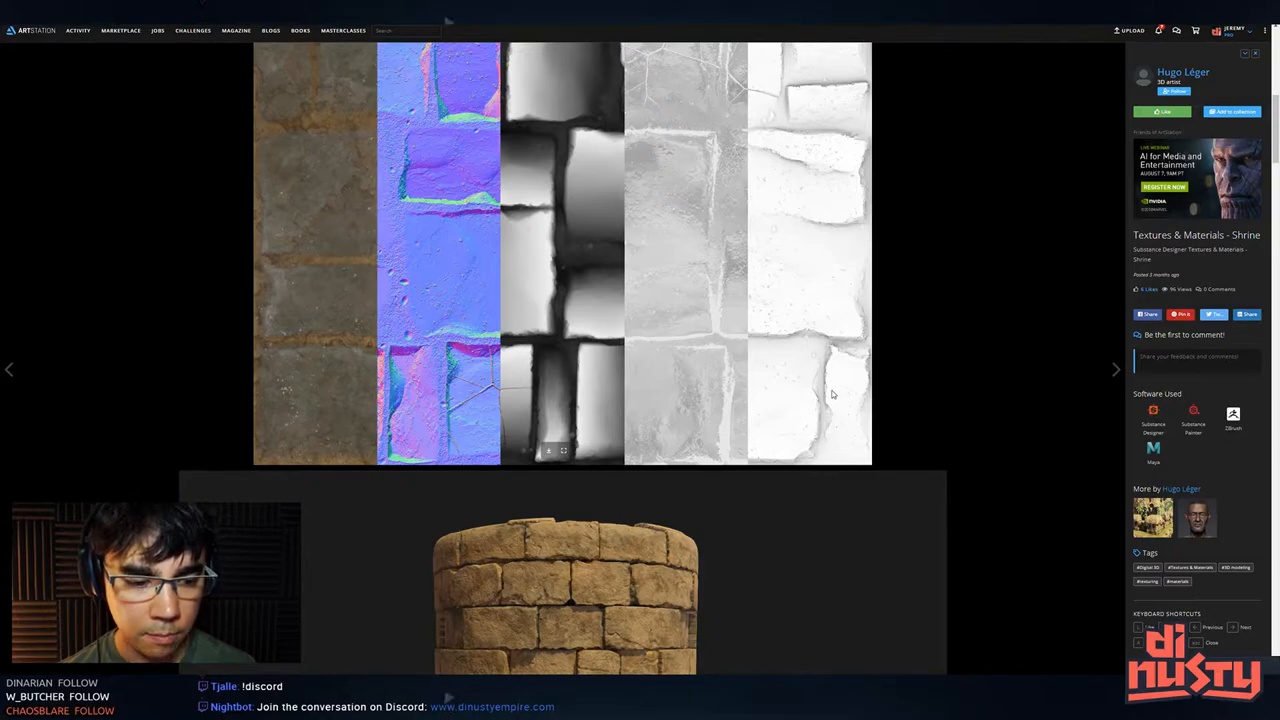
{"action": "mouse_move", "coordinate": [825, 351]}
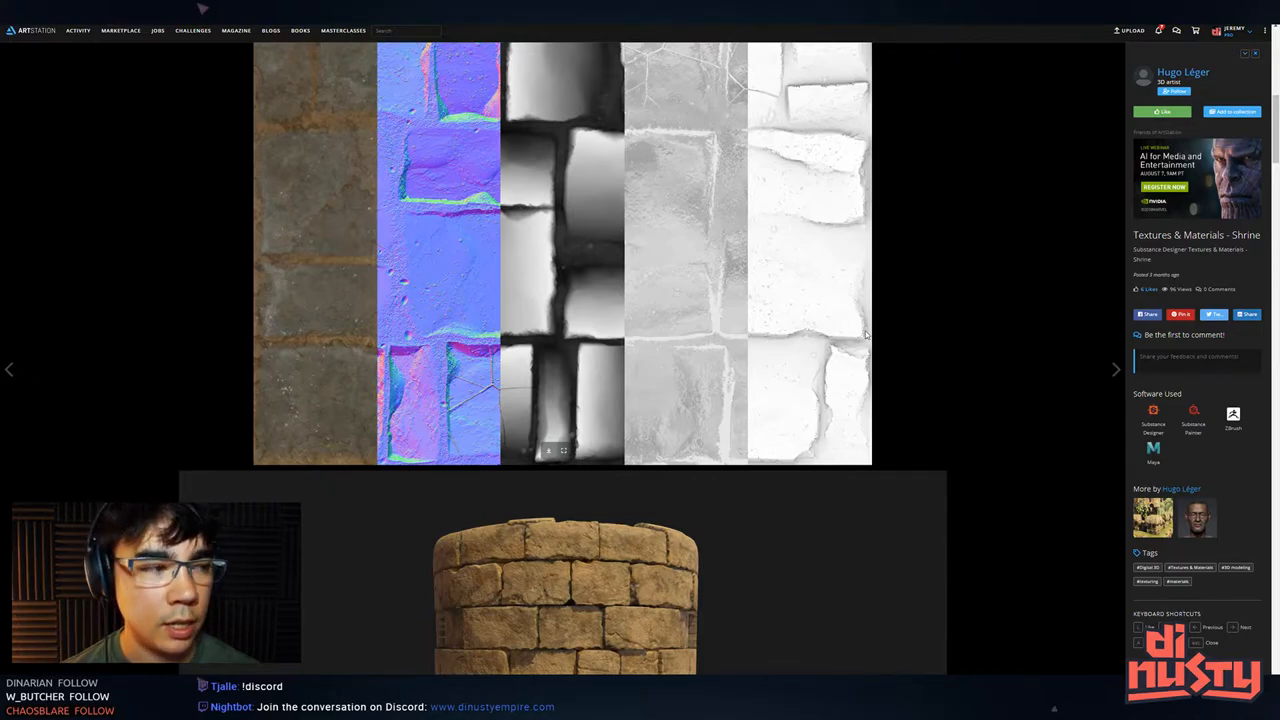
{"action": "mouse_move", "coordinate": [820, 340]}
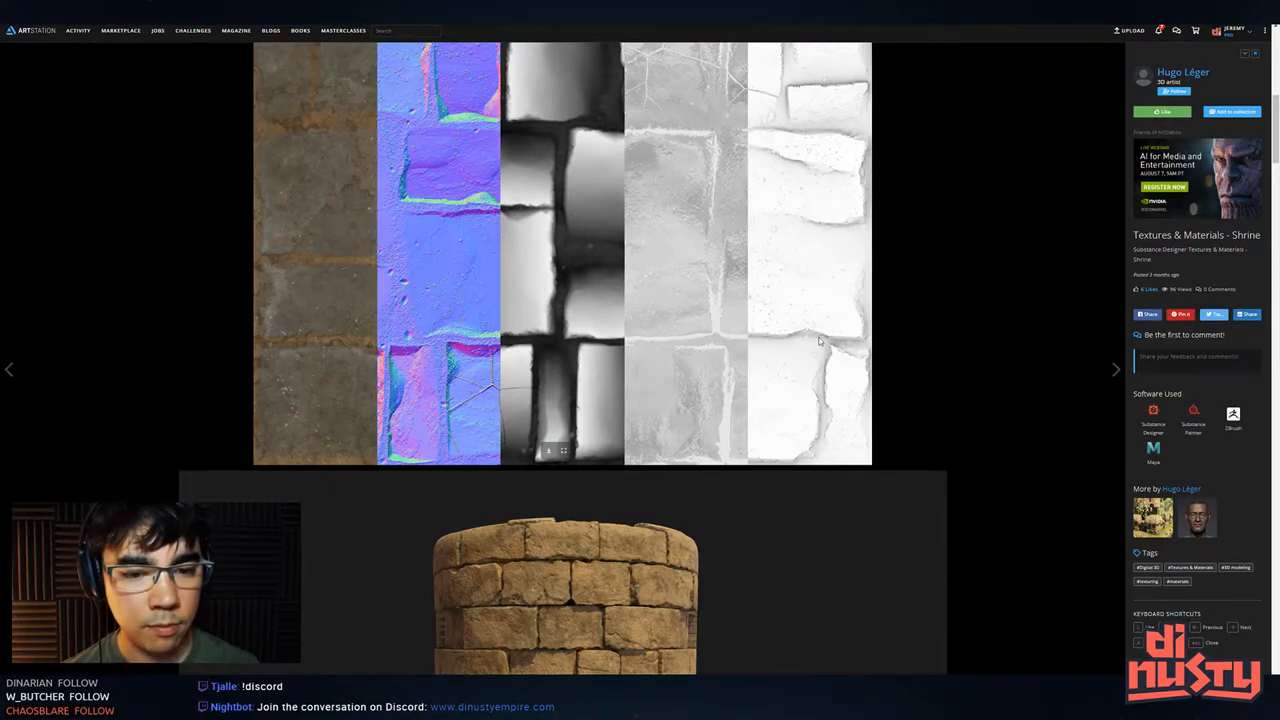
{"action": "mouse_move", "coordinate": [800, 304]}
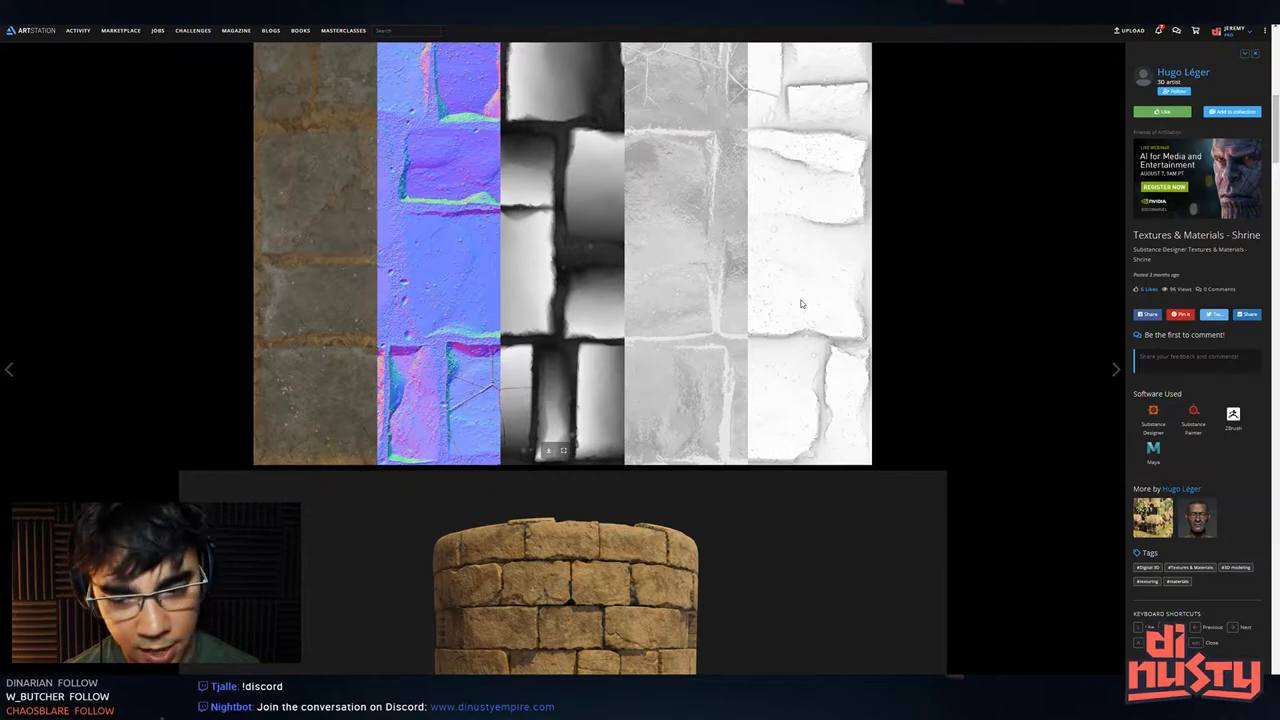
{"action": "mouse_move", "coordinate": [829, 414]}
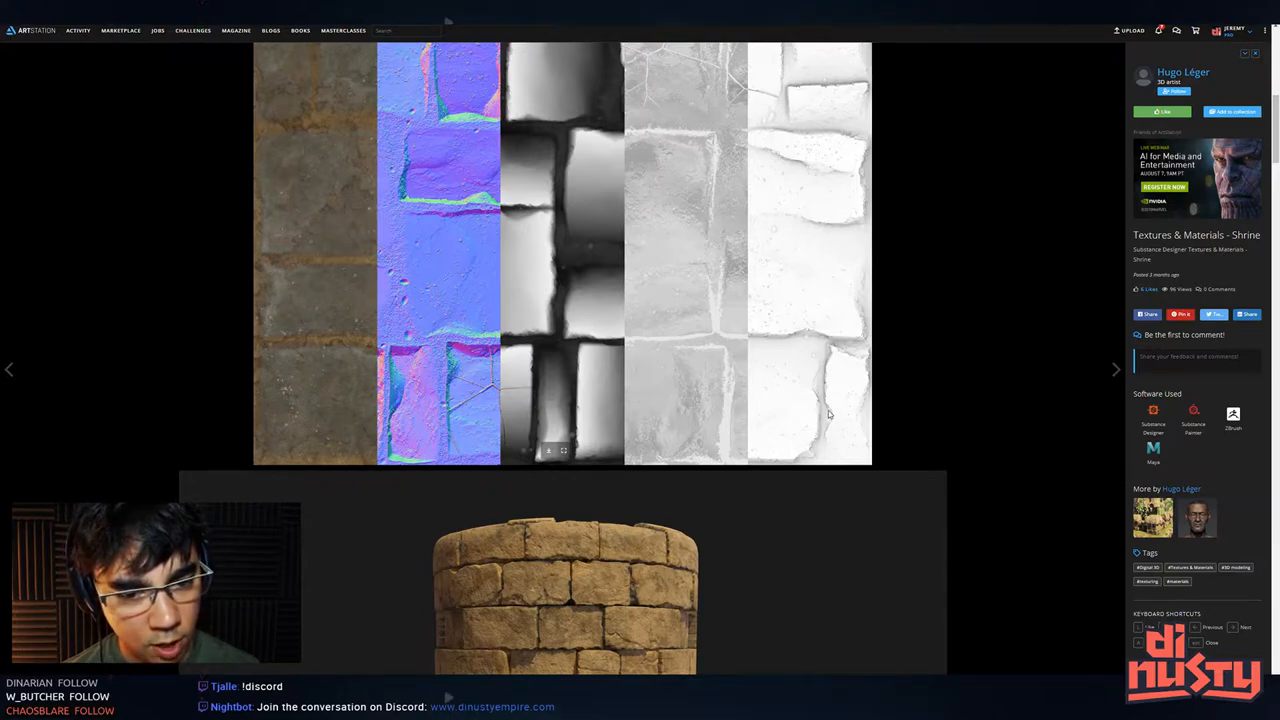
{"action": "mouse_move", "coordinate": [819, 401]}
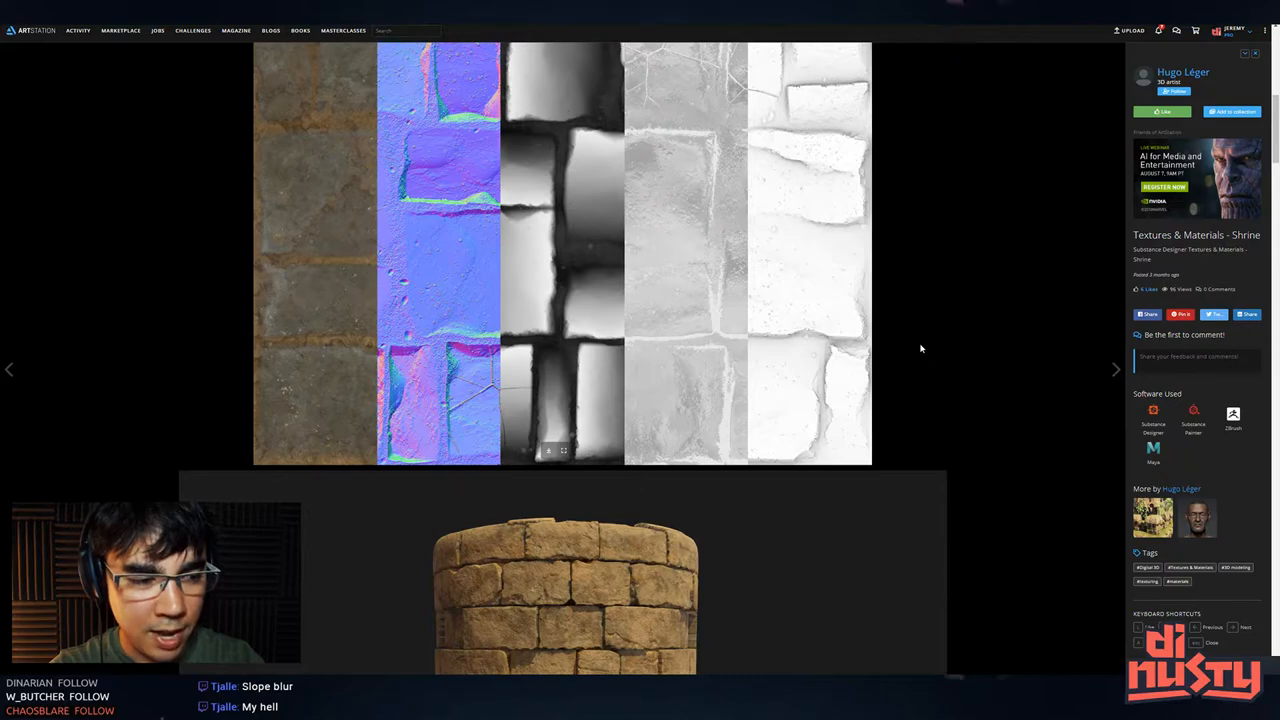
{"action": "mouse_move", "coordinate": [787, 342]}
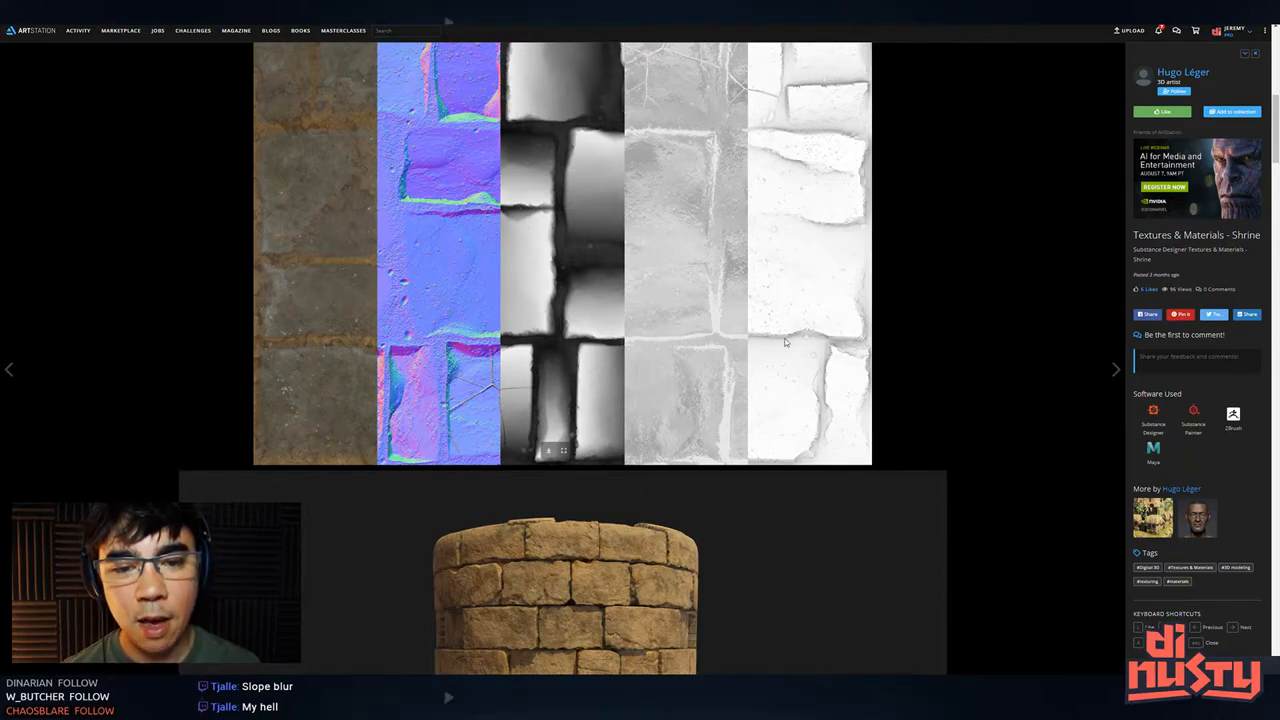
{"action": "mouse_move", "coordinate": [835, 418]}
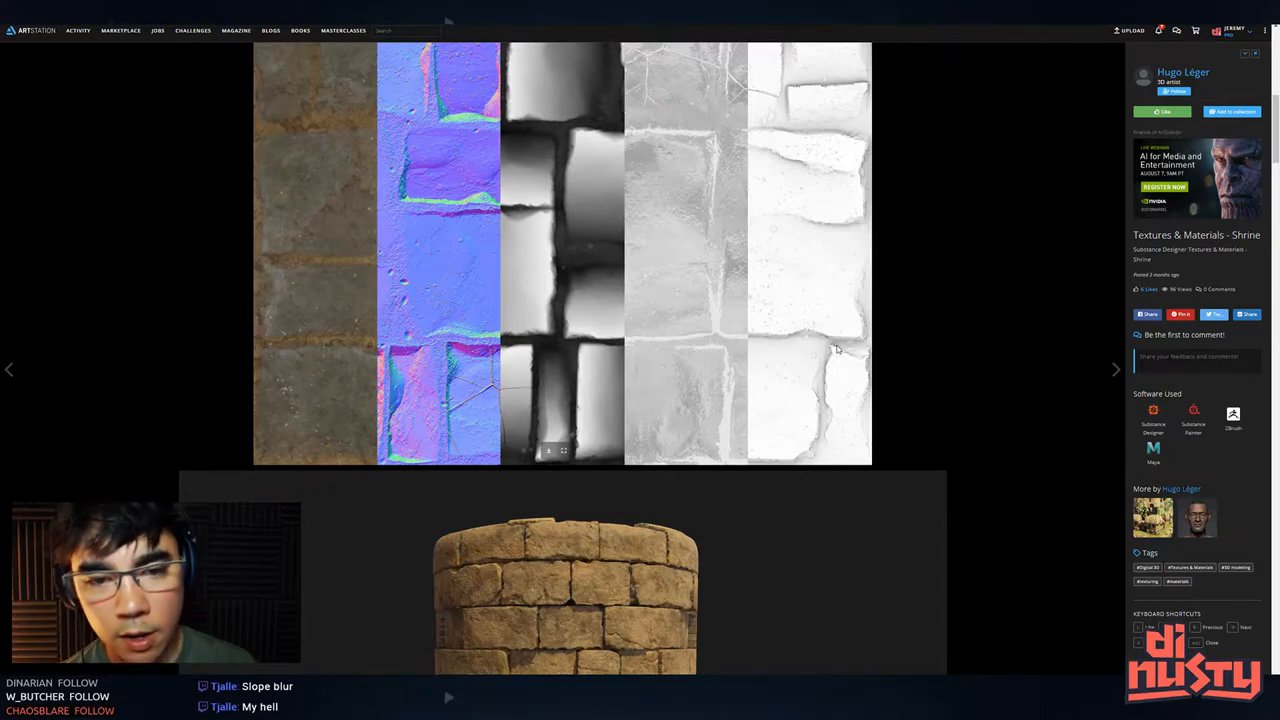
{"action": "mouse_move", "coordinate": [825, 355]}
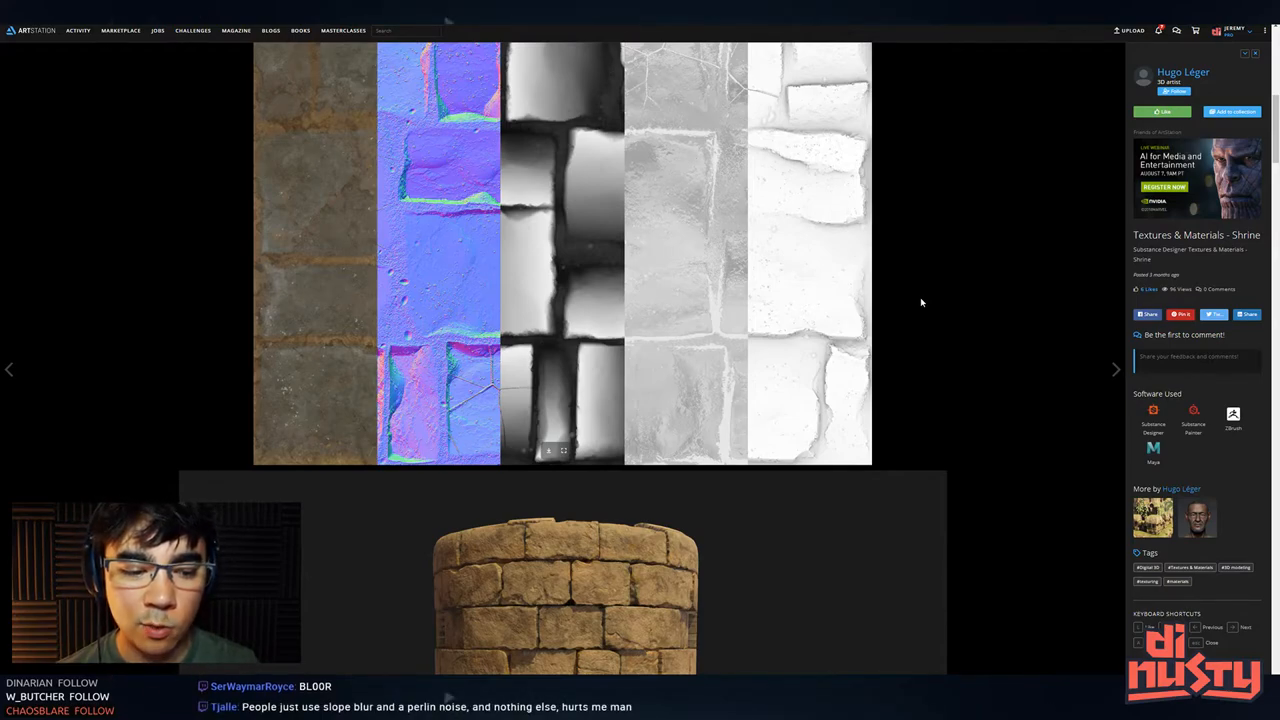
{"action": "mouse_move", "coordinate": [948, 307]}
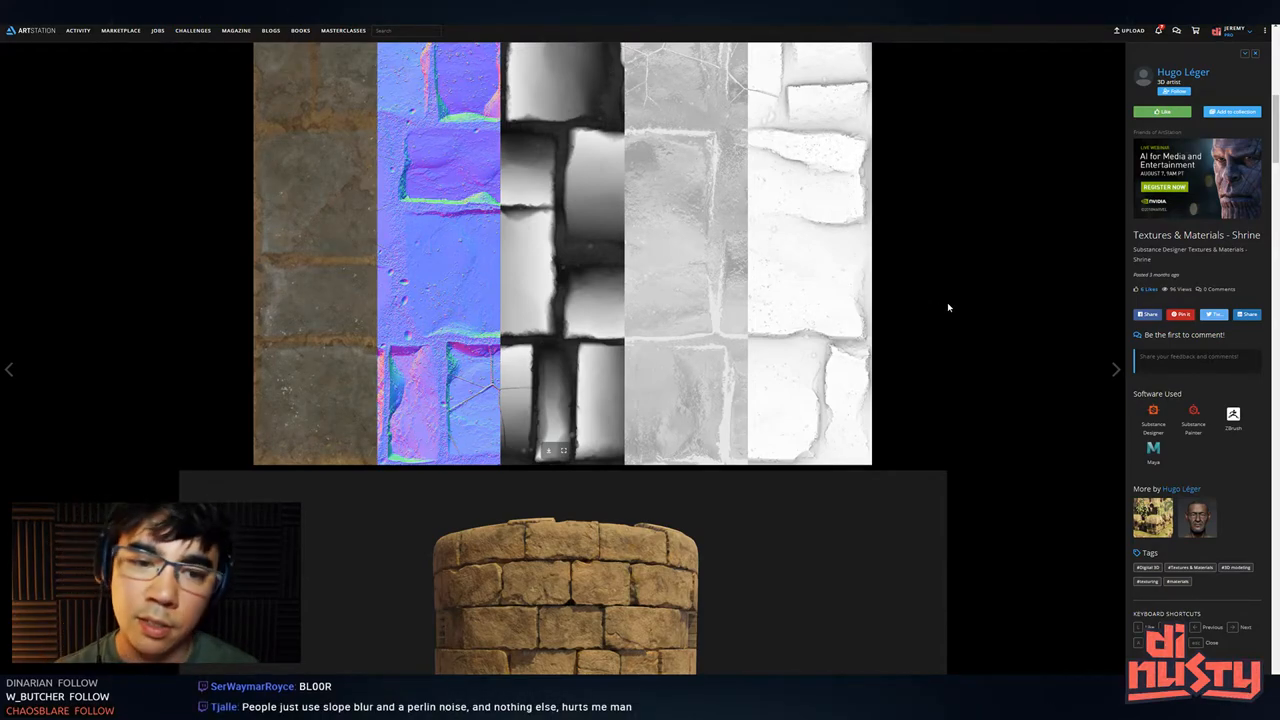
{"action": "scroll", "scroll_direction": "down", "scroll_amount": 3}
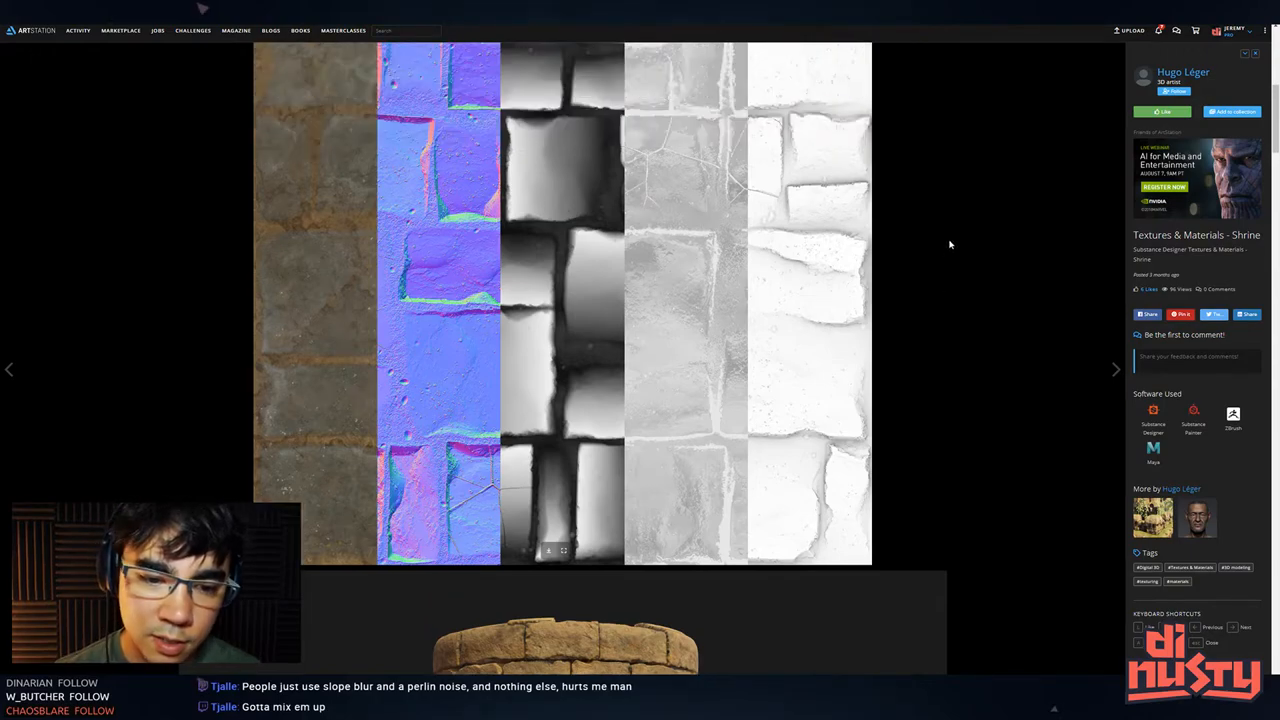
{"action": "mouse_move", "coordinate": [883, 118]}
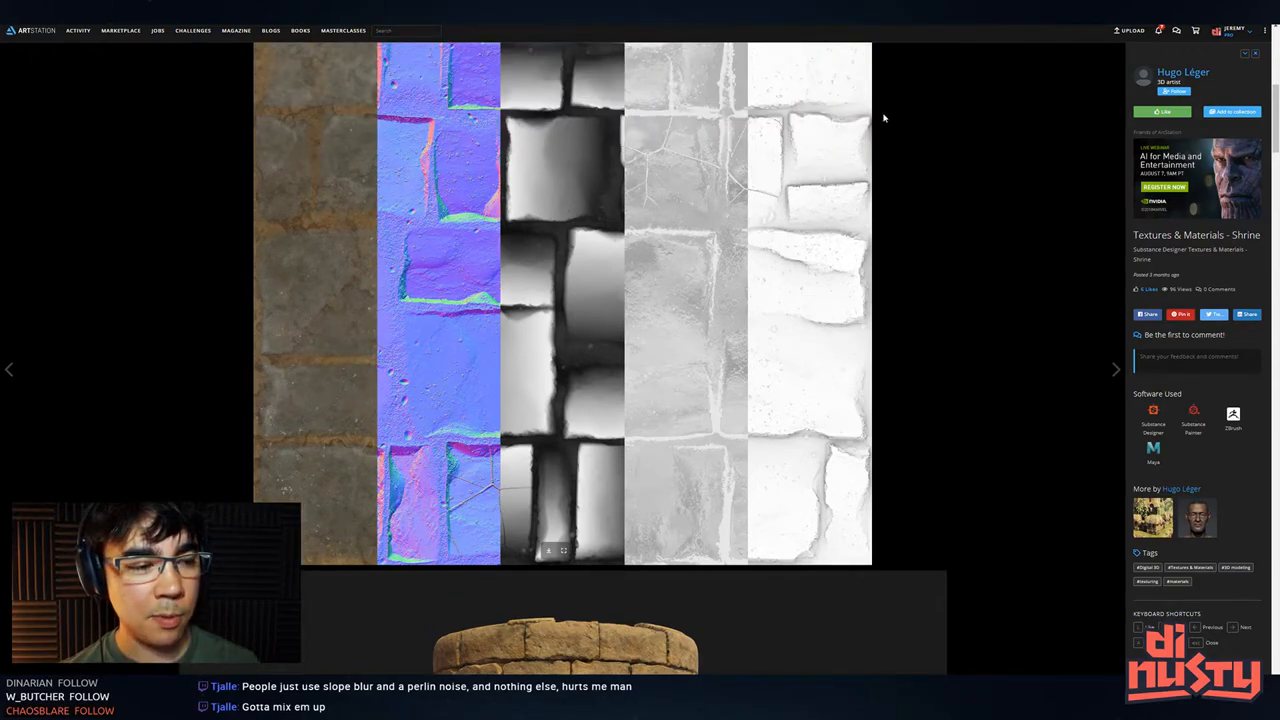
{"action": "mouse_move", "coordinate": [870, 96]}
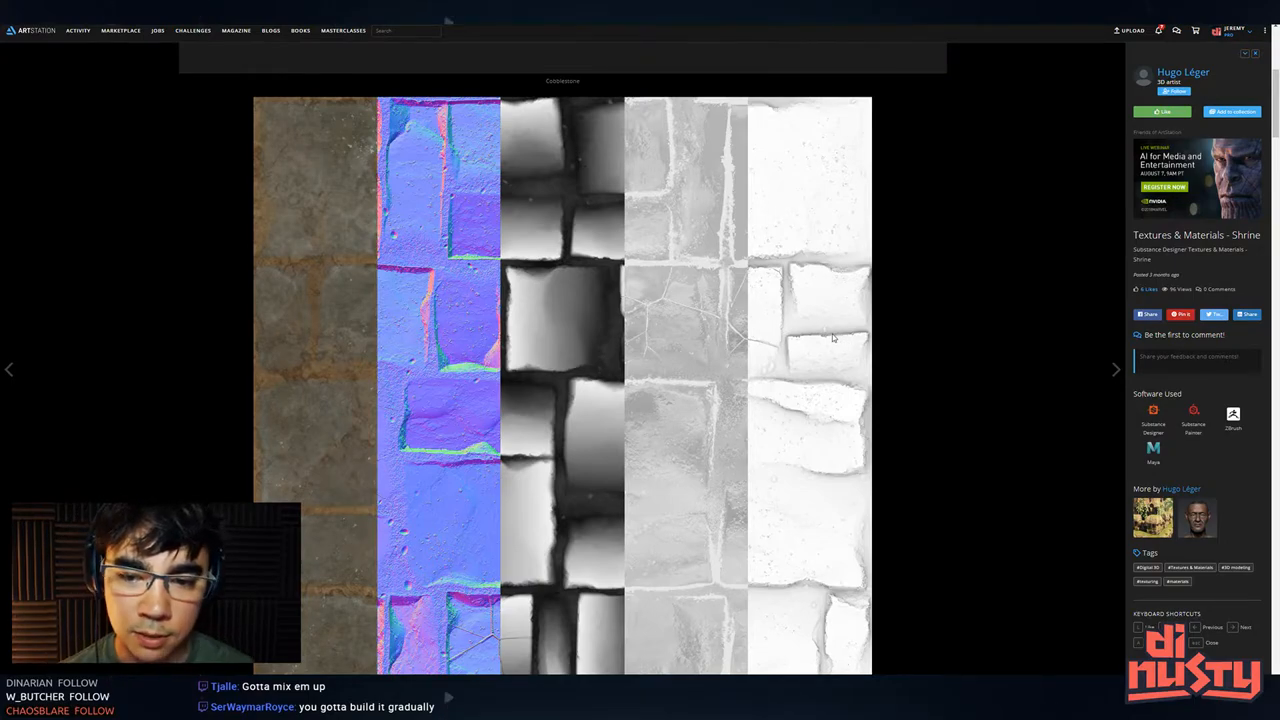
{"action": "scroll", "scroll_direction": "down", "scroll_amount": 3}
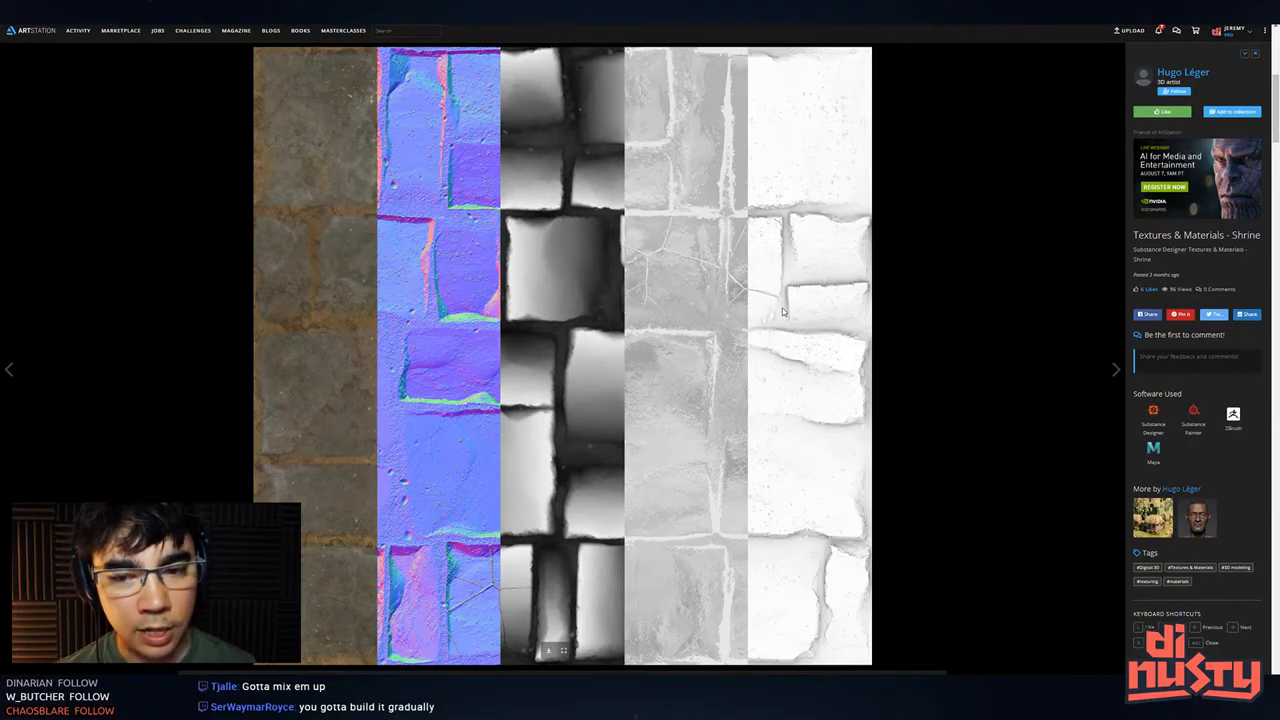
{"action": "scroll", "scroll_direction": "down", "scroll_amount": 3}
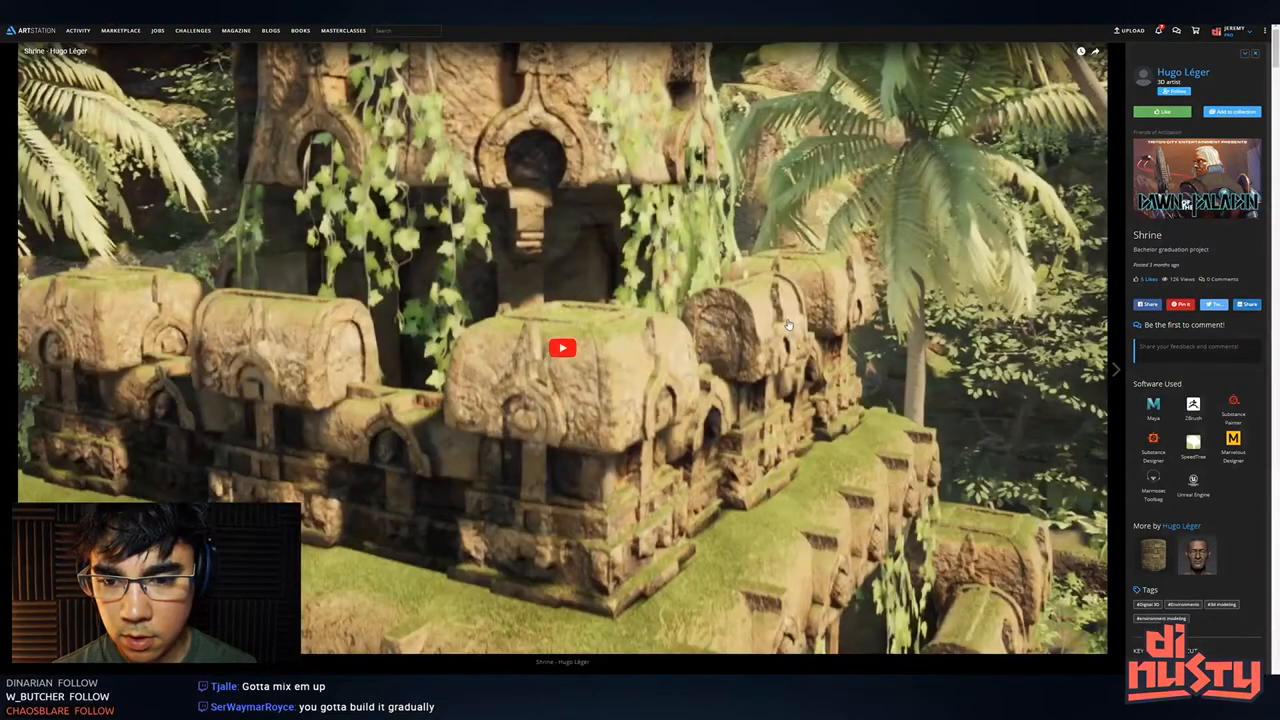
Select the stone corridor shot in the Shrine project for the paint-over
{"action": "left_click", "coordinate": [562, 348]}
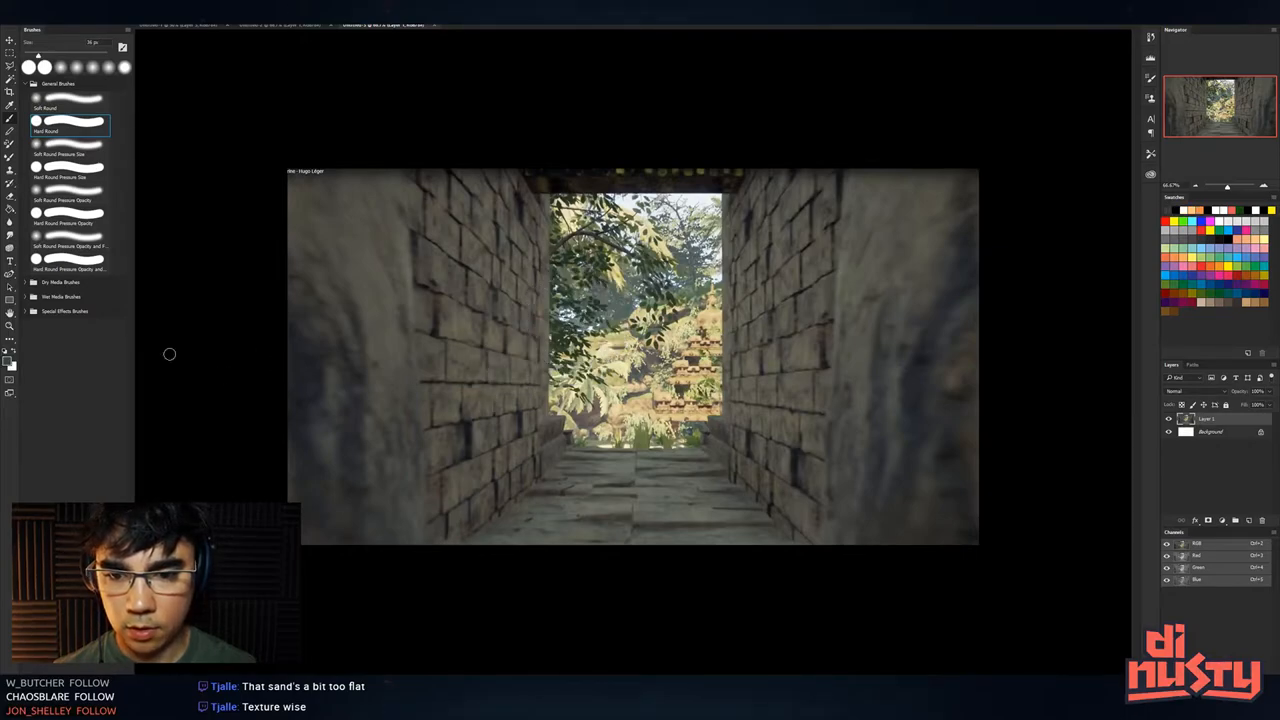
Pick a bright yellow paint colour and line both corridor wall edges
{"action": "left_click", "coordinate": [9, 363]}
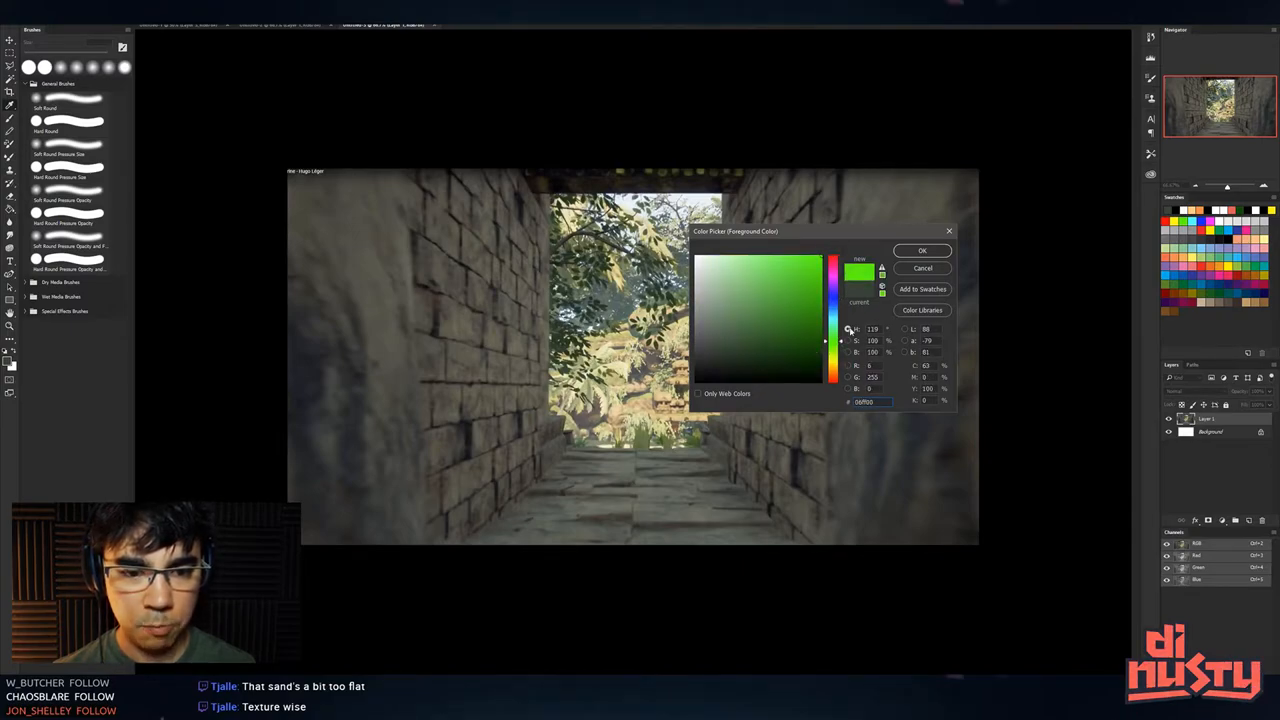
{"action": "left_click", "coordinate": [783, 287]}
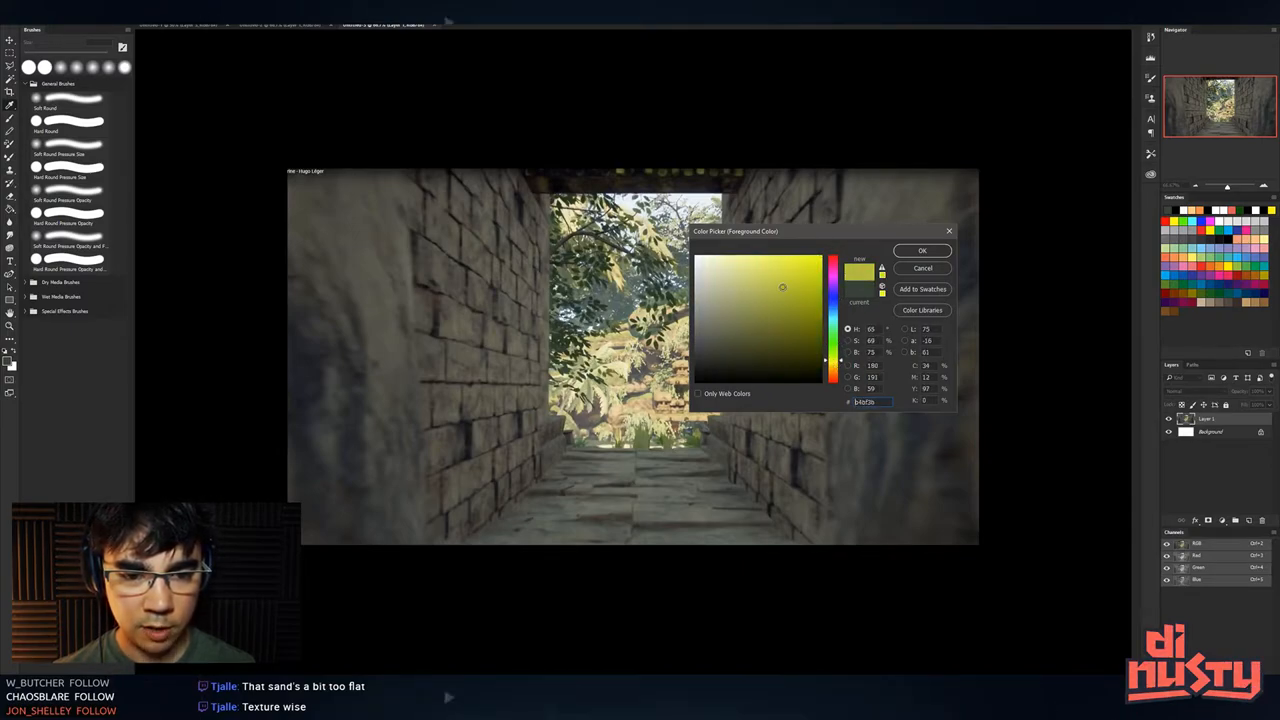
{"action": "left_click", "coordinate": [921, 250]}
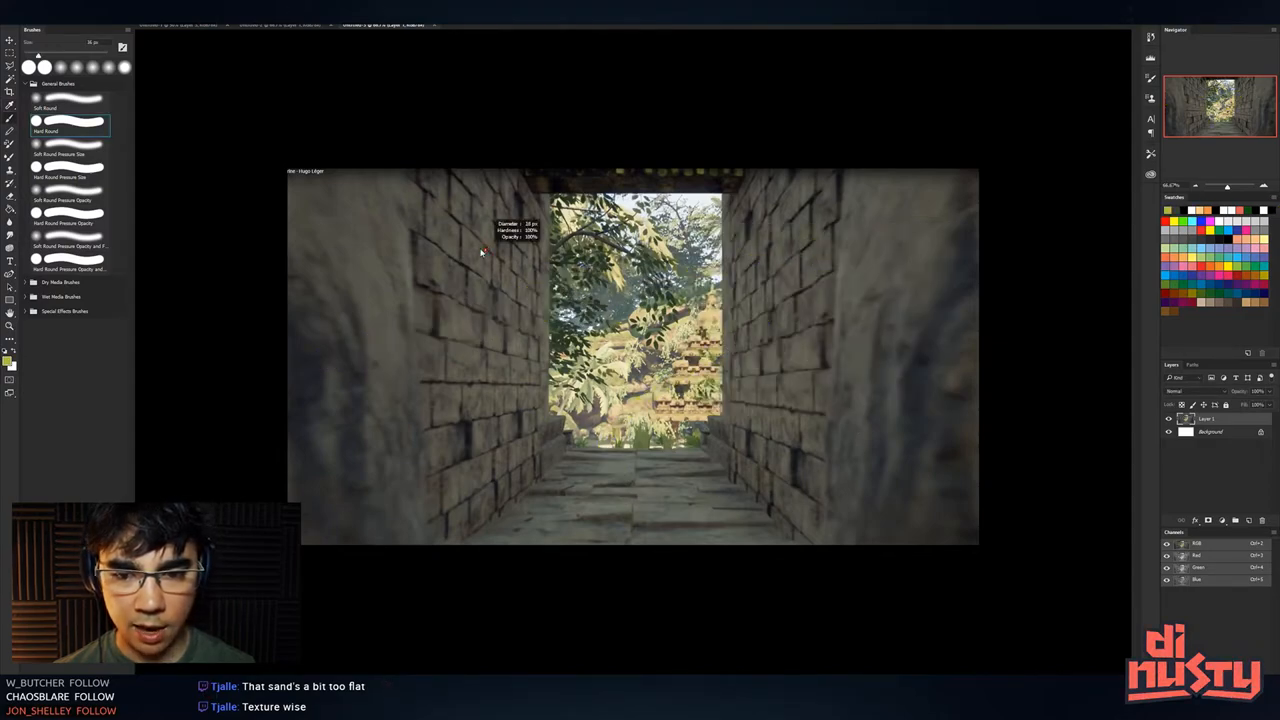
{"action": "left_click_drag", "start_coordinate": [398, 170], "coordinate": [430, 545]}
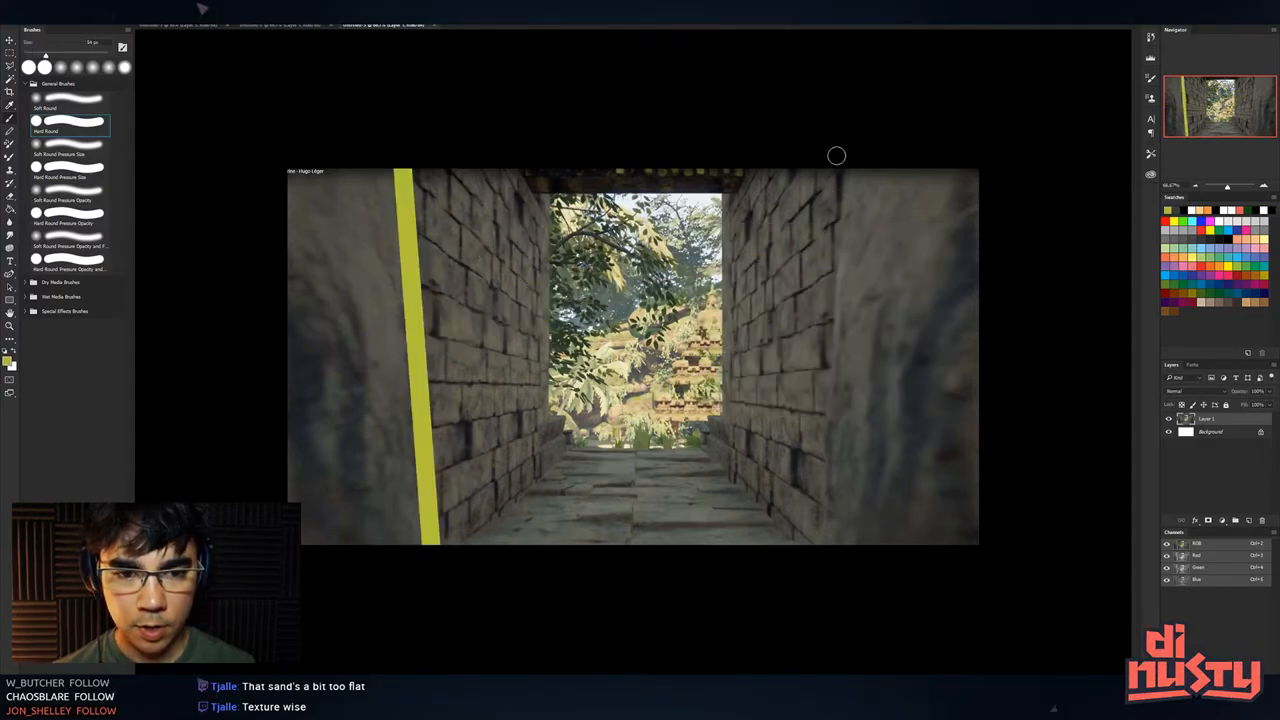
{"action": "left_click_drag", "start_coordinate": [840, 160], "coordinate": [835, 540]}
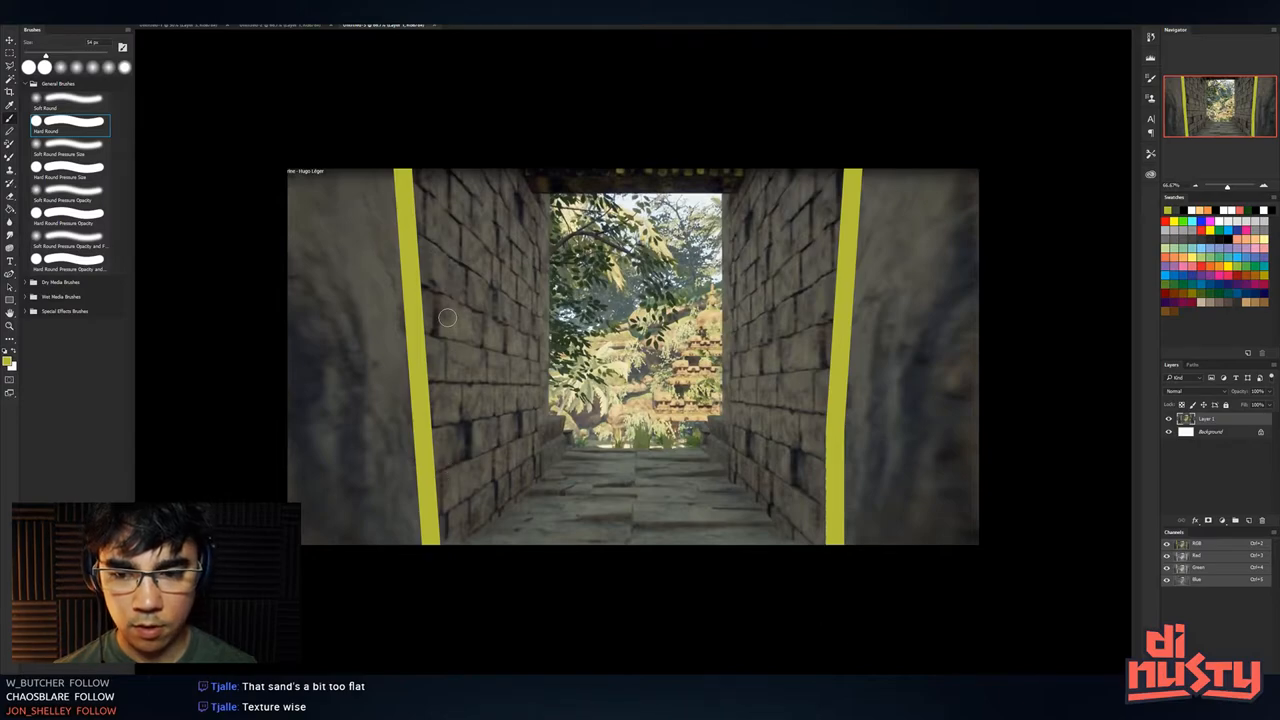
{"action": "mouse_move", "coordinate": [510, 215]}
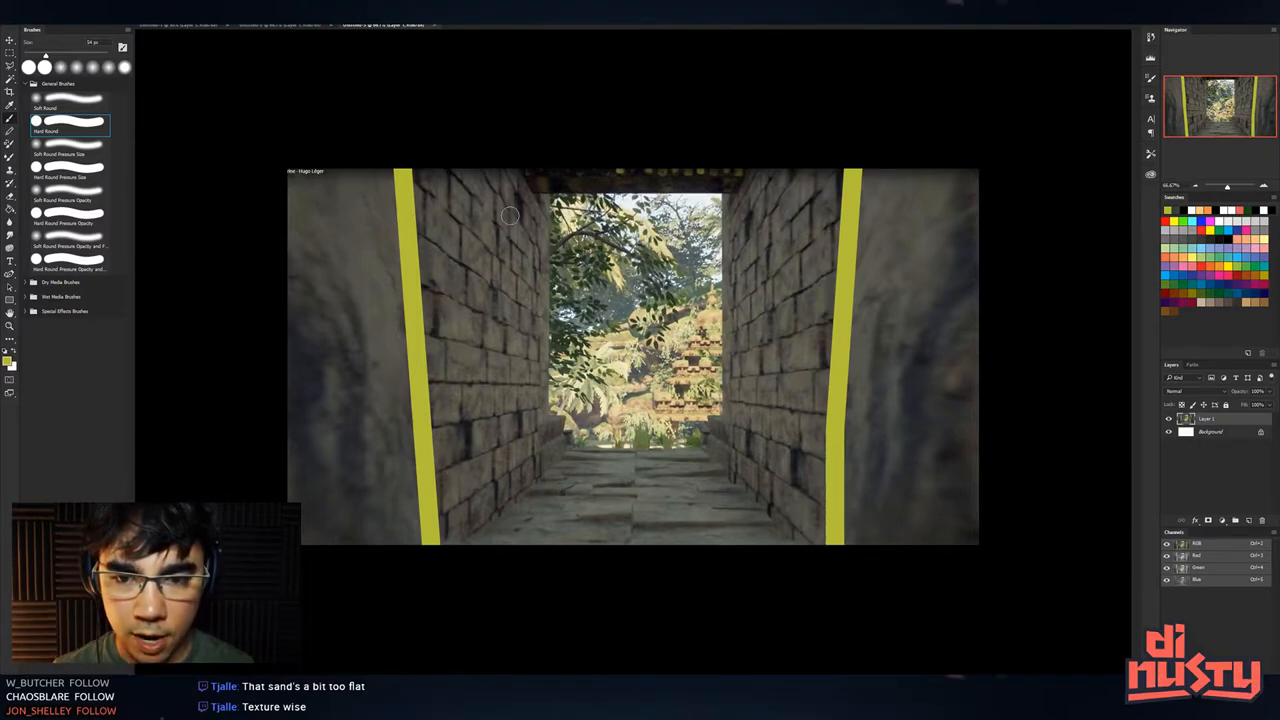
Outline the doorway with its stepped bottom and draw perspective guides across both walls
{"action": "left_click_drag", "start_coordinate": [550, 200], "coordinate": [820, 545]}
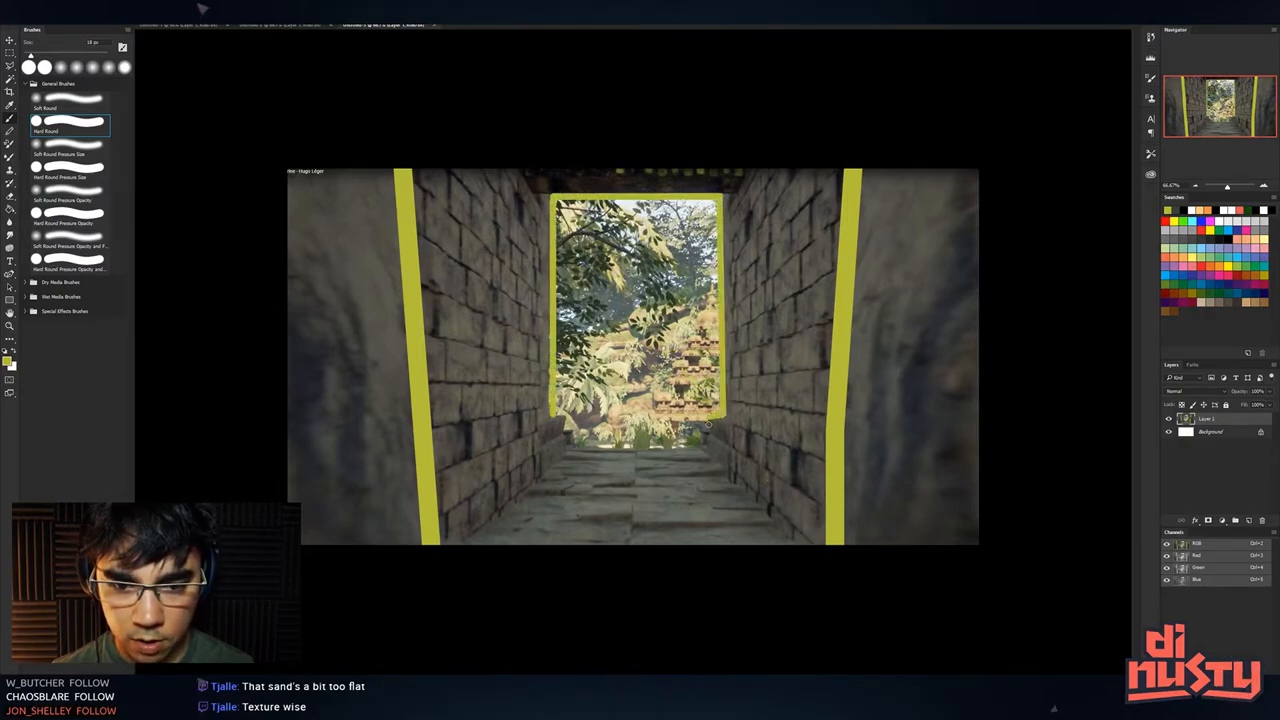
{"action": "left_click_drag", "start_coordinate": [710, 425], "coordinate": [570, 453]}
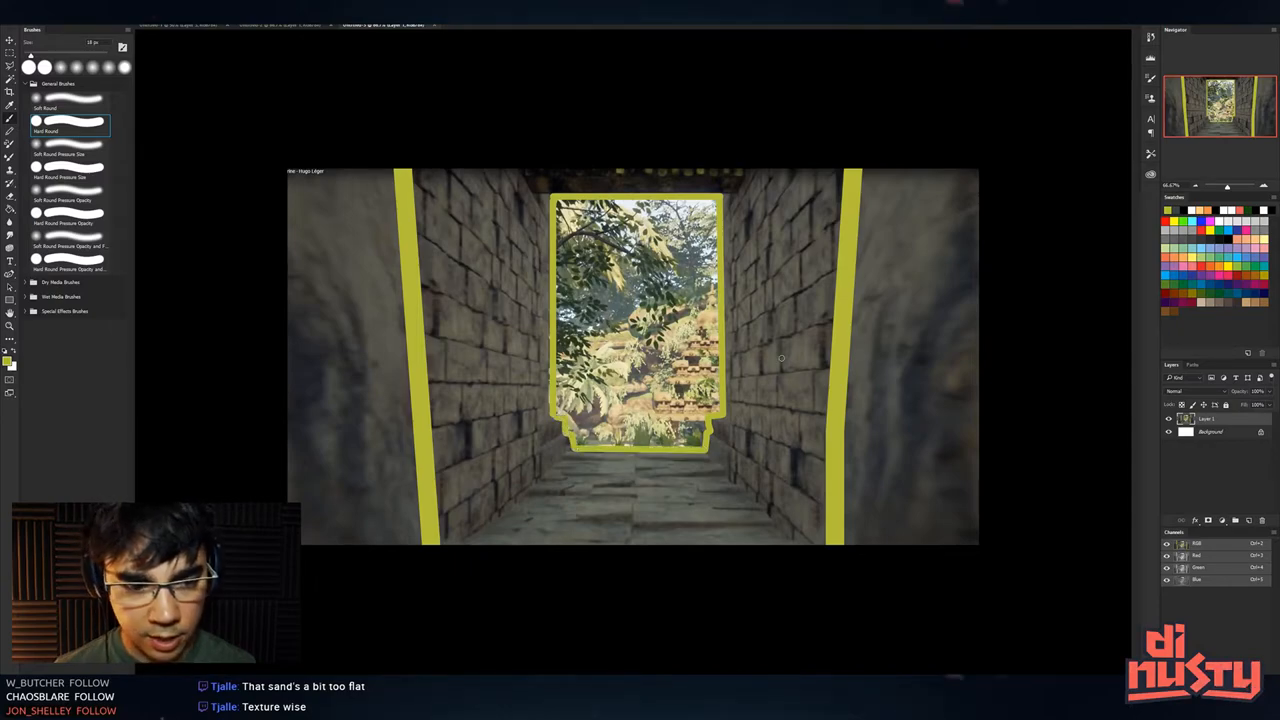
{"action": "mouse_move", "coordinate": [735, 282]}
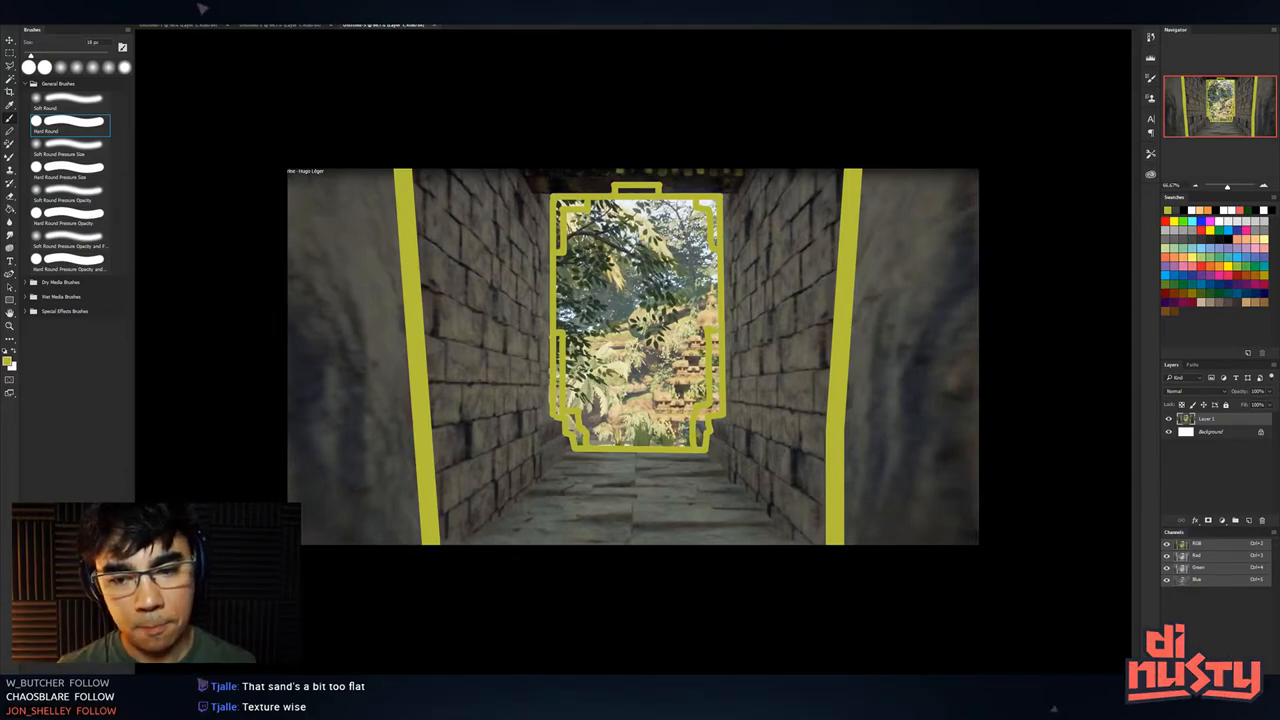
{"action": "left_click_drag", "start_coordinate": [437, 505], "coordinate": [570, 418]}
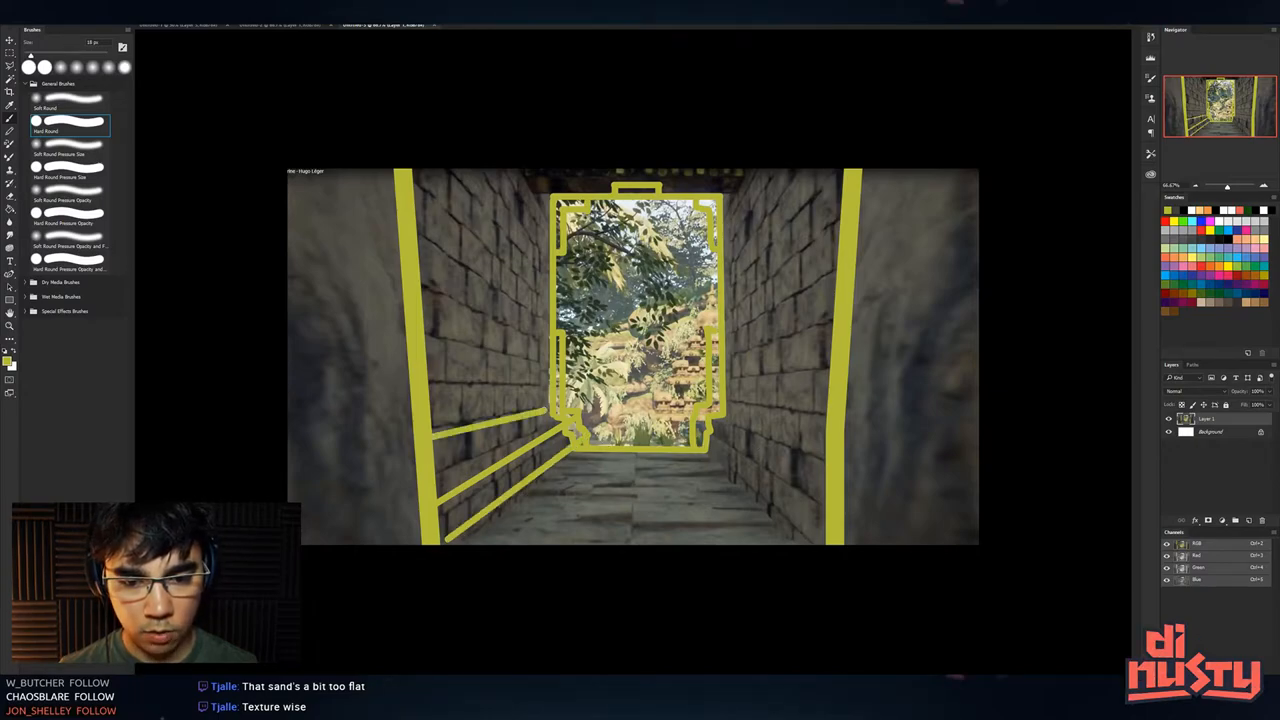
{"action": "left_click_drag", "start_coordinate": [710, 430], "coordinate": [820, 545]}
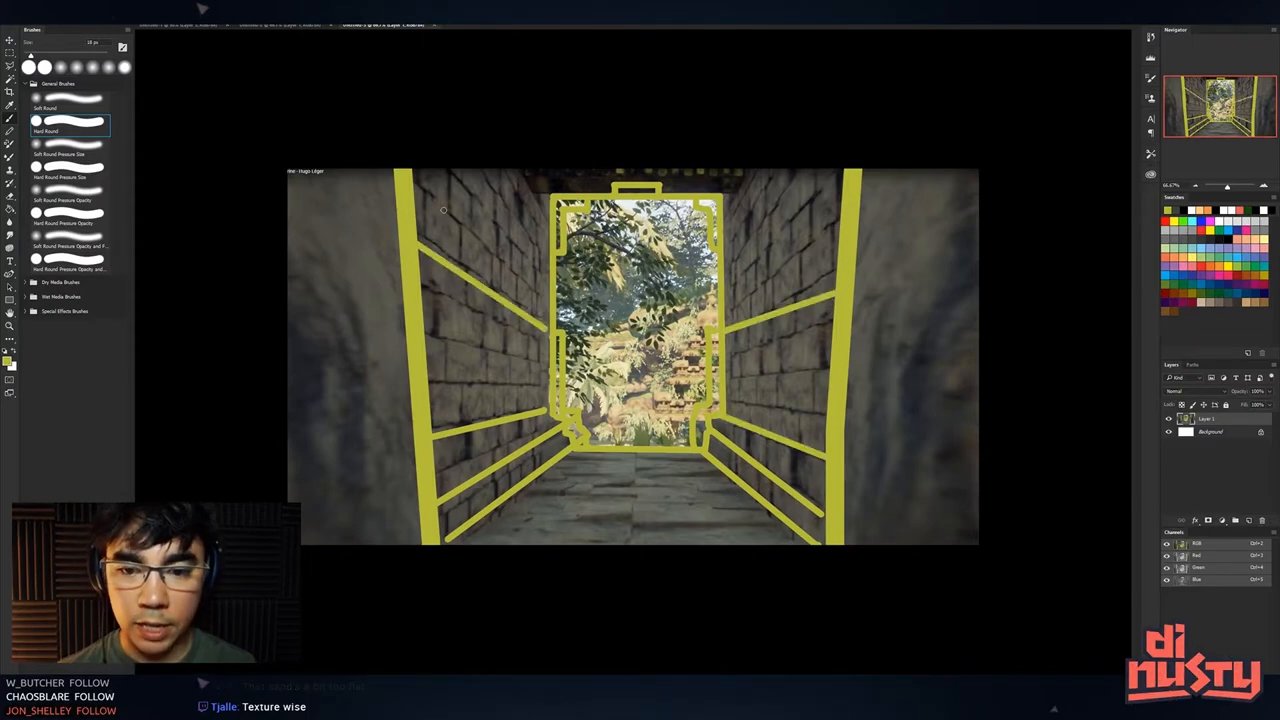
{"action": "left_click_drag", "start_coordinate": [840, 180], "coordinate": [830, 290]}
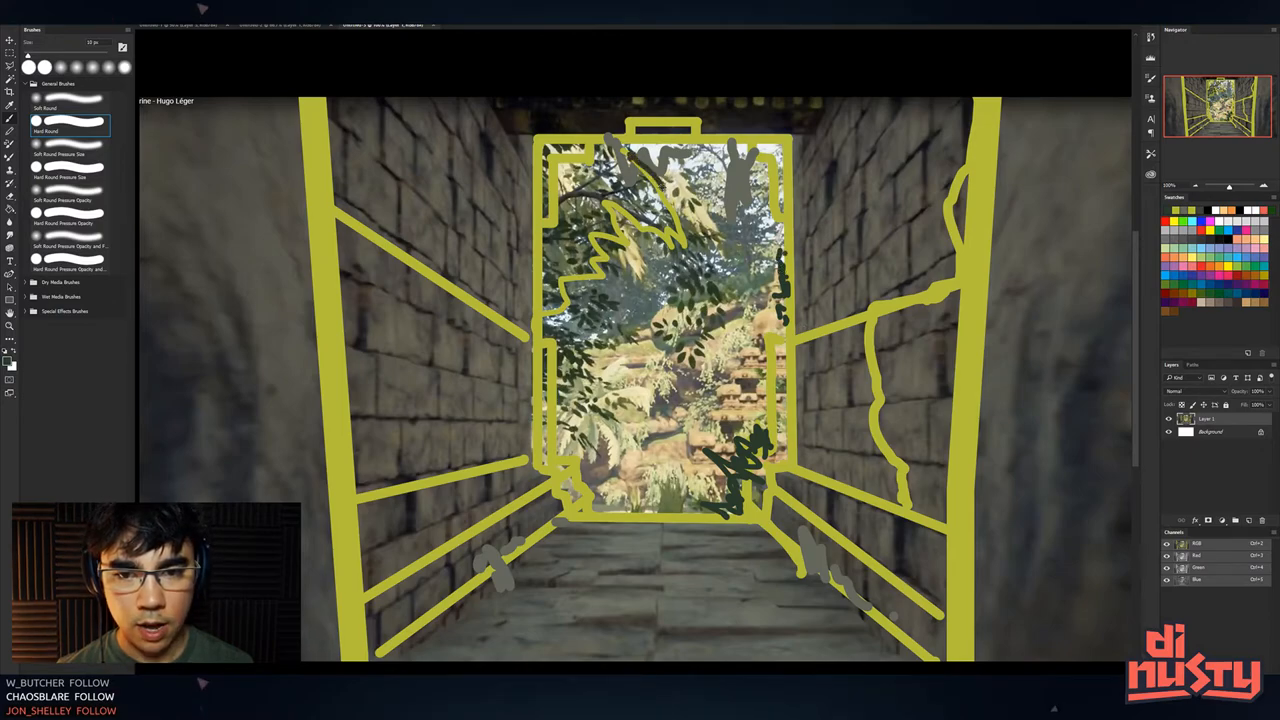
Brush more rough strokes over the doorway area of the corridor paint-over
{"action": "left_click_drag", "start_coordinate": [680, 170], "coordinate": [560, 280]}
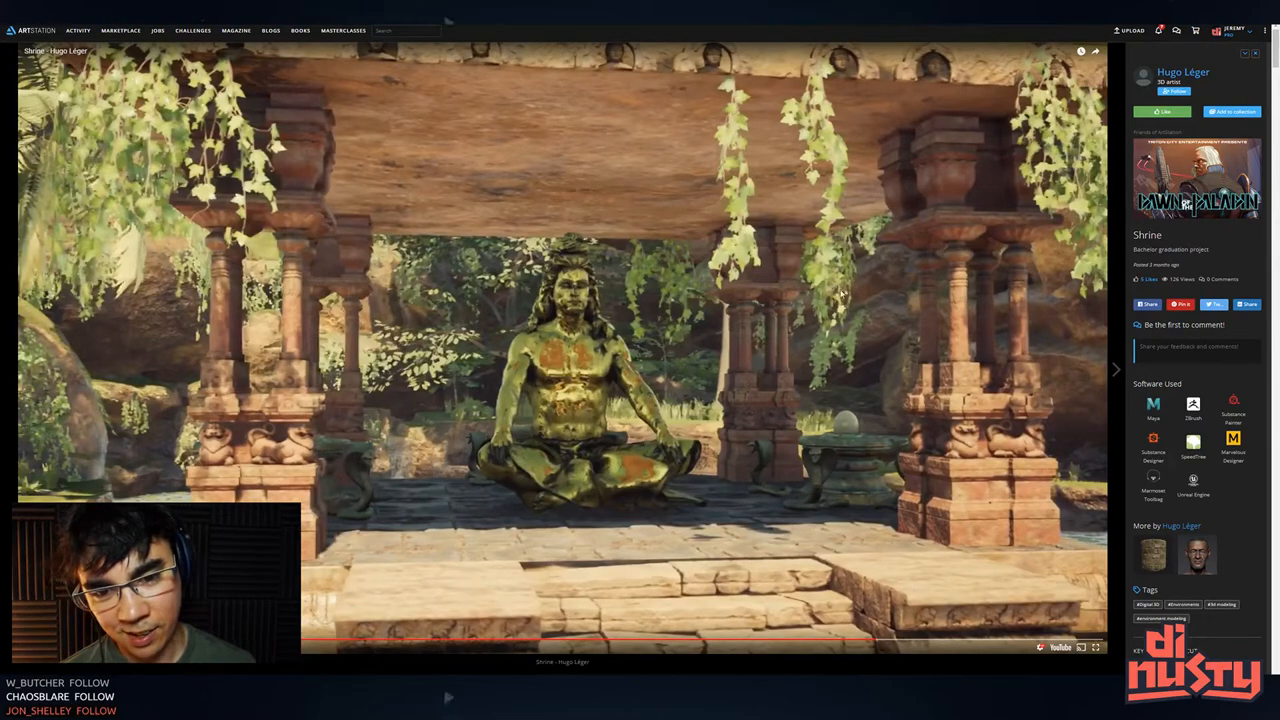
{"action": "mouse_move", "coordinate": [483, 592]}
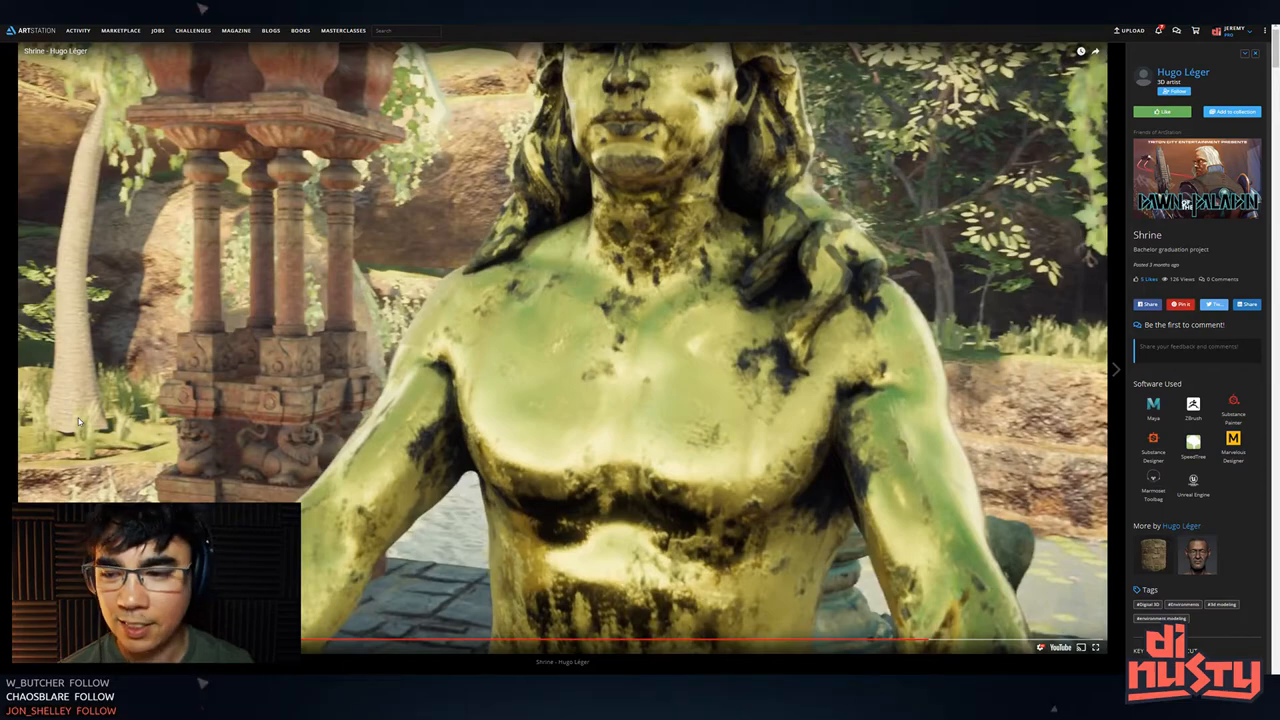
{"action": "mouse_move", "coordinate": [135, 477]}
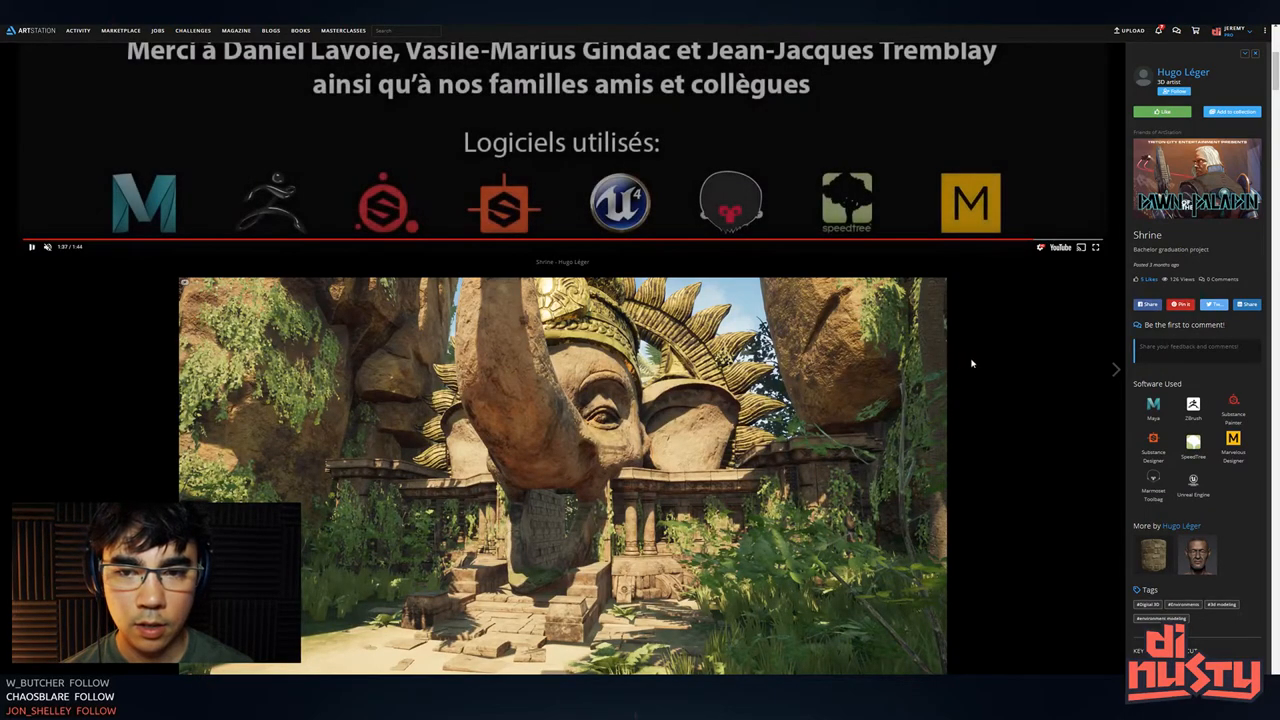
Scroll down past the stonework, lily pond and stairway renders to the grey statue sculpts
{"action": "scroll", "scroll_direction": "down", "scroll_amount": 3}
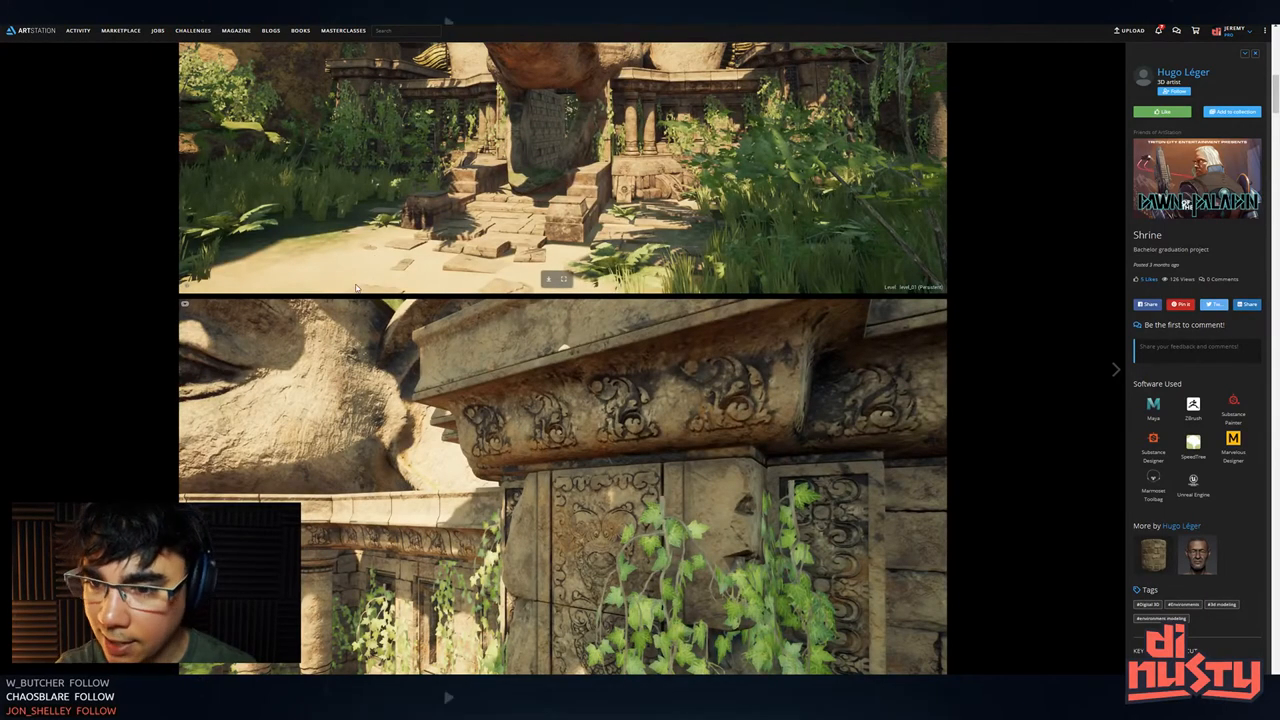
{"action": "scroll", "scroll_direction": "down", "scroll_amount": 3}
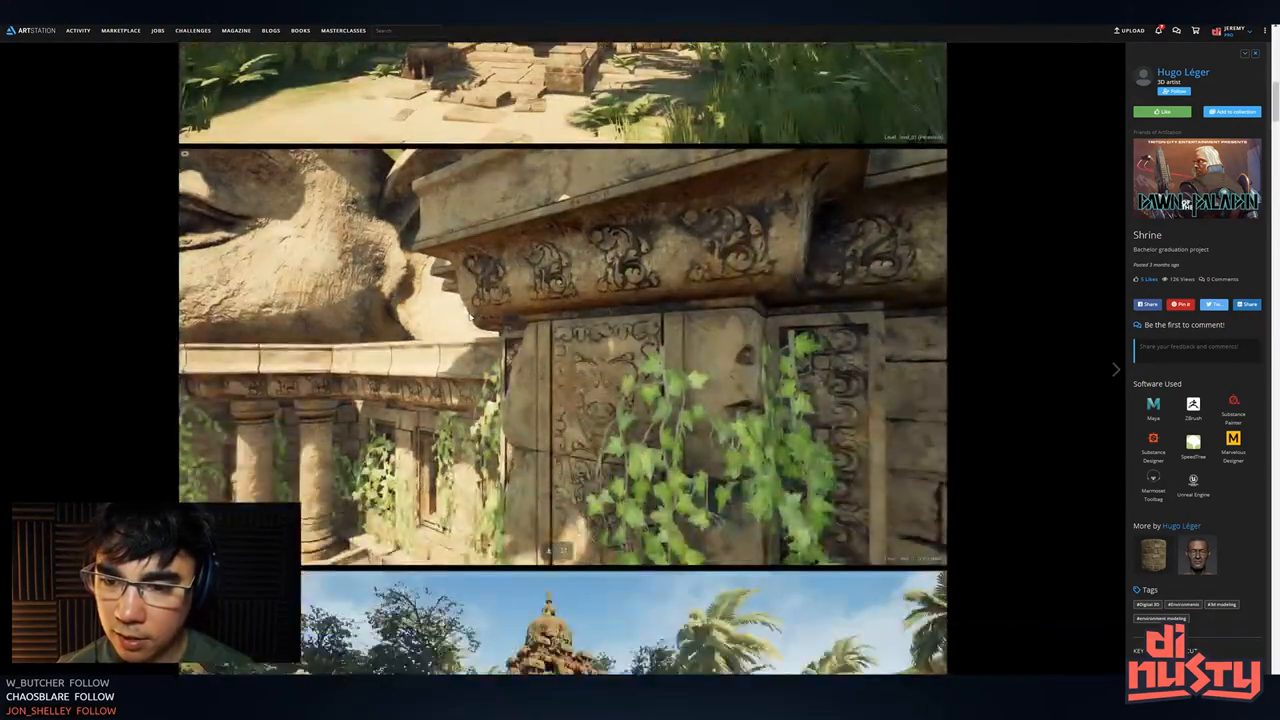
{"action": "scroll", "scroll_direction": "down", "scroll_amount": 3}
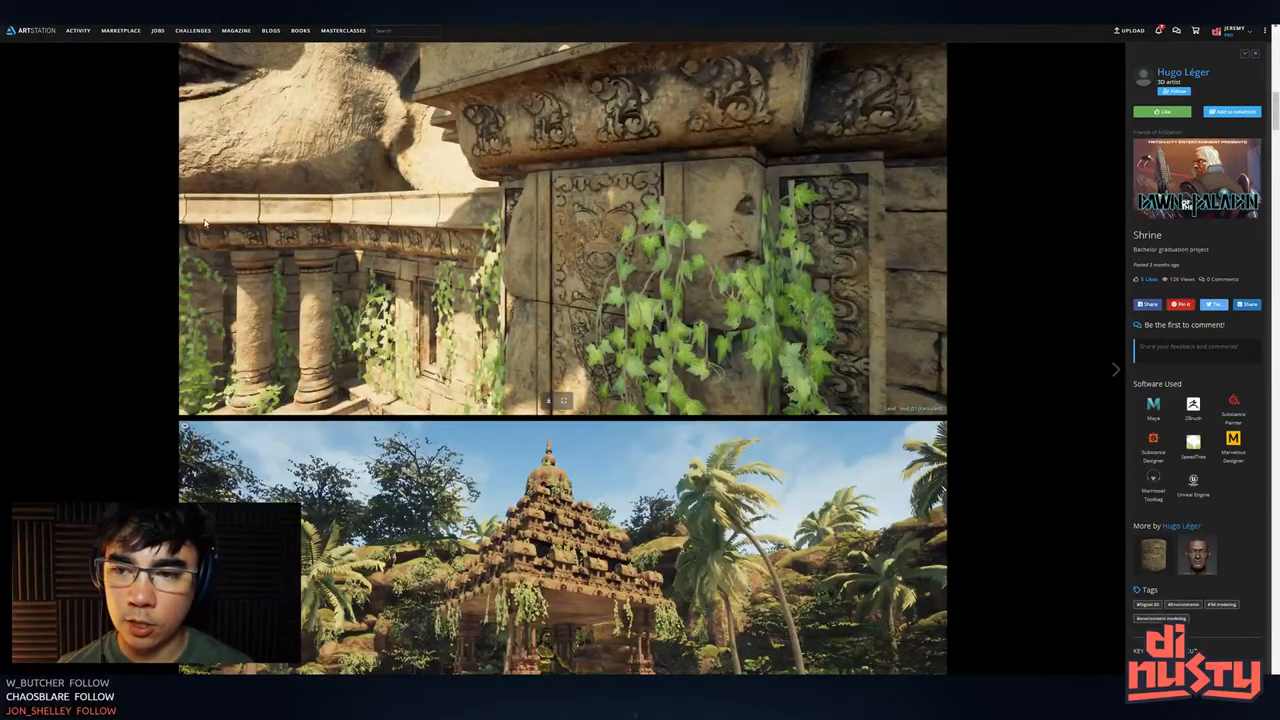
{"action": "scroll", "scroll_direction": "down", "scroll_amount": 3}
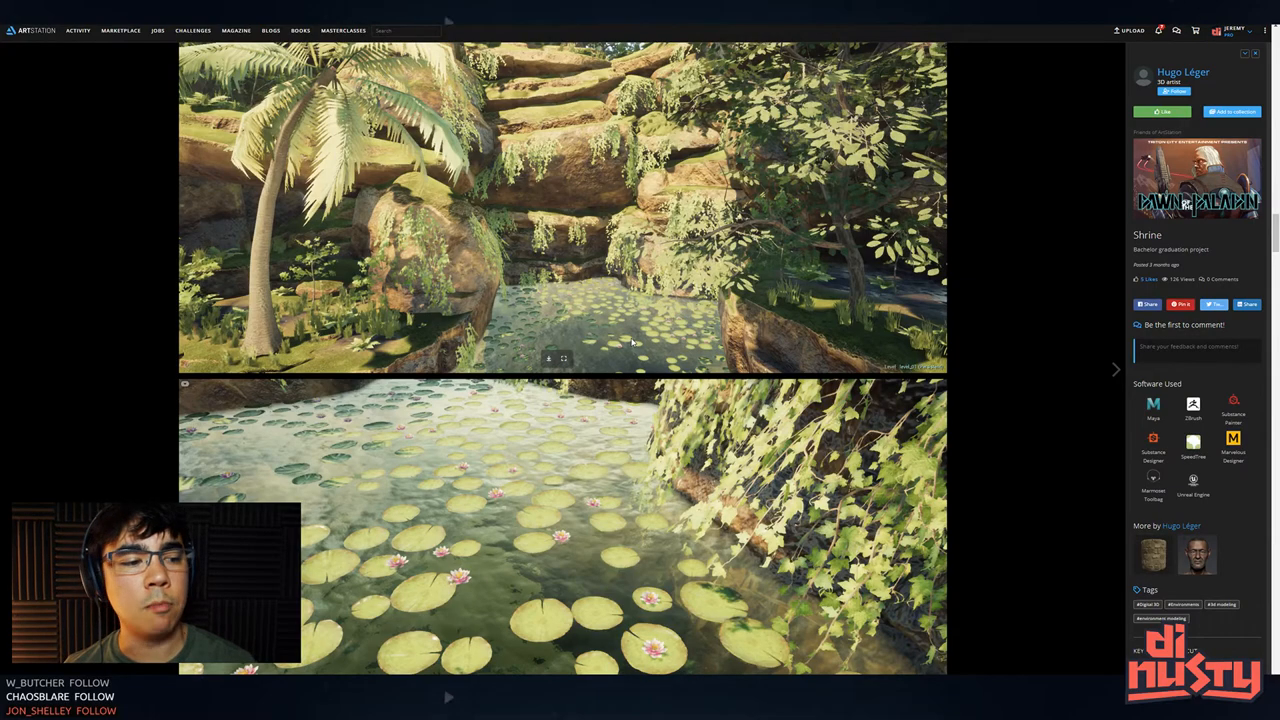
{"action": "scroll", "scroll_direction": "down", "scroll_amount": 3}
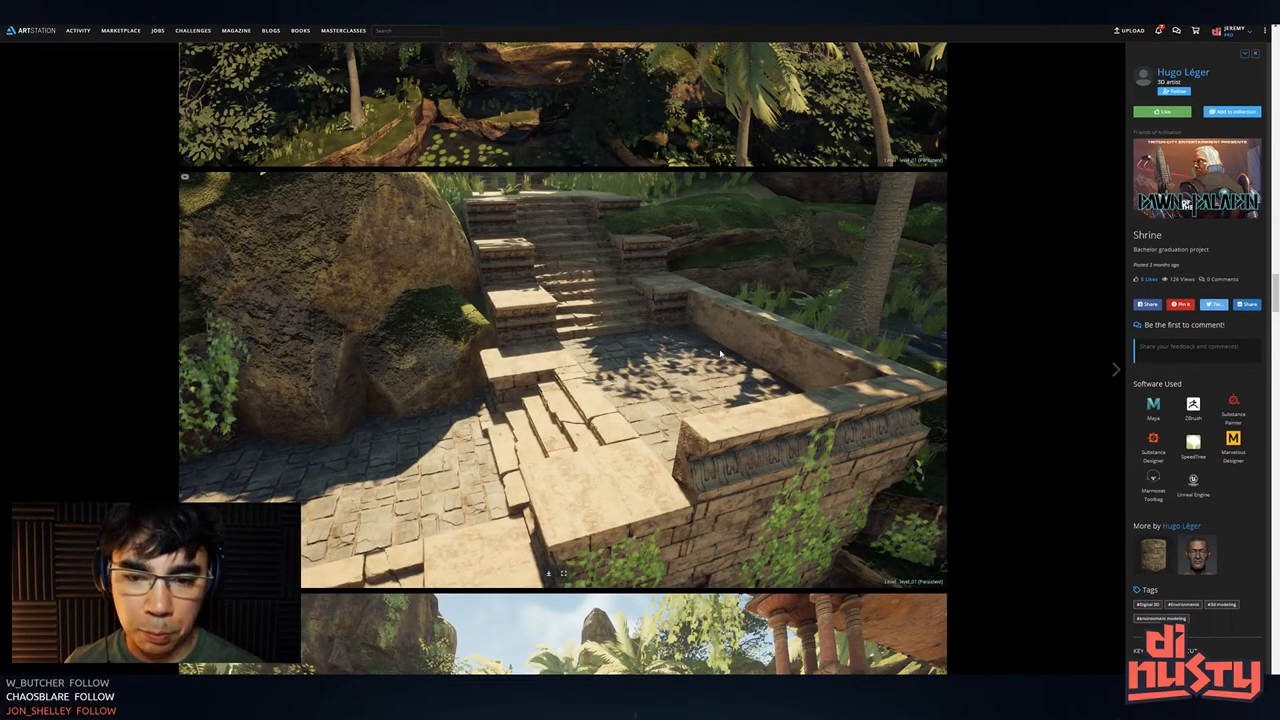
{"action": "mouse_move", "coordinate": [770, 362]}
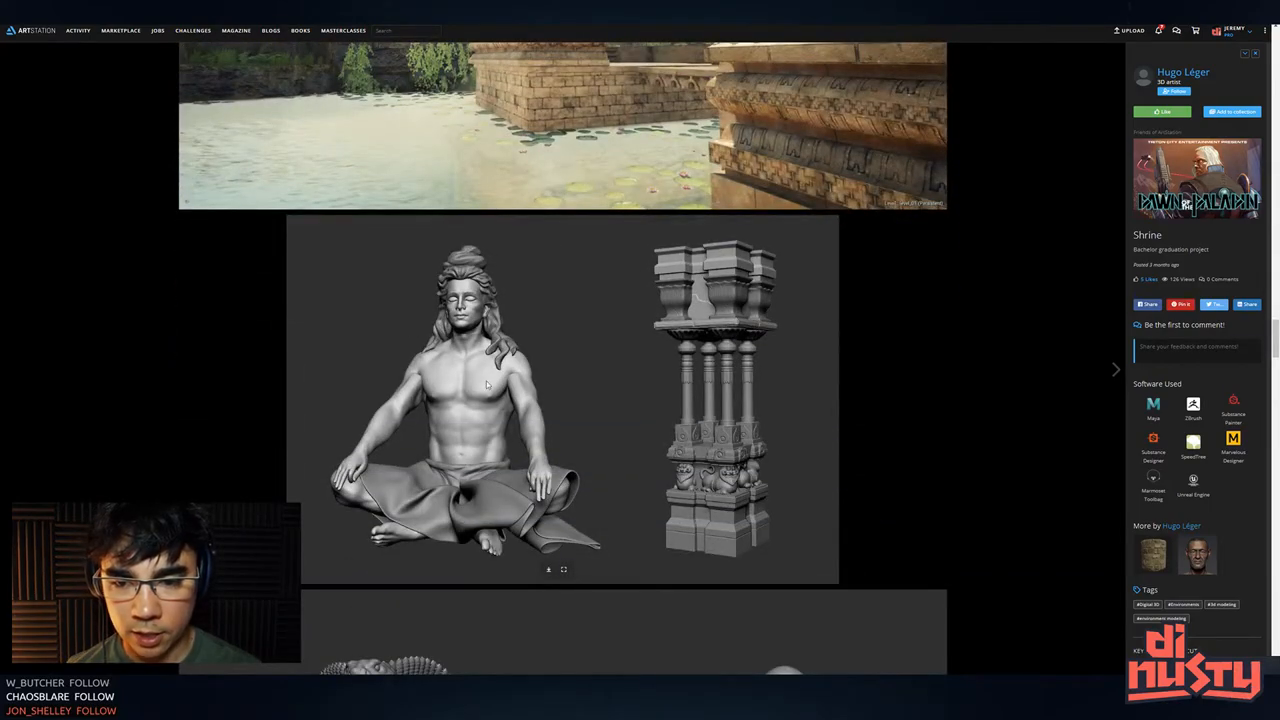
Scroll through the shrine sculpt and wireframe breakdown images
{"action": "scroll", "scroll_direction": "down", "scroll_amount": 3}
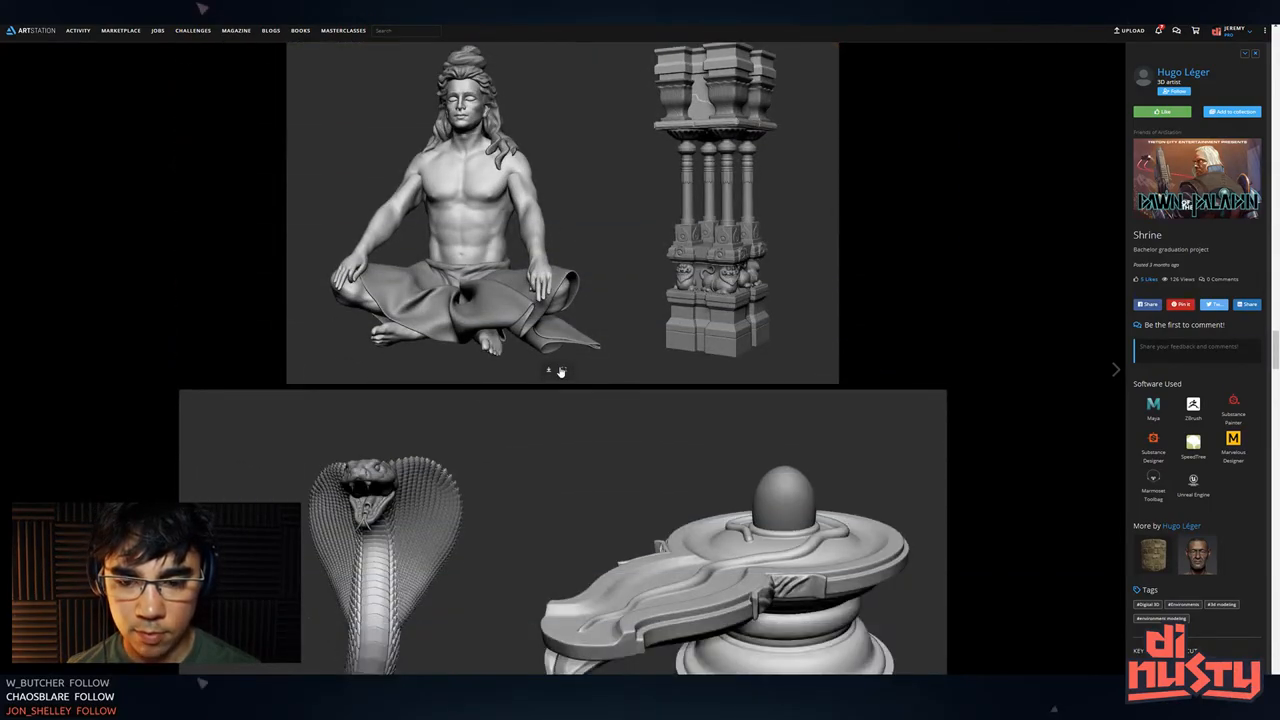
{"action": "scroll", "scroll_direction": "down", "scroll_amount": 3}
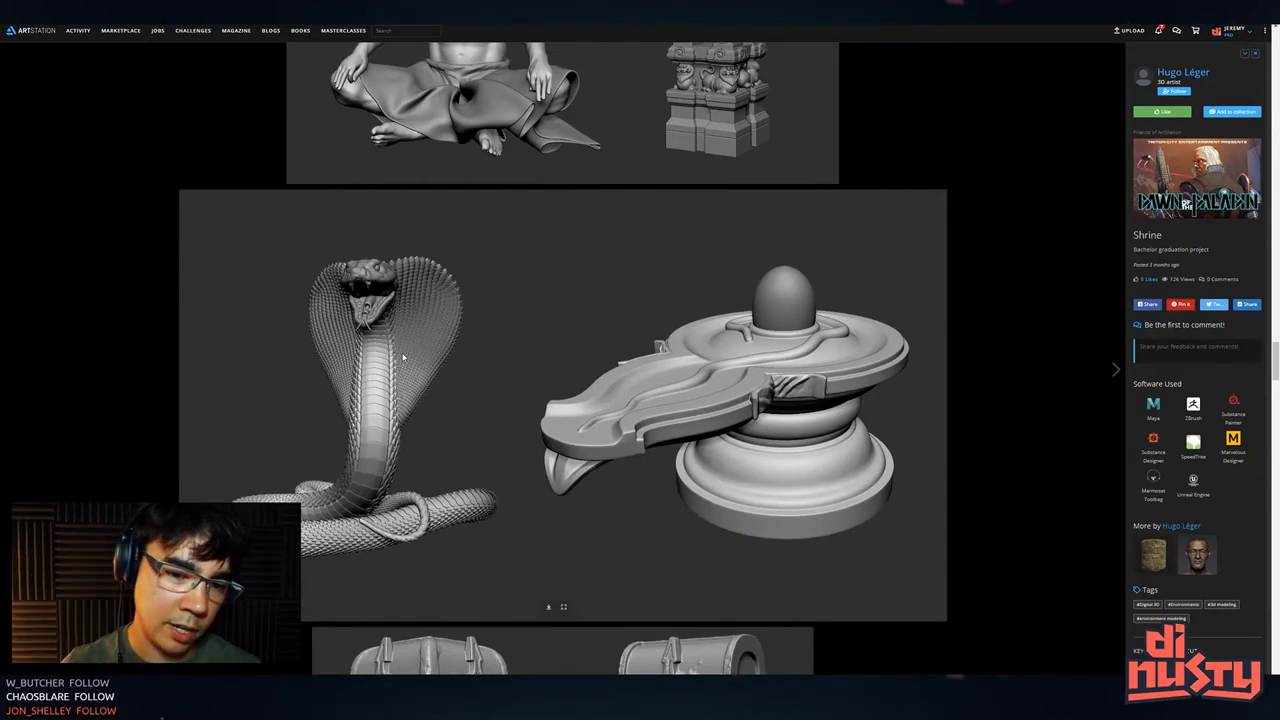
{"action": "scroll", "scroll_direction": "down", "scroll_amount": 3}
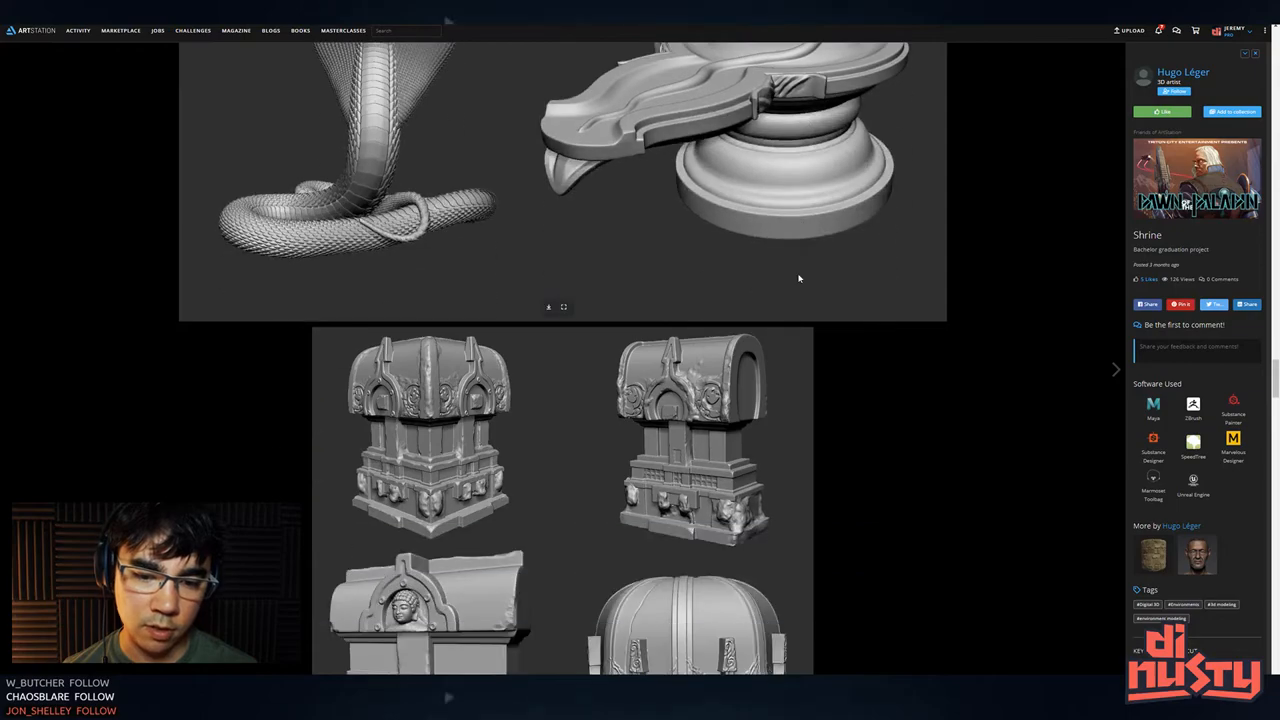
{"action": "scroll", "scroll_direction": "down", "scroll_amount": 3}
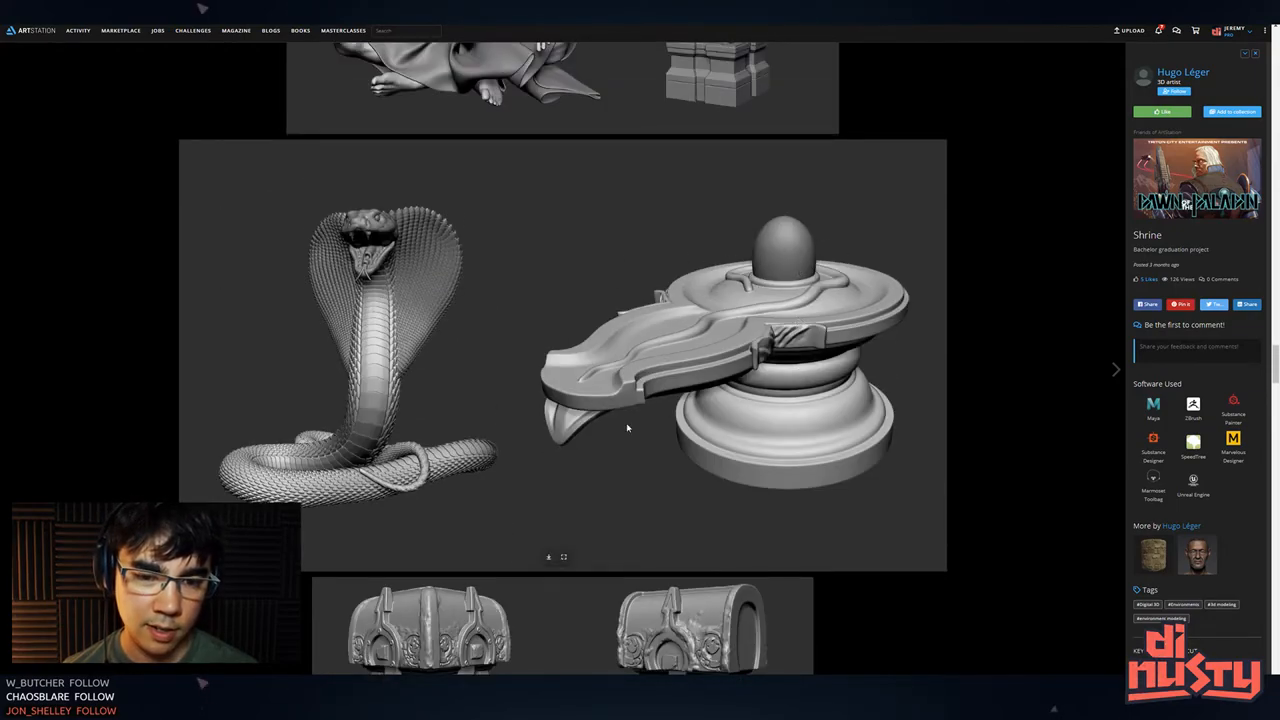
{"action": "scroll", "scroll_direction": "down", "scroll_amount": 3}
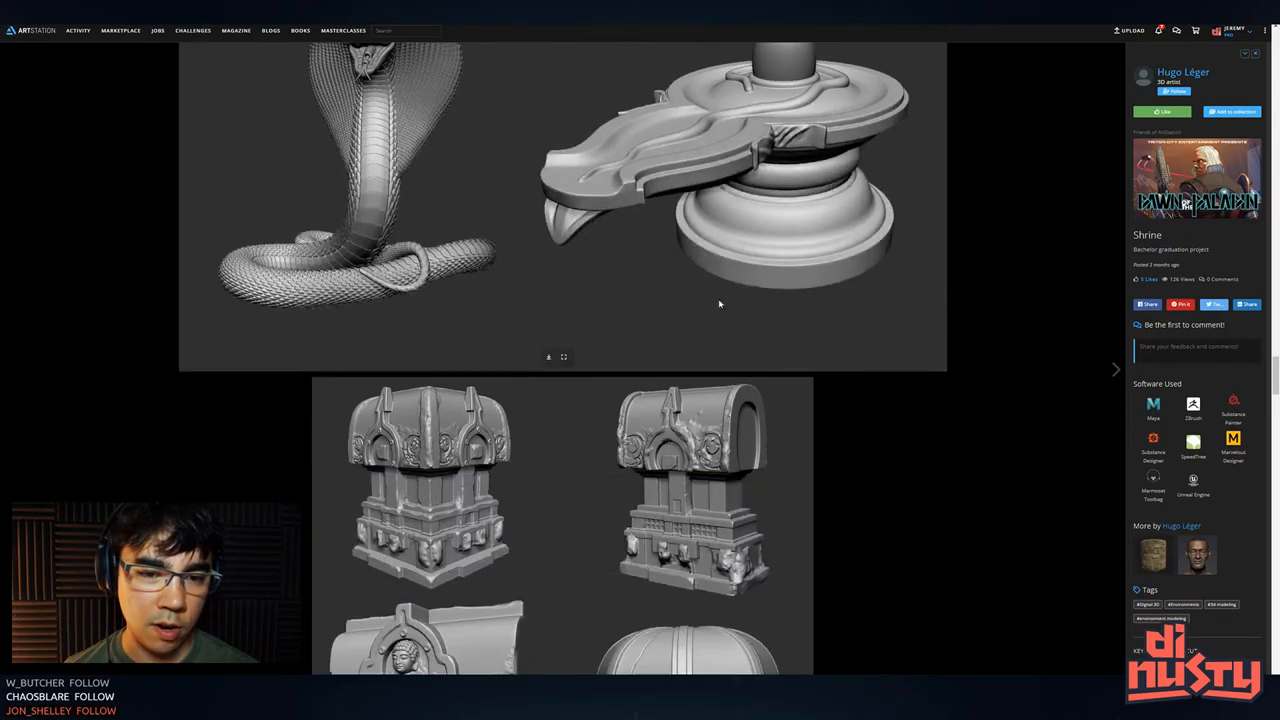
{"action": "scroll", "scroll_direction": "down", "scroll_amount": 3}
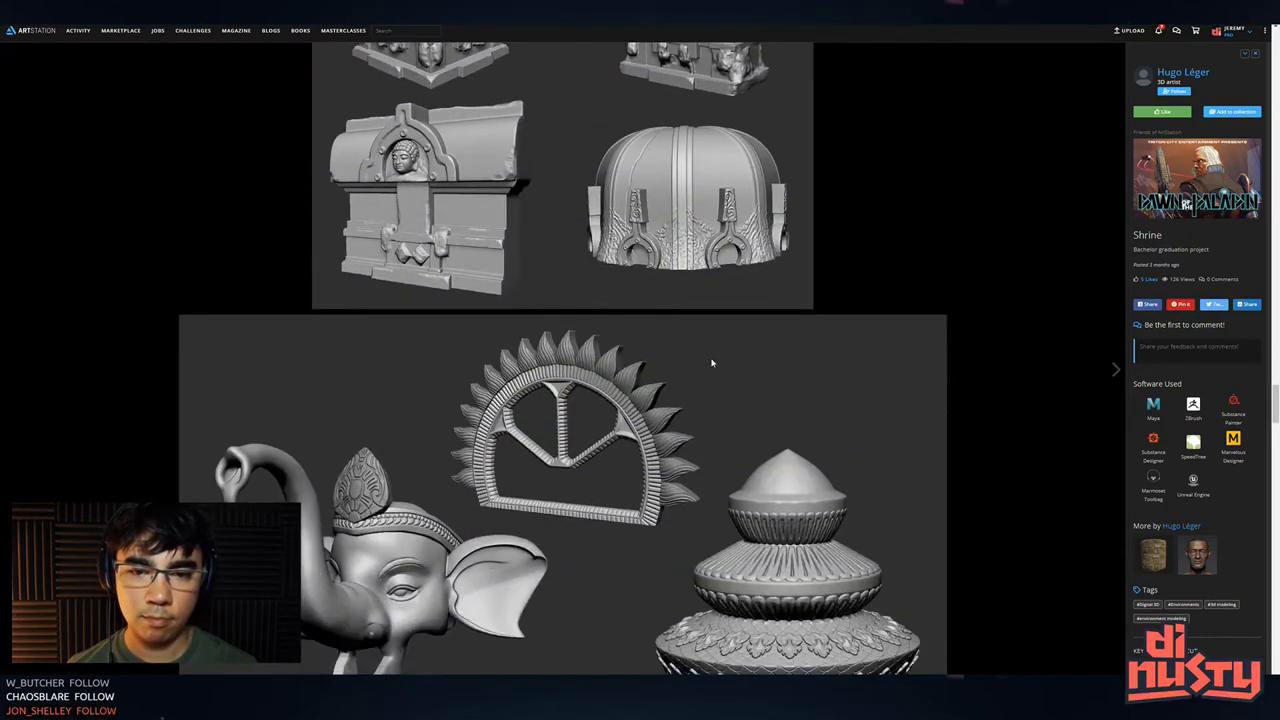
{"action": "scroll", "scroll_direction": "down", "scroll_amount": 3}
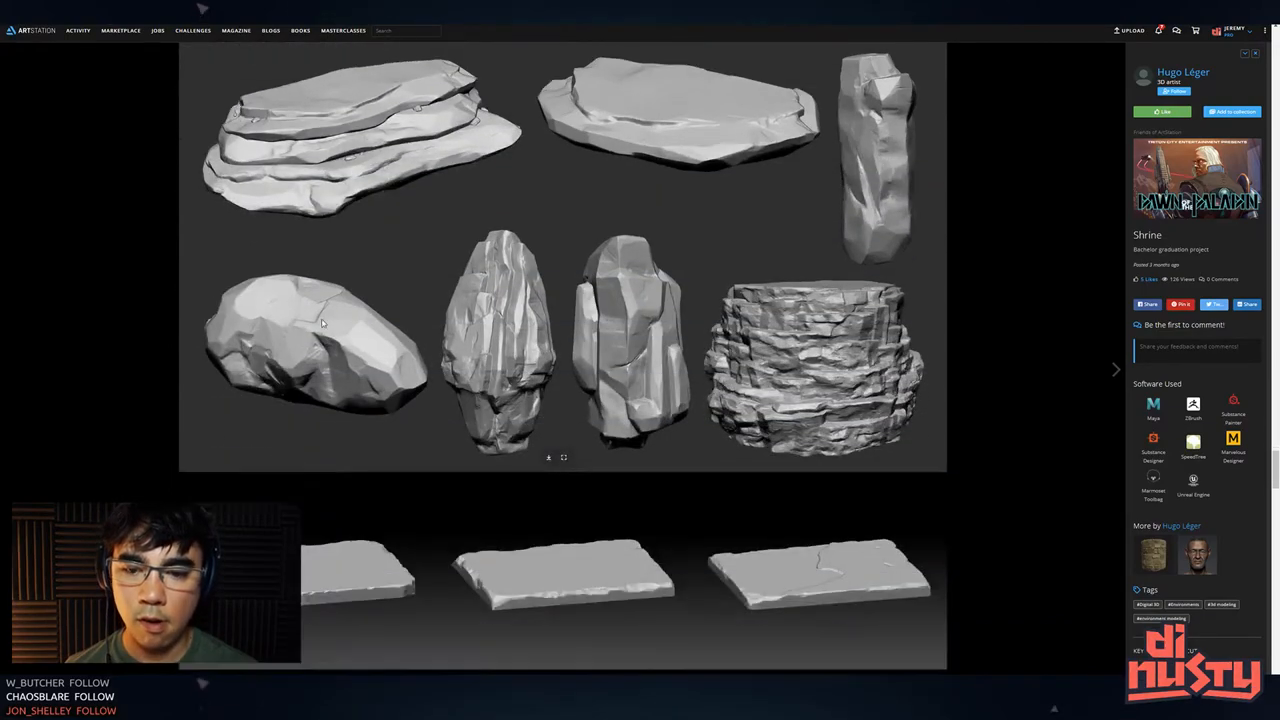
{"action": "scroll", "scroll_direction": "down", "scroll_amount": 3}
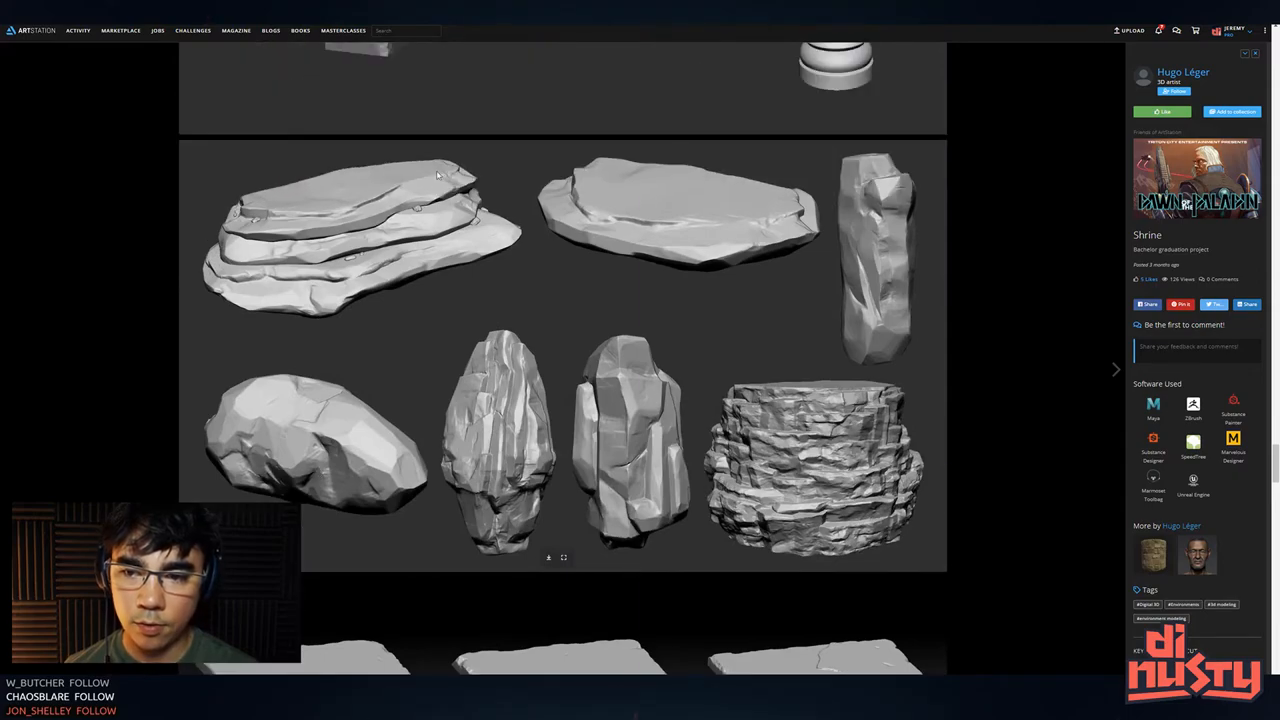
{"action": "mouse_move", "coordinate": [625, 395]}
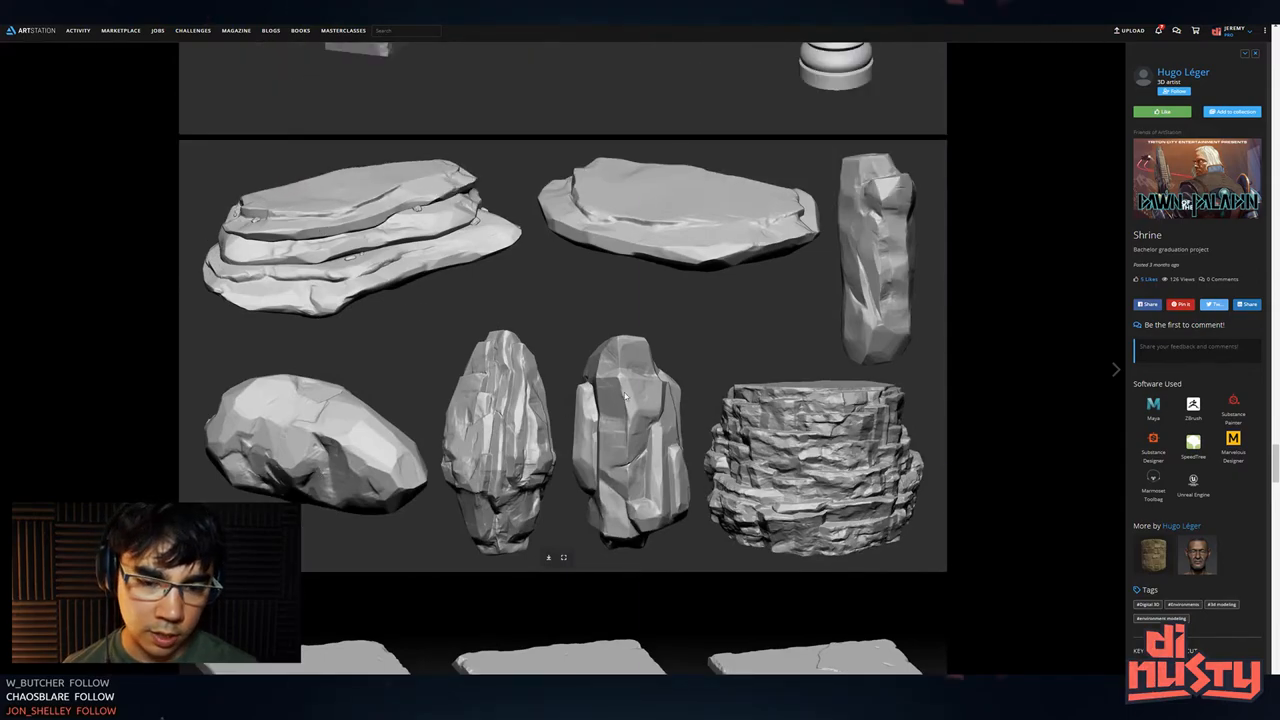
Scroll past the leaf textures and tree models, then go to the artist's profile portfolio
{"action": "scroll", "scroll_direction": "down", "scroll_amount": 3}
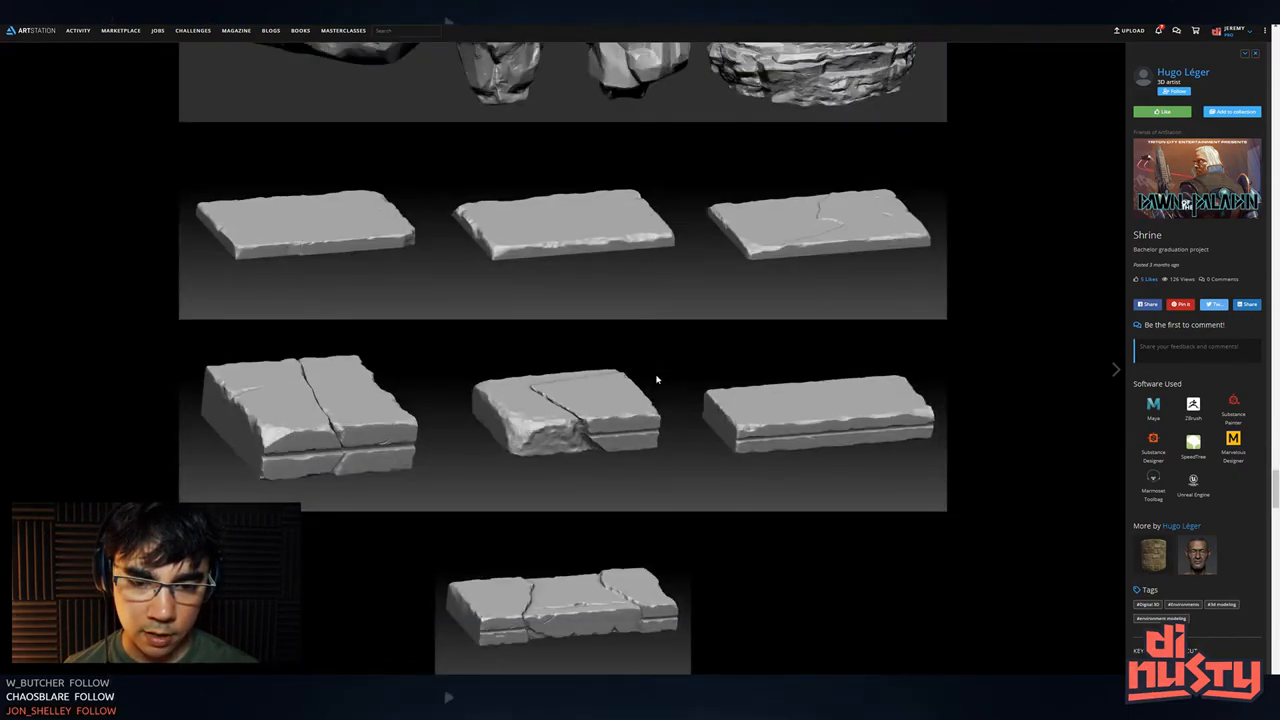
{"action": "scroll", "scroll_direction": "down", "scroll_amount": 3}
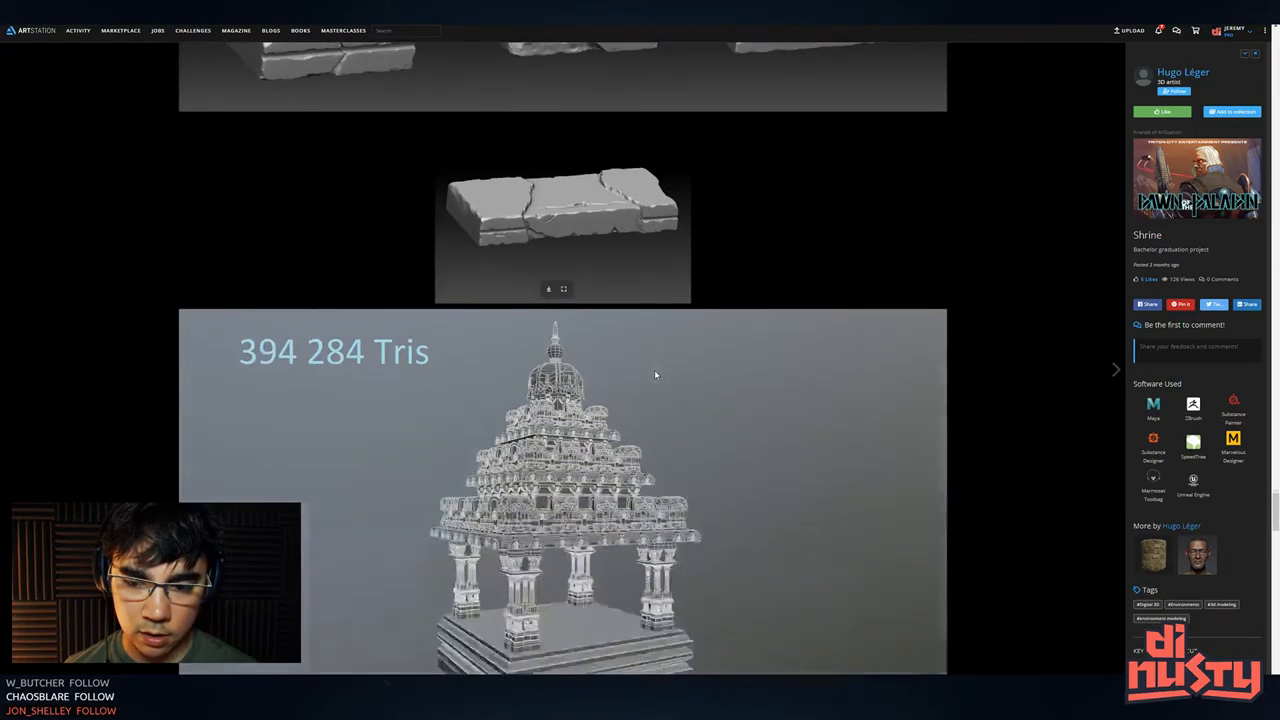
{"action": "scroll", "scroll_direction": "down", "scroll_amount": 3}
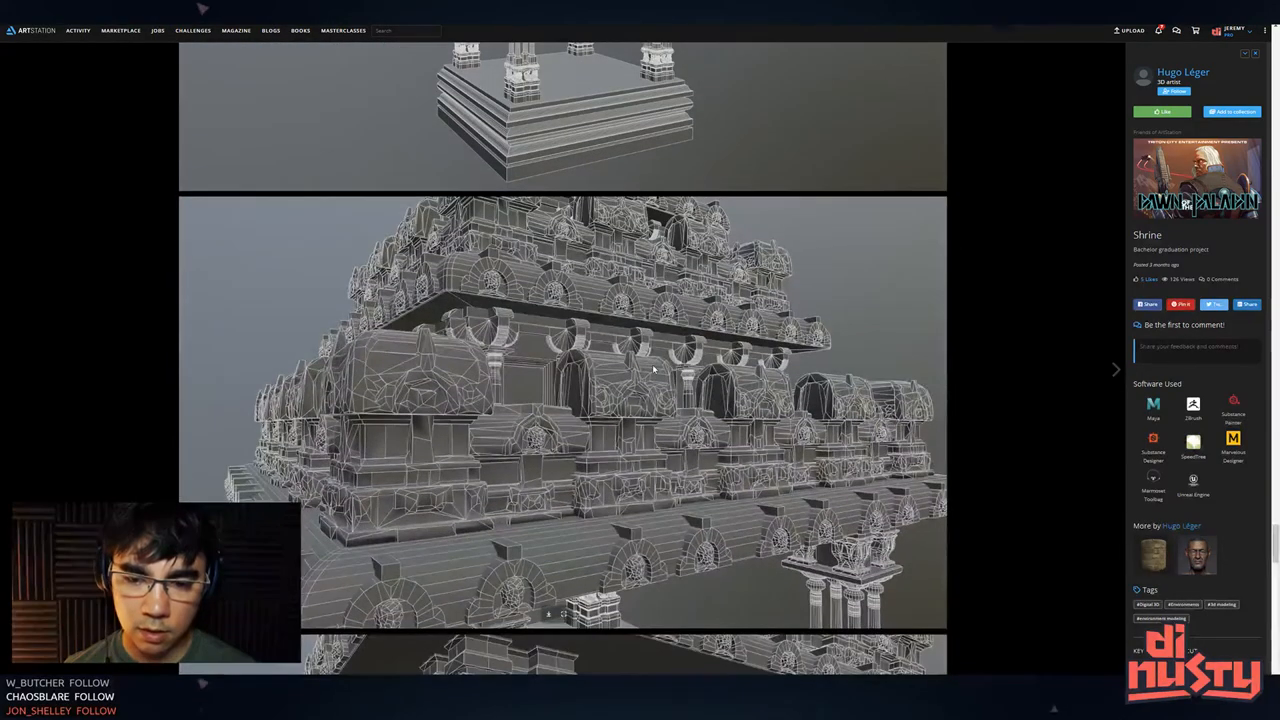
{"action": "scroll", "scroll_direction": "down", "scroll_amount": 3}
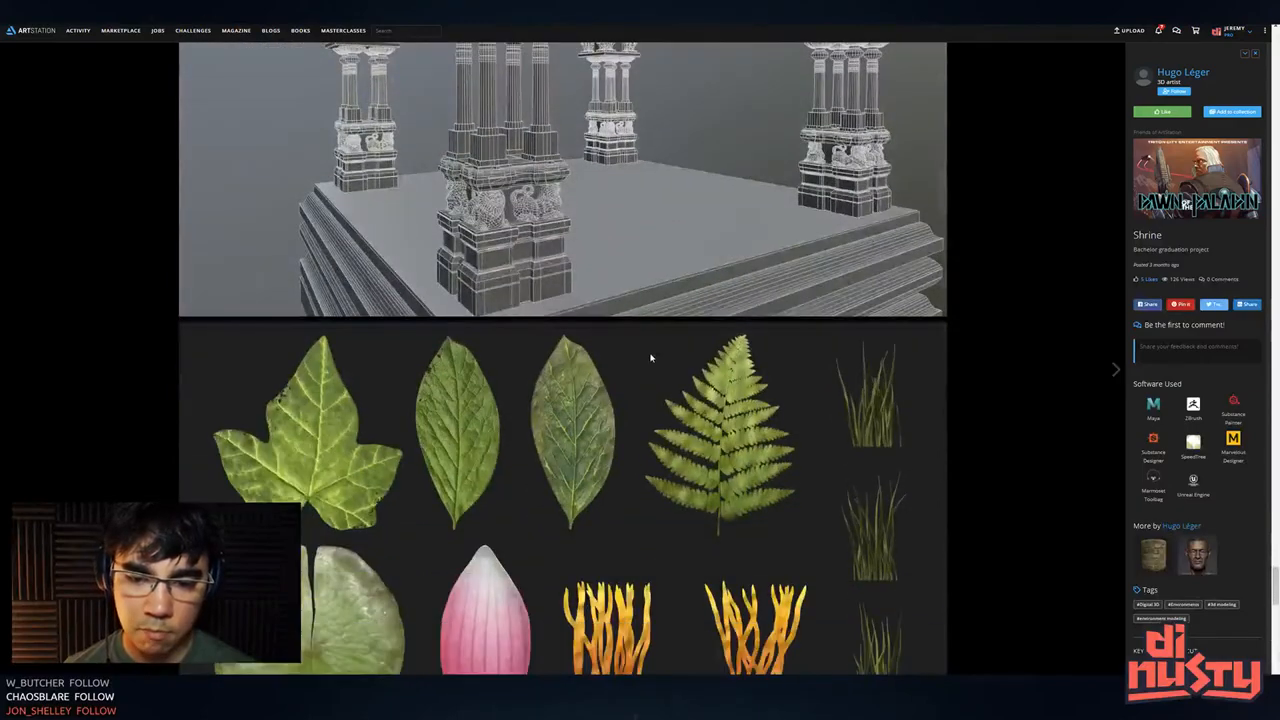
{"action": "scroll", "scroll_direction": "down", "scroll_amount": 3}
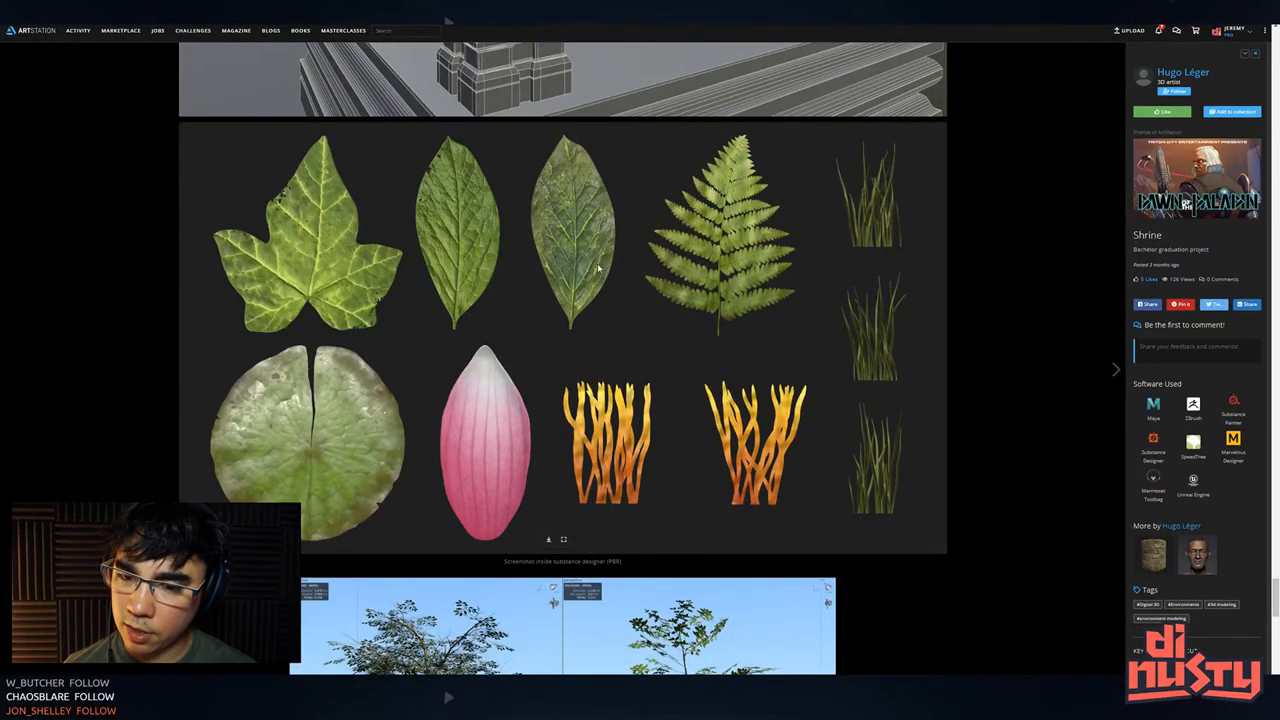
{"action": "scroll", "scroll_direction": "down", "scroll_amount": 3}
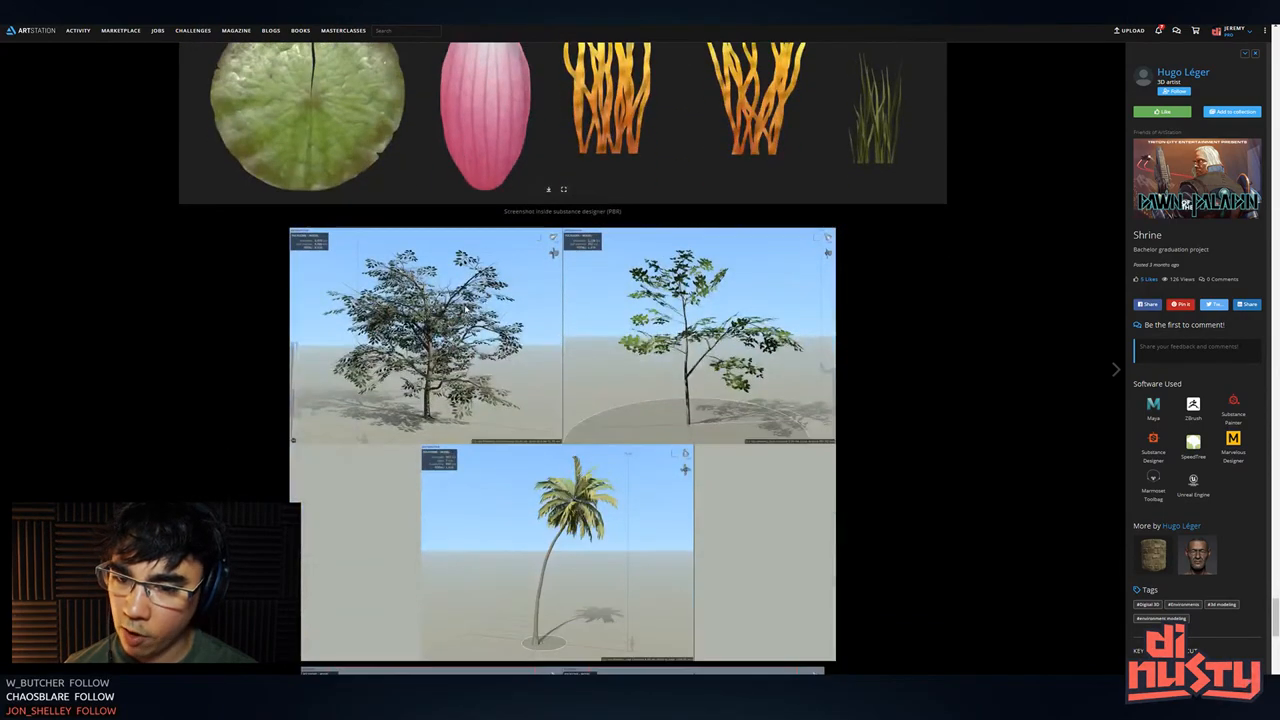
{"action": "scroll", "scroll_direction": "down", "scroll_amount": 3}
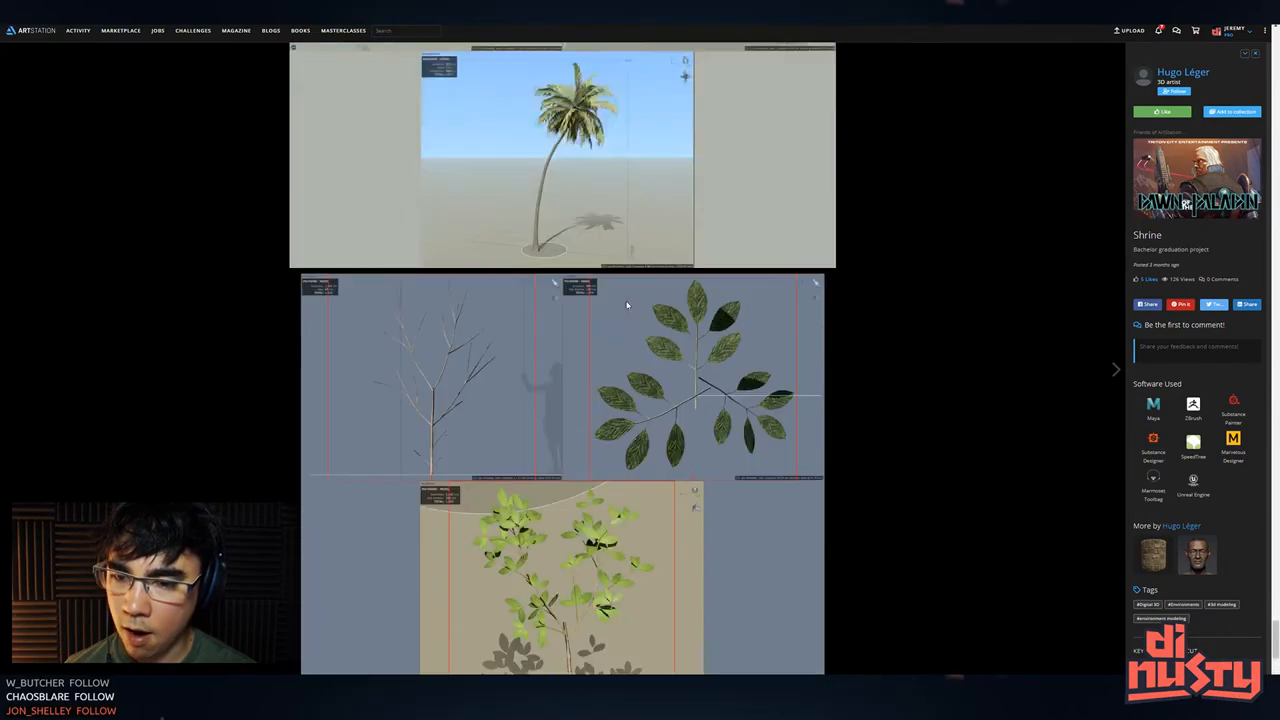
{"action": "scroll", "scroll_direction": "down", "scroll_amount": 3}
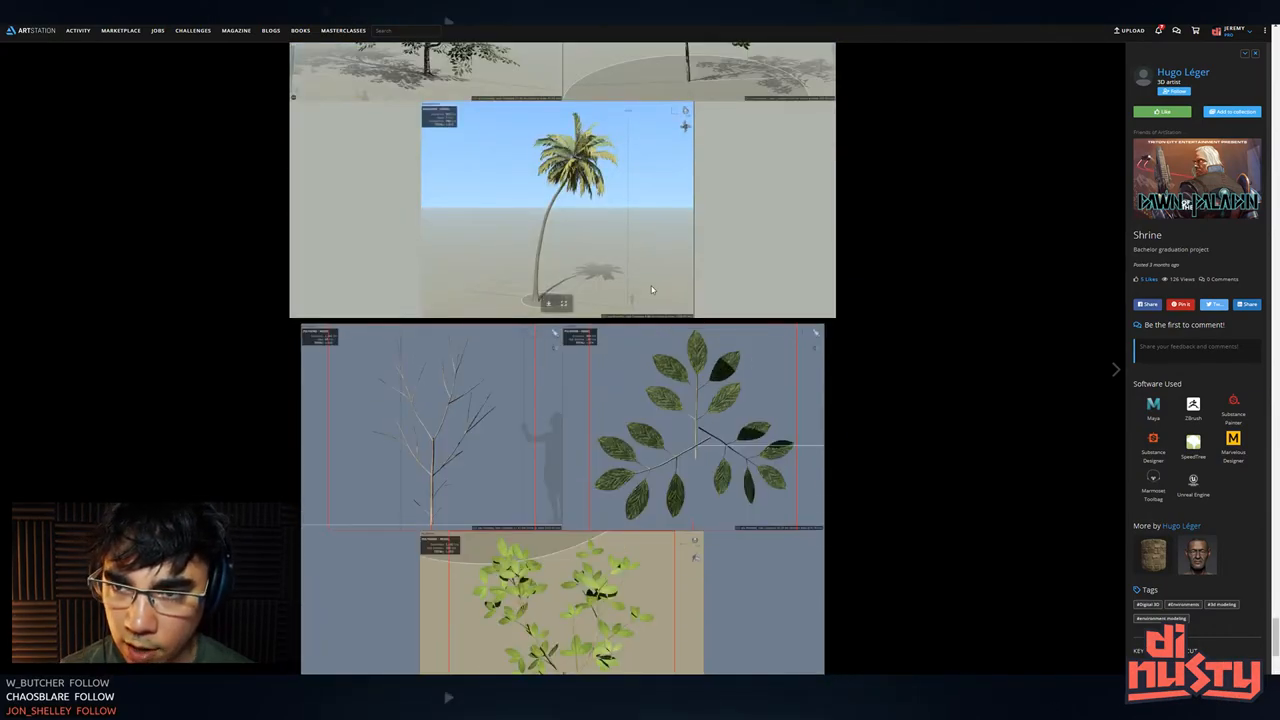
{"action": "left_click", "coordinate": [1183, 72]}
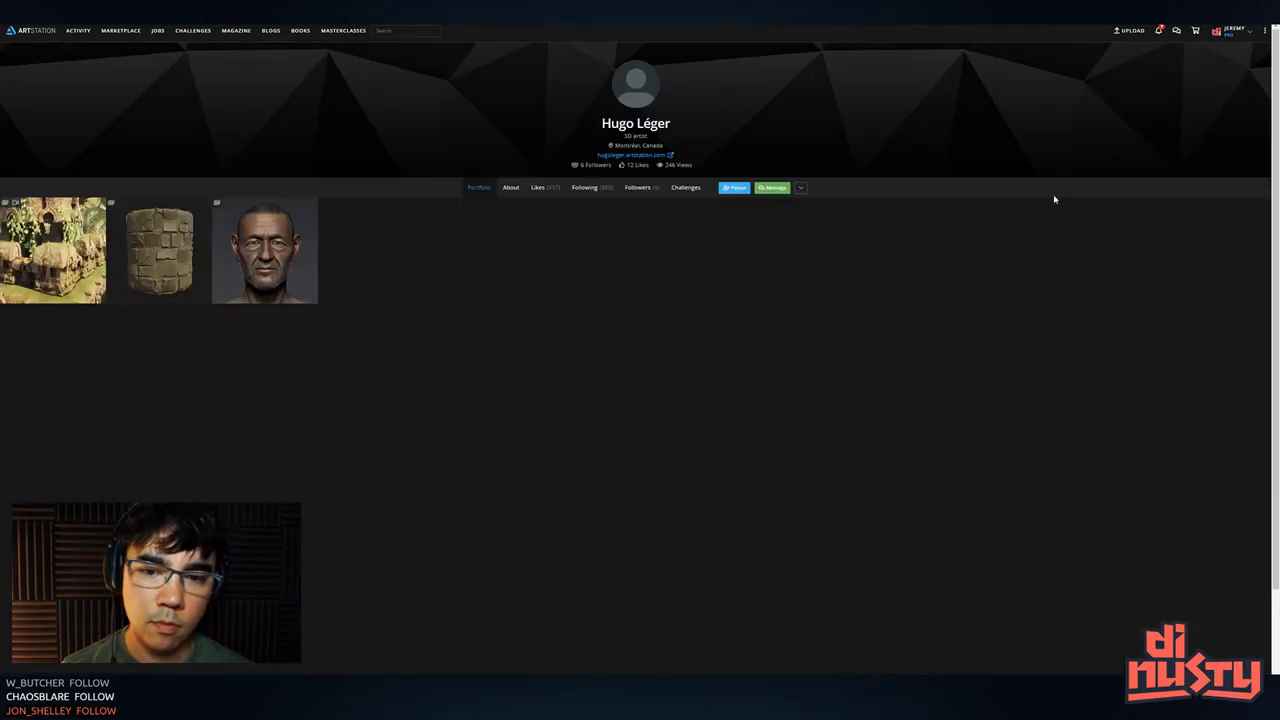
Reopen the Shrine project from the jungle shrine thumbnail in the portfolio grid
{"action": "left_click", "coordinate": [53, 249]}
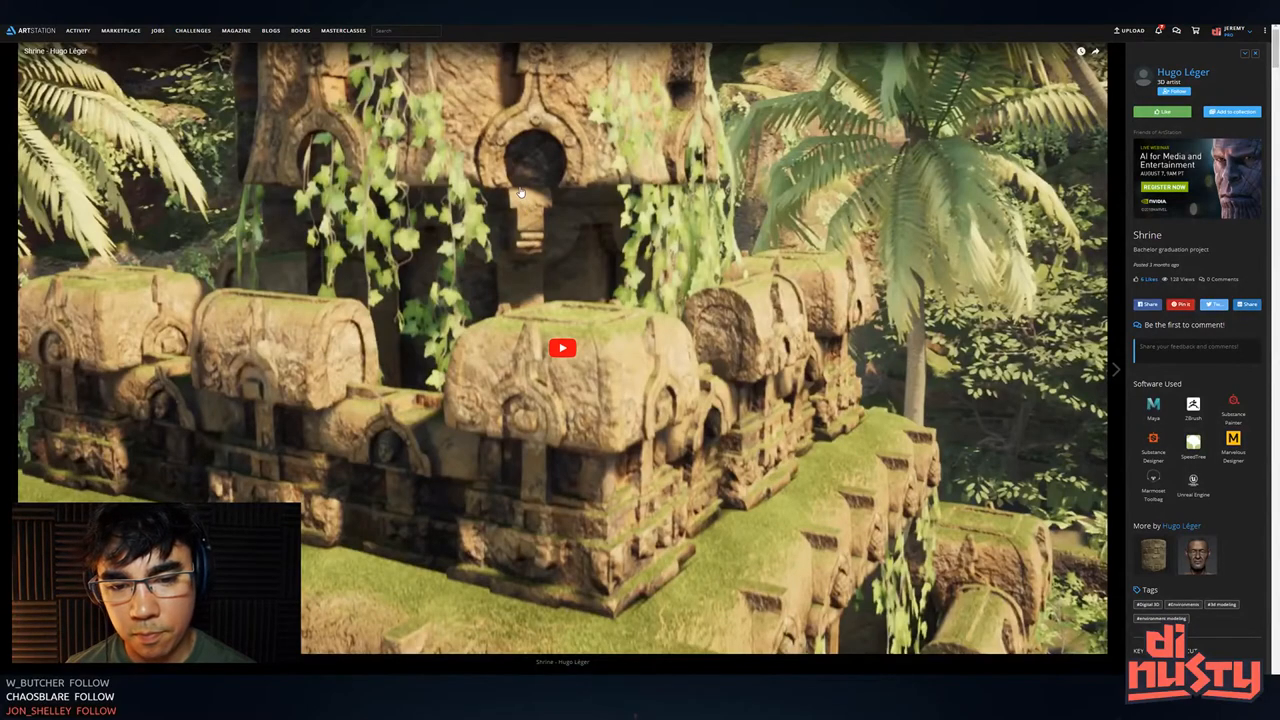
{"action": "mouse_move", "coordinate": [447, 153]}
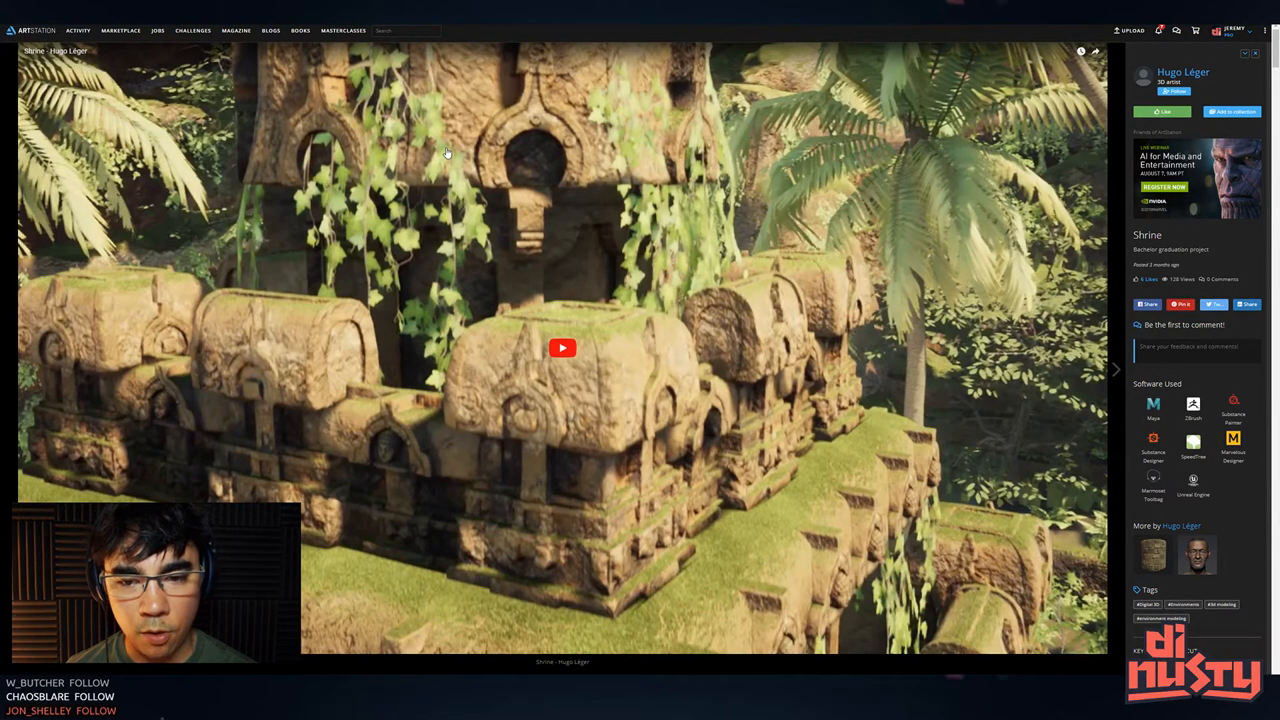
{"action": "mouse_move", "coordinate": [1043, 411]}
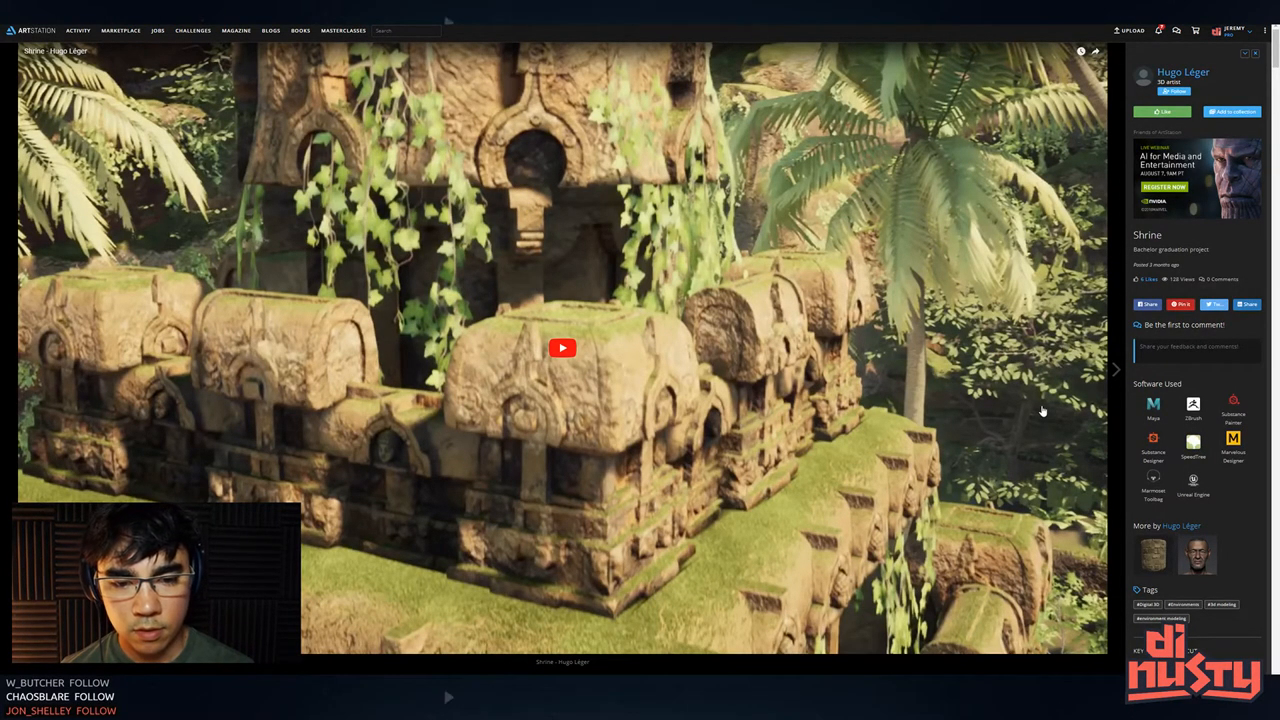
{"action": "mouse_move", "coordinate": [262, 185]}
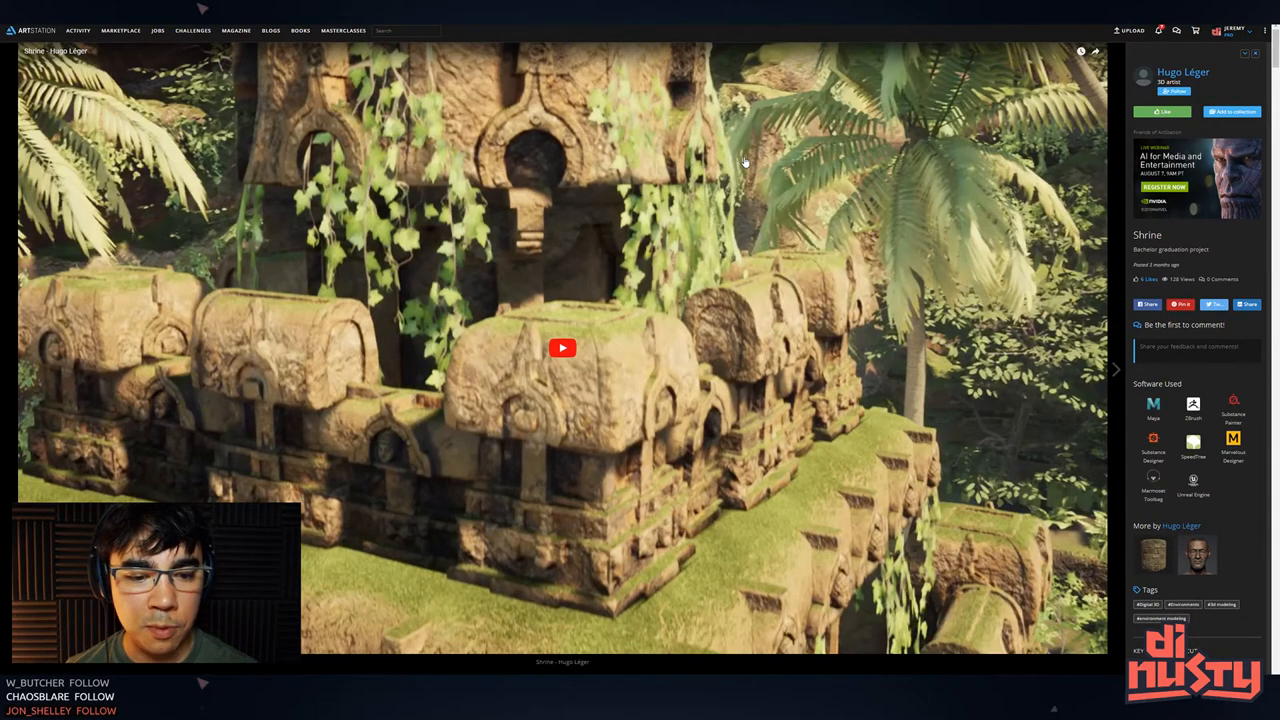
Scroll past the video through the balustrade, temple and cobra idol renders to the lily pond scene
{"action": "left_click", "coordinate": [562, 348]}
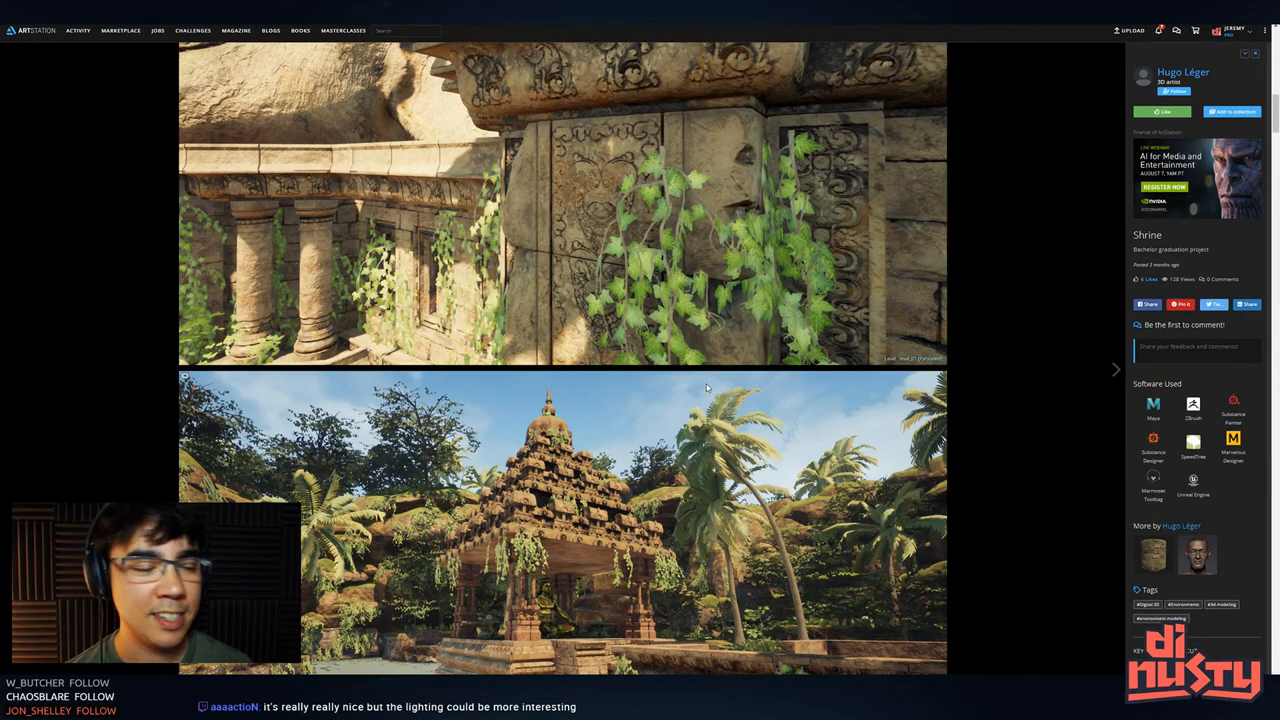
{"action": "scroll", "scroll_direction": "down", "scroll_amount": 3}
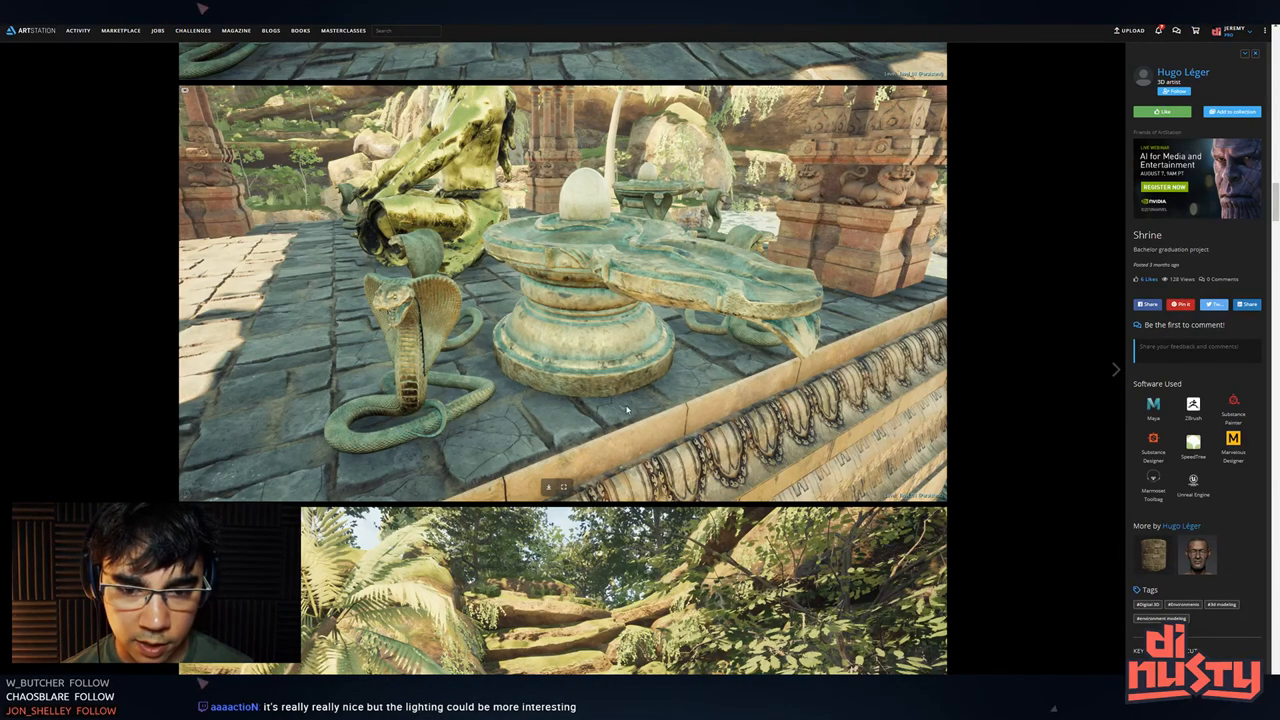
{"action": "scroll", "scroll_direction": "down", "scroll_amount": 3}
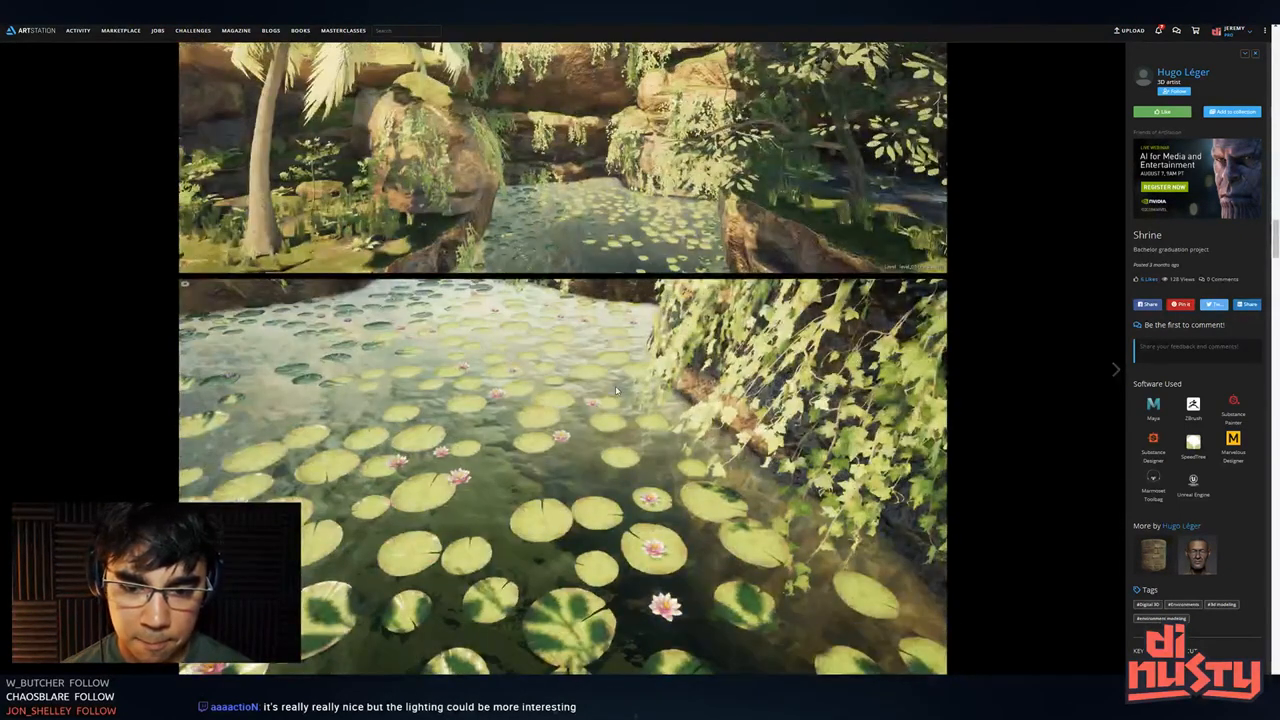